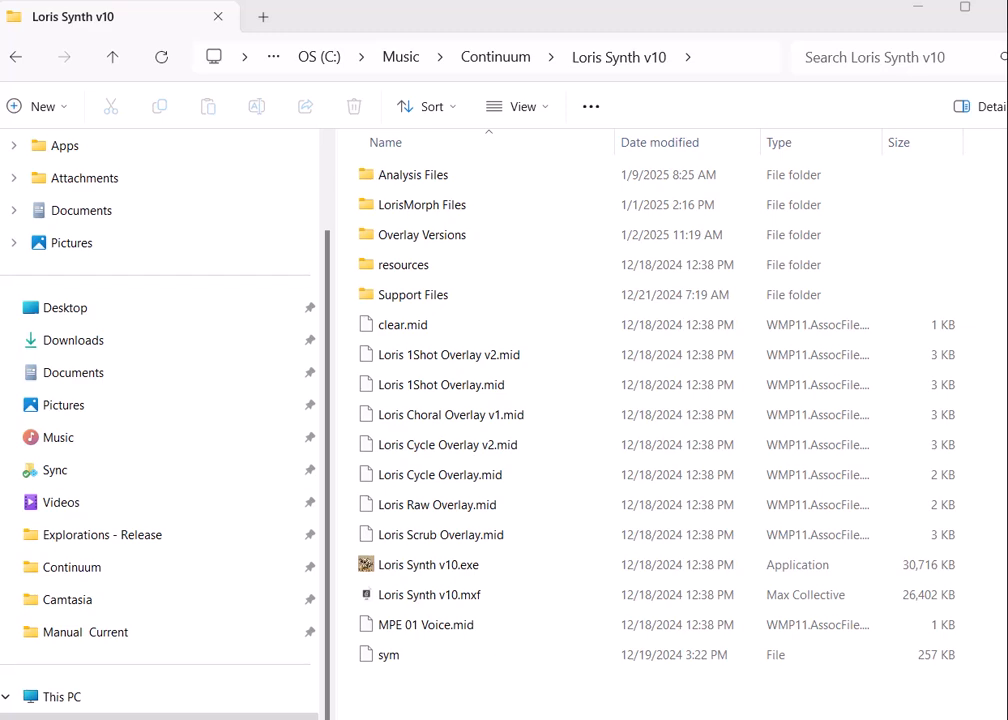
# Step: Launch Loris Synth v10.exe from its folder in File Explorer
pyautogui.doubleClick(432, 564)
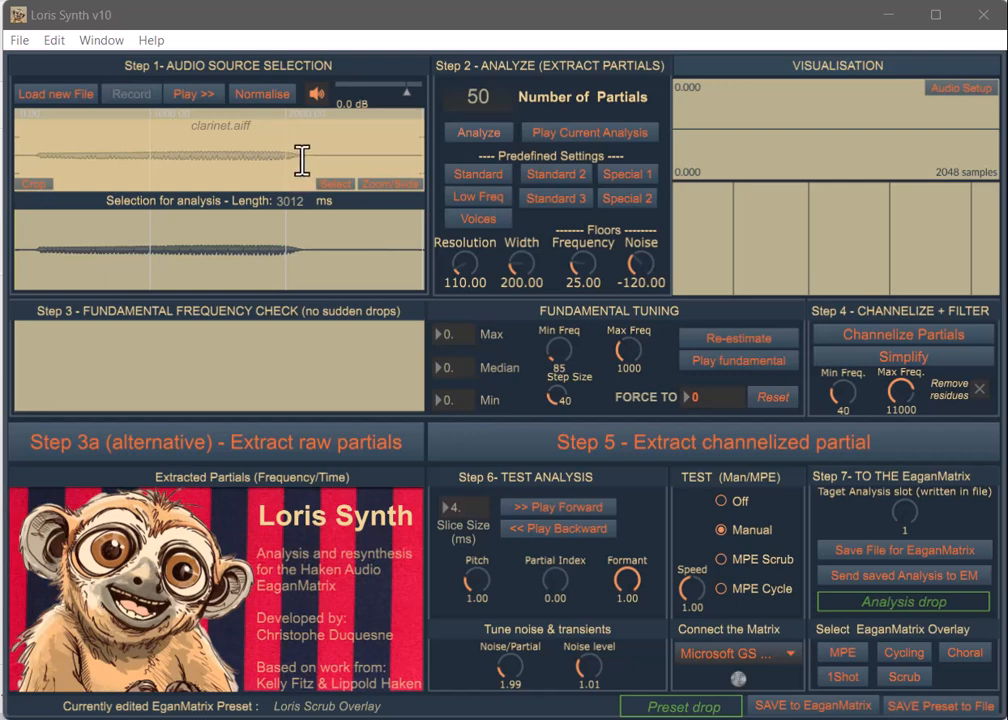
pyautogui.moveTo(180, 158)
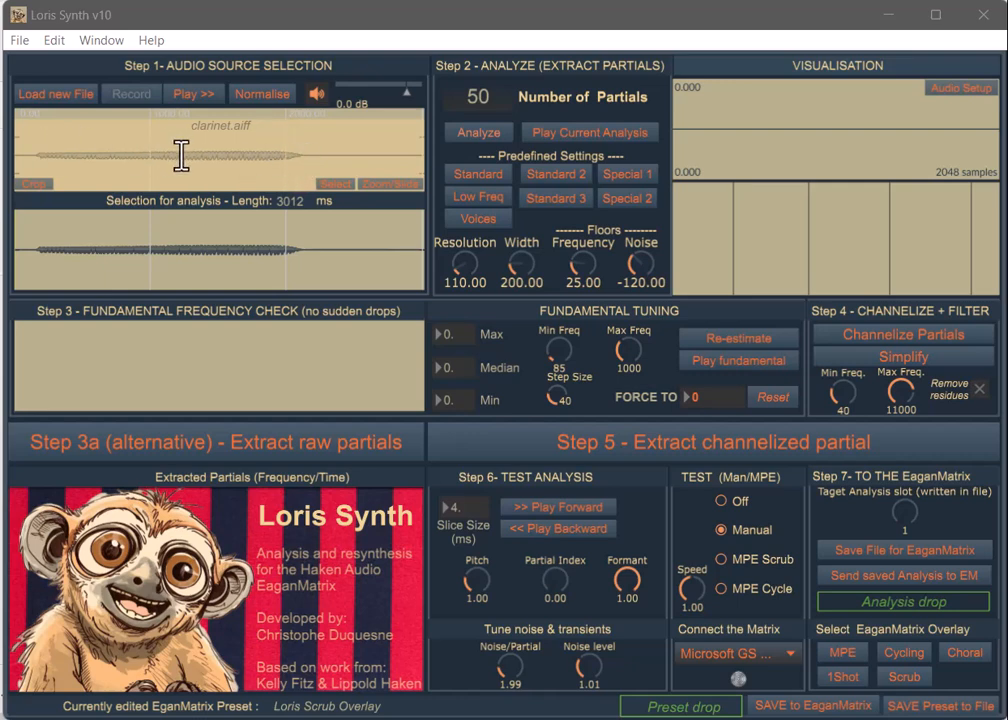
pyautogui.moveTo(310, 160)
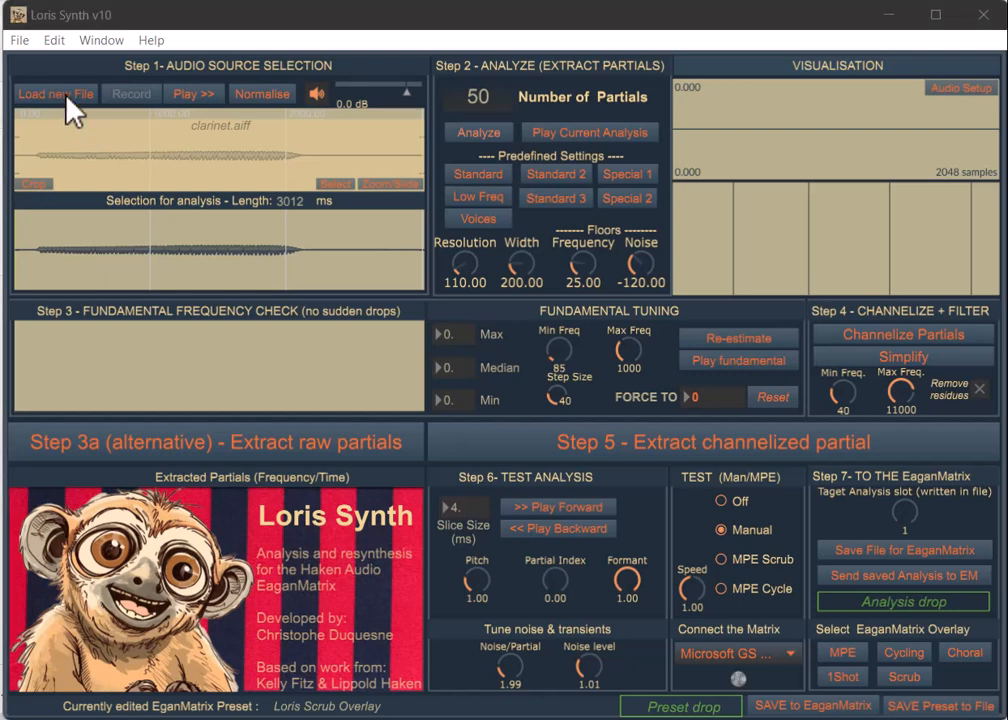
# Step: Load chant4.wav from the Support Files folder in place of clarinet.aiff
pyautogui.click(56, 94)
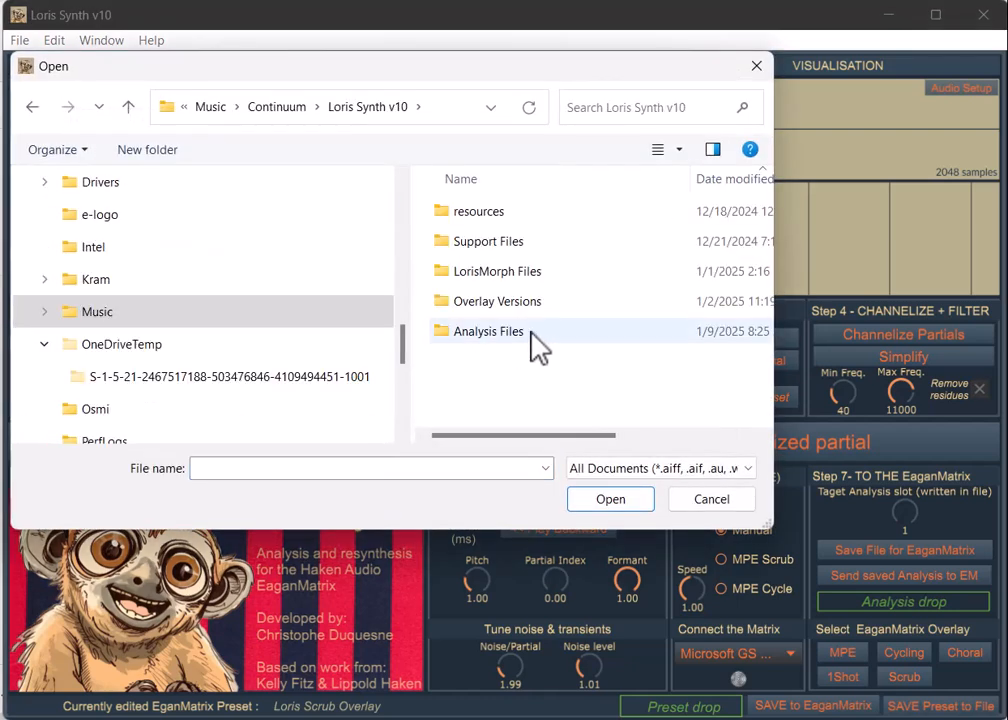
pyautogui.moveTo(500, 356)
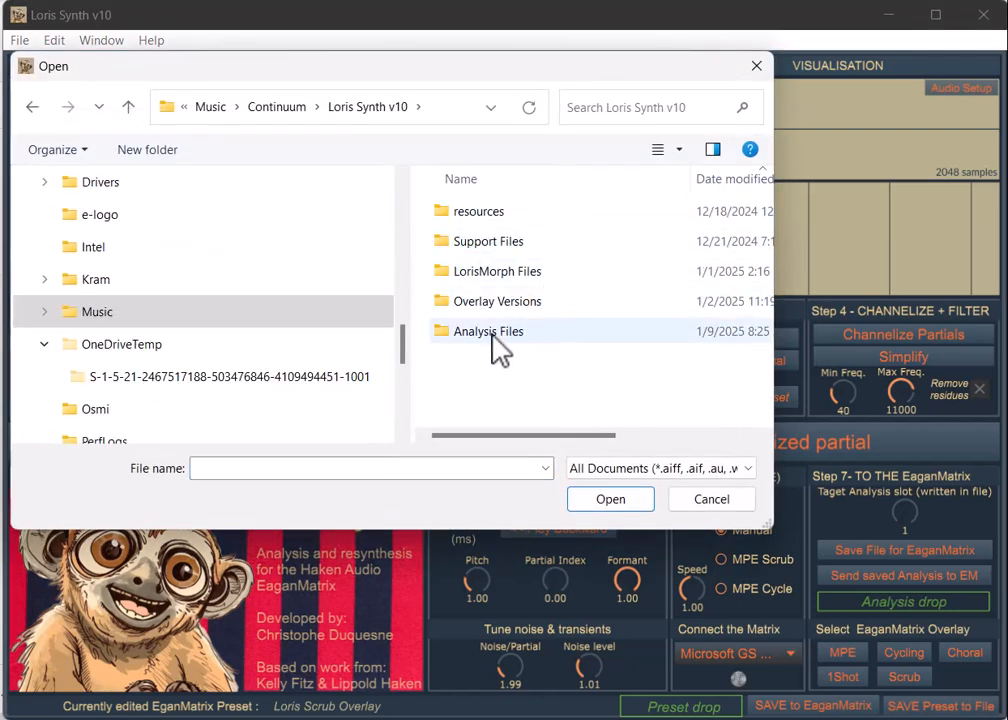
pyautogui.doubleClick(490, 240)
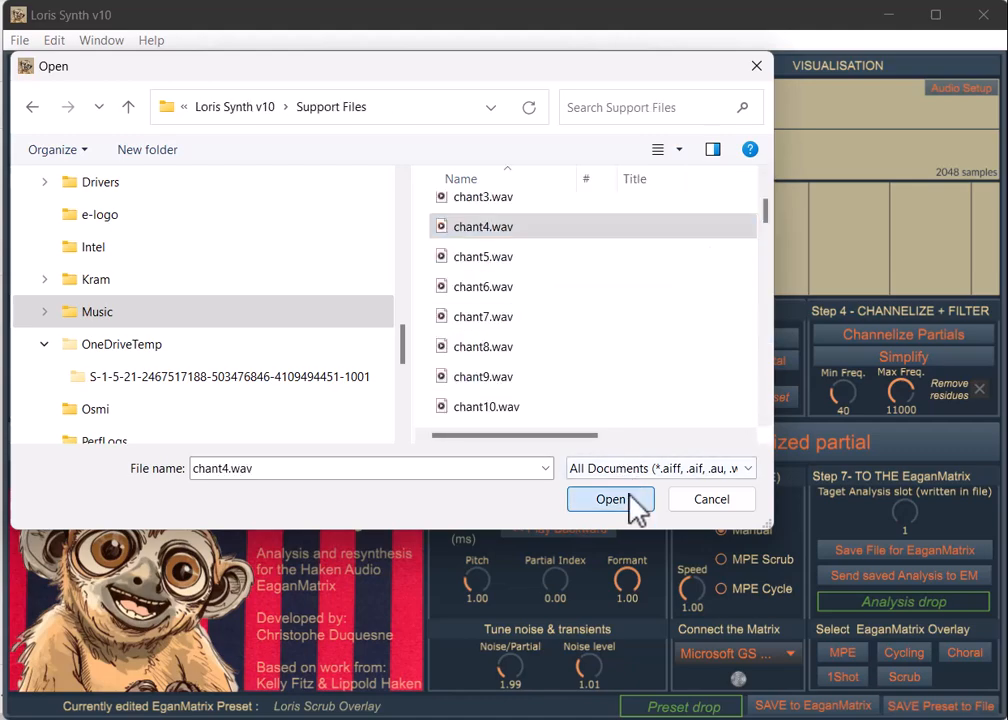
pyautogui.click(612, 500)
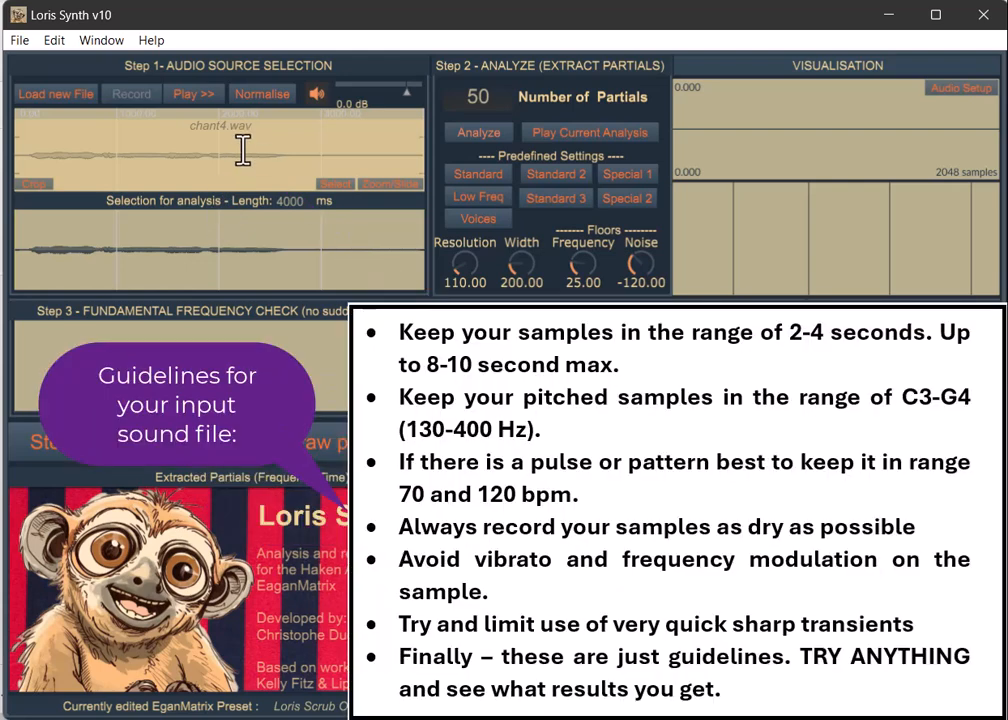
pyautogui.moveTo(200, 112)
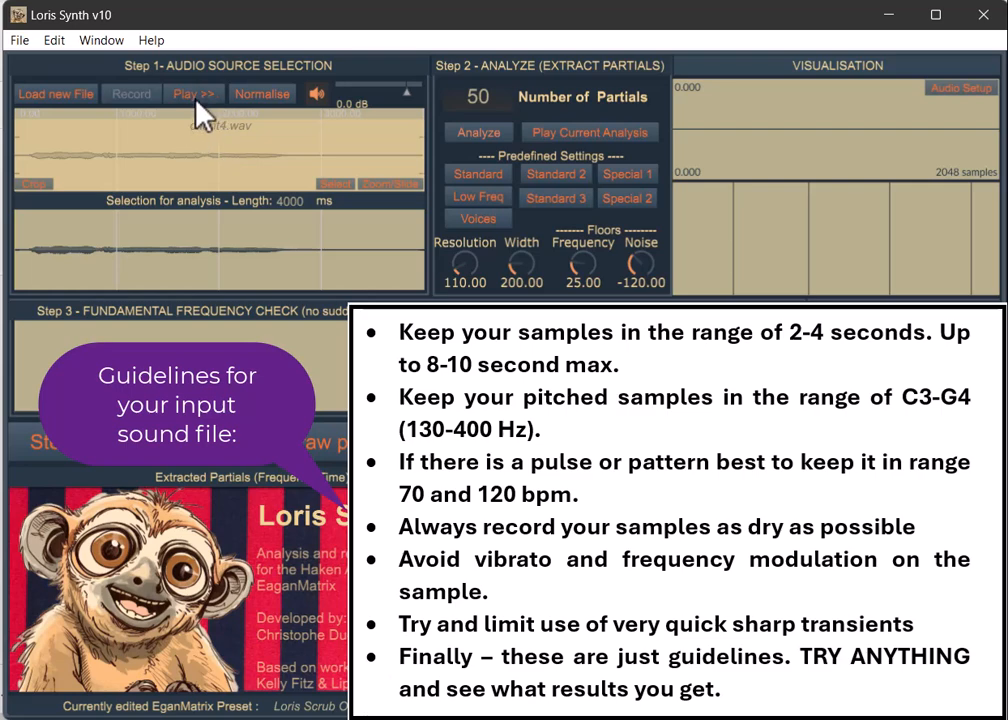
# Step: Audition the loaded chant4.wav sample, reading -9.0 dB
pyautogui.click(192, 94)
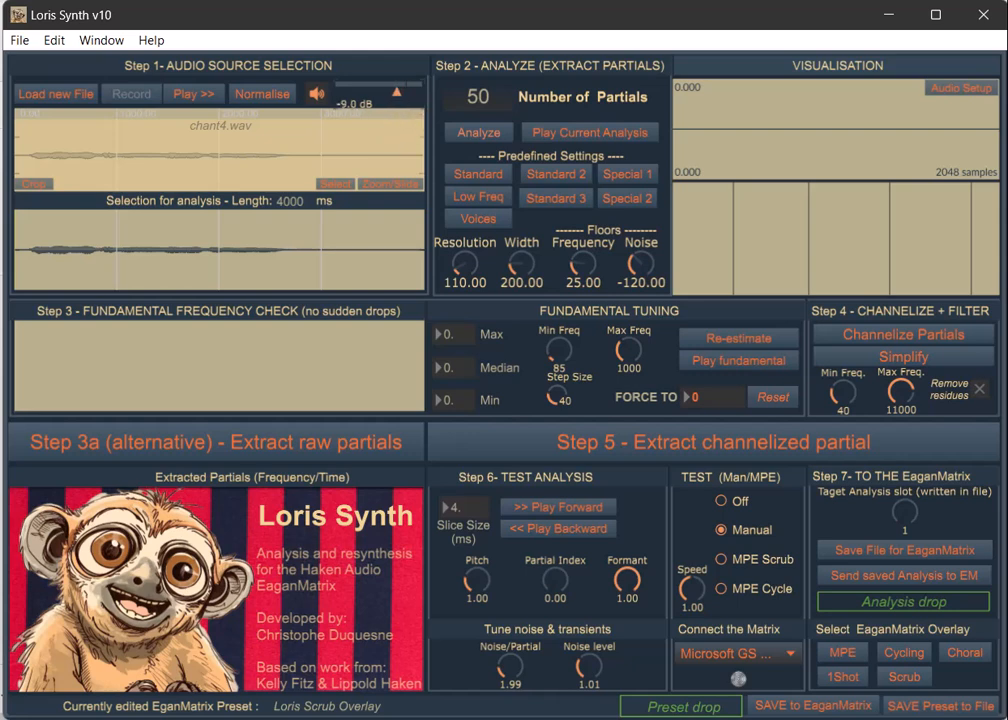
pyautogui.moveTo(396, 122)
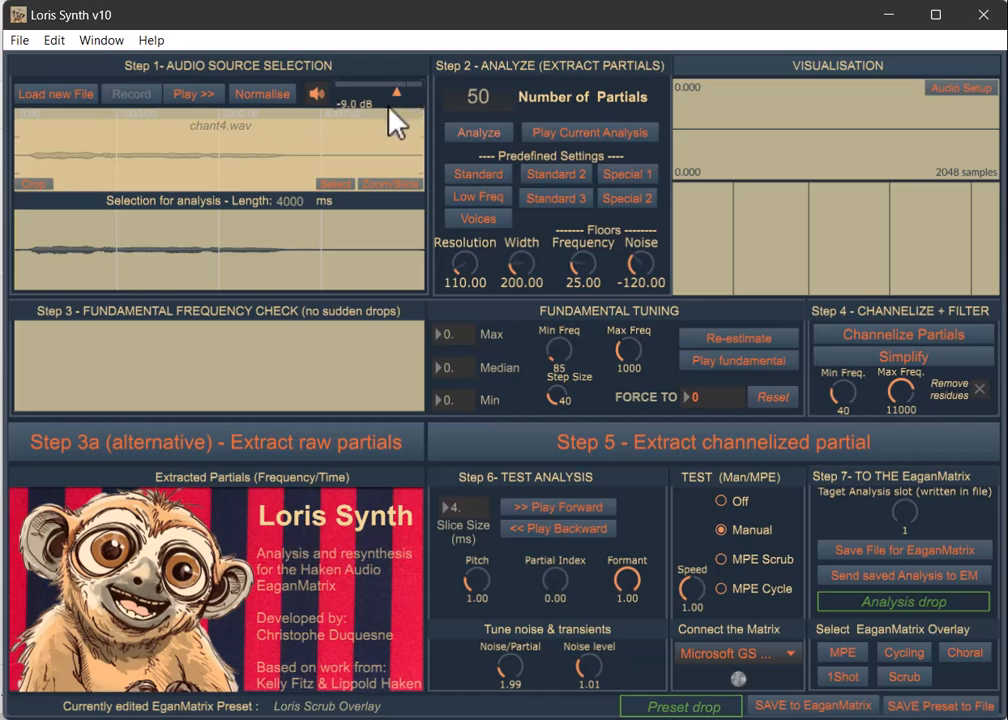
pyautogui.moveTo(312, 162)
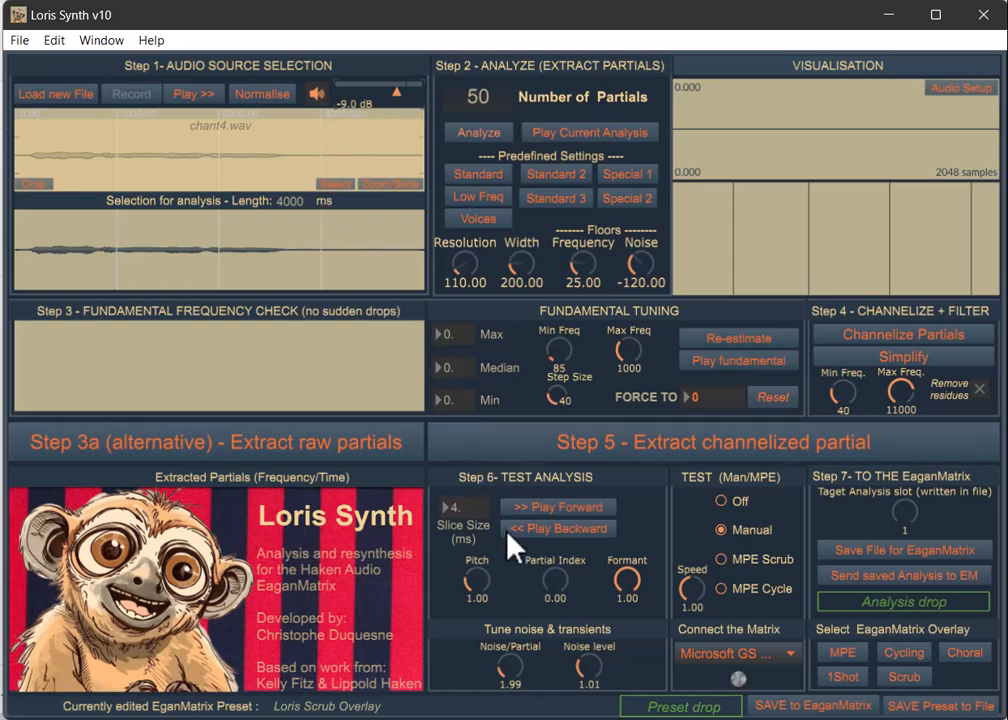
pyautogui.moveTo(424, 96)
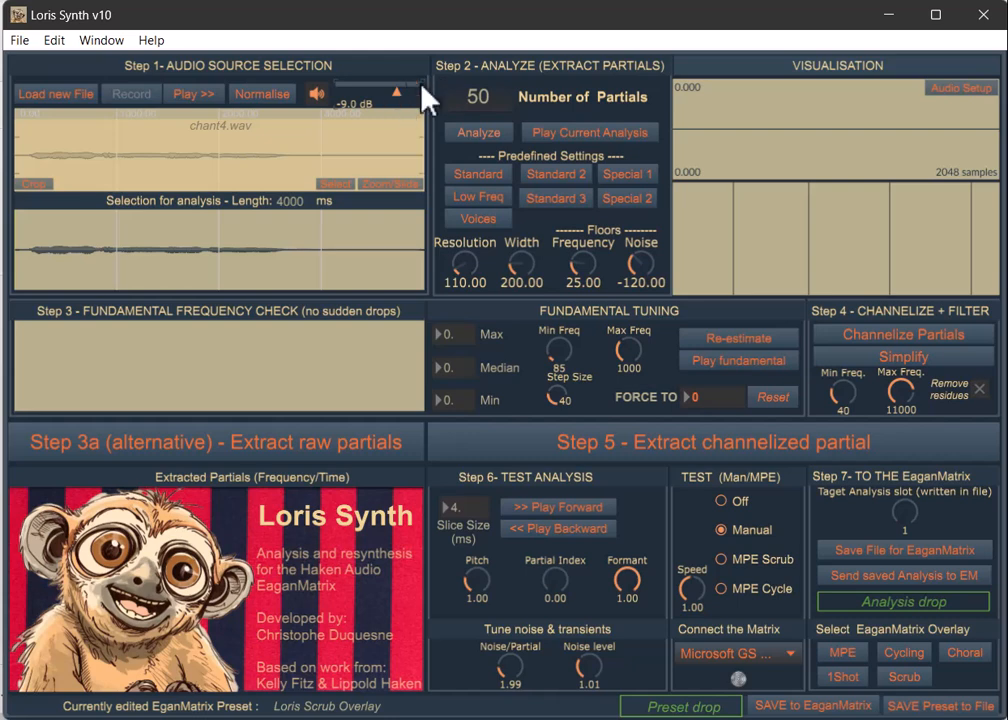
pyautogui.moveTo(332, 210)
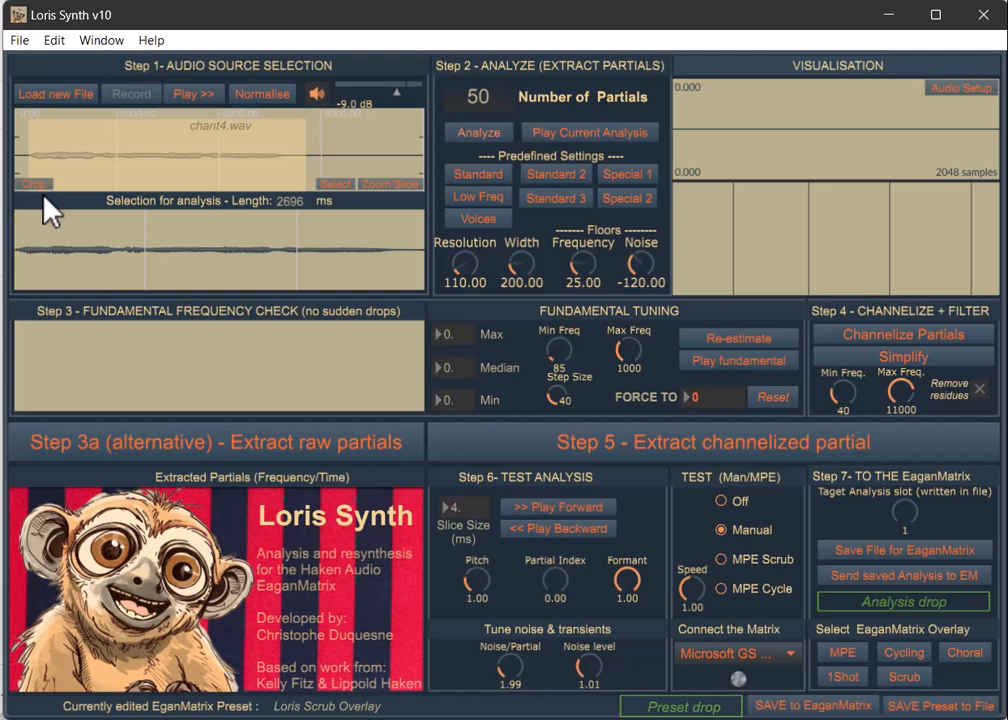
pyautogui.moveTo(272, 108)
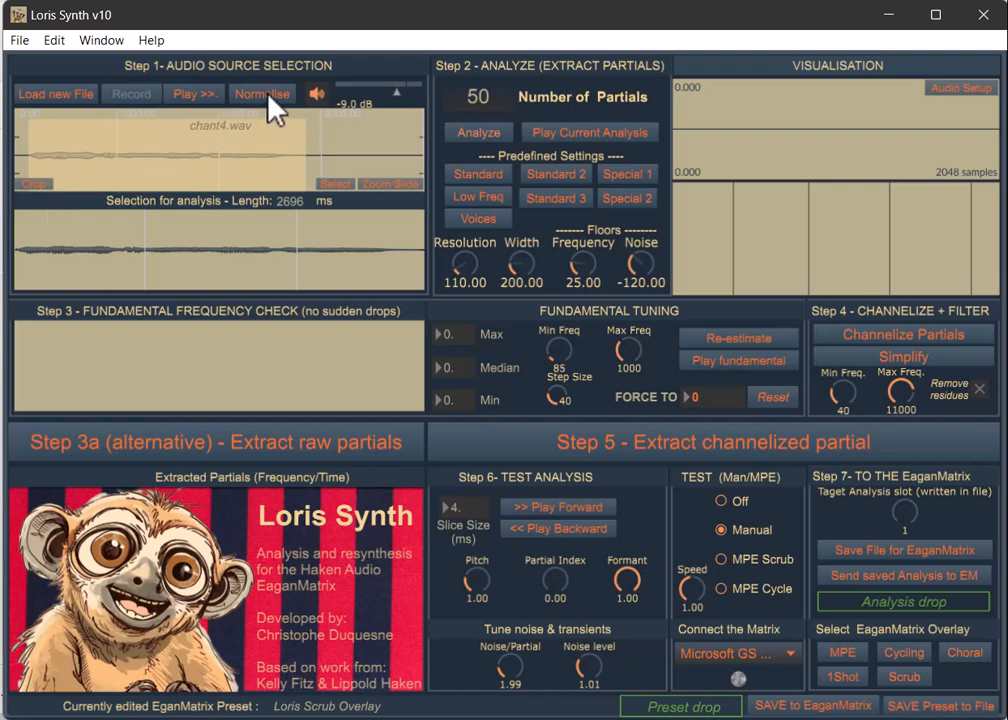
# Step: Normalise chant4.wav to full level and trim the analysis selection to about 2459 ms
pyautogui.click(262, 94)
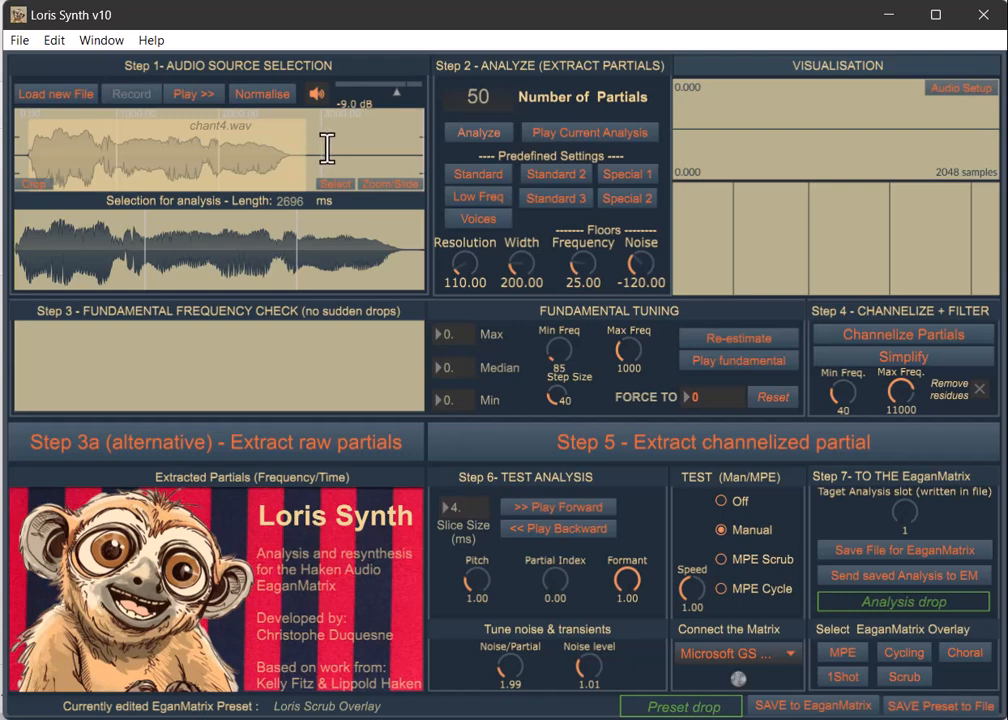
pyautogui.click(296, 160)
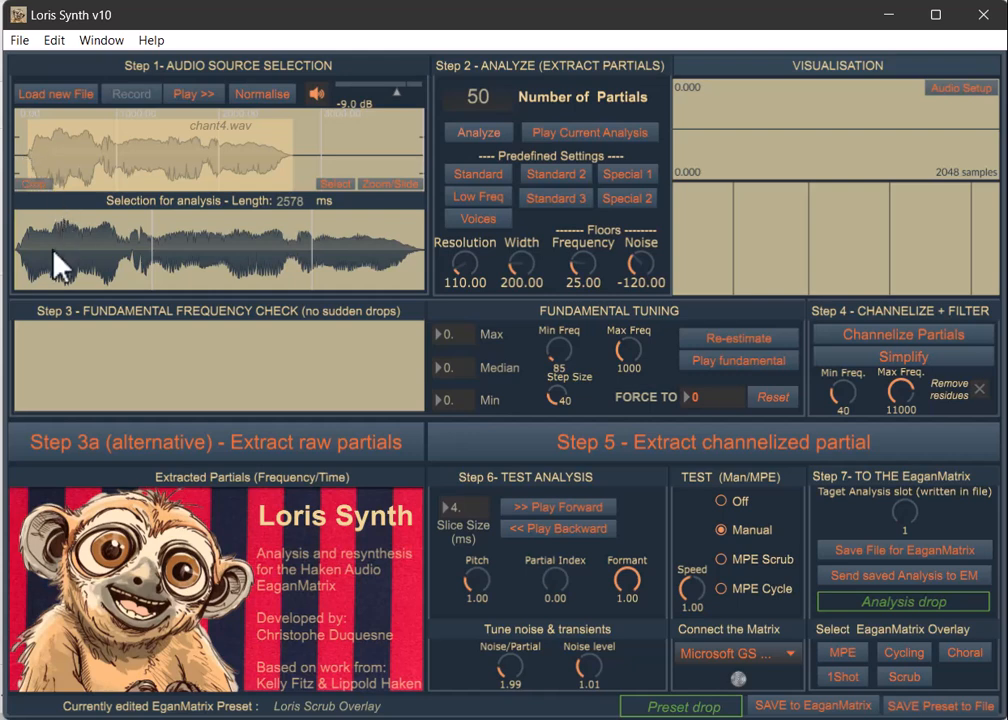
pyautogui.moveTo(24, 262)
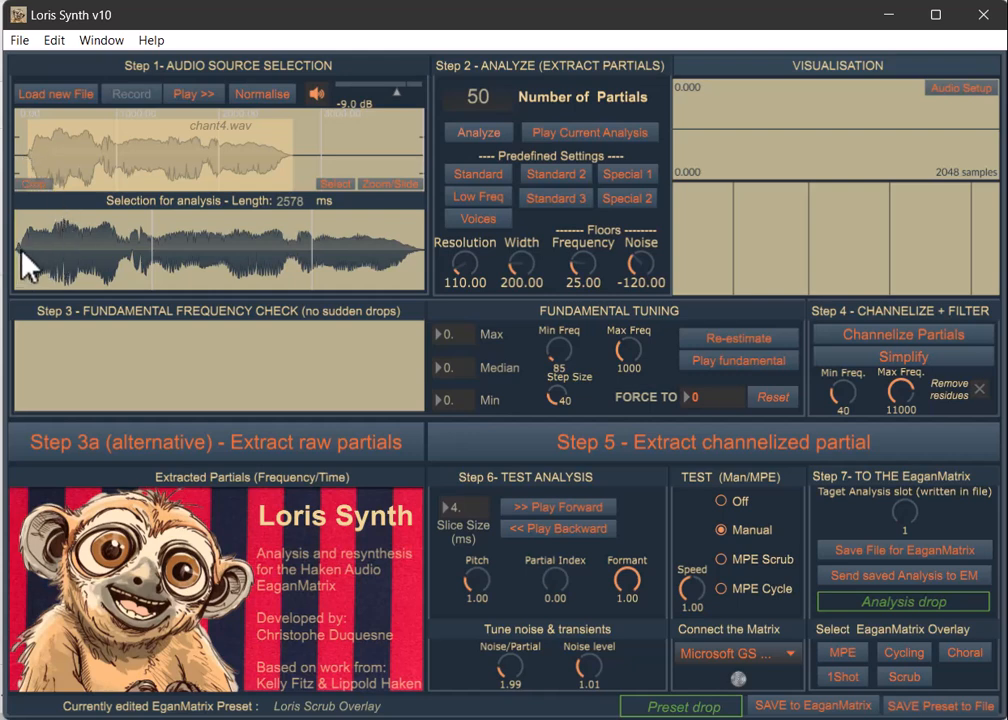
pyautogui.moveTo(322, 168)
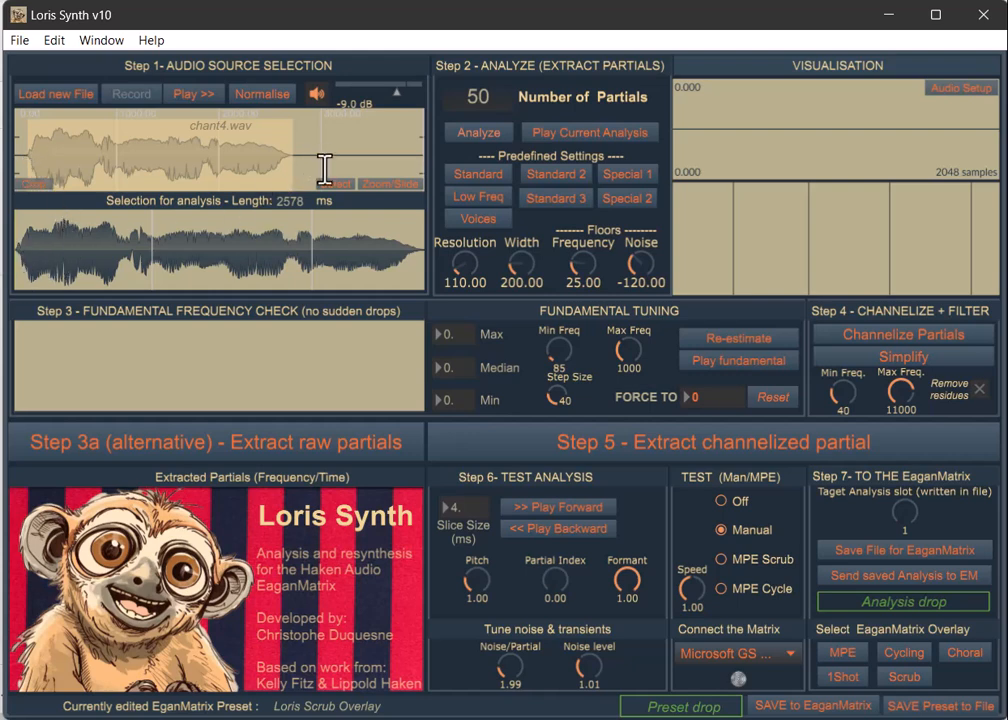
pyautogui.moveTo(310, 184)
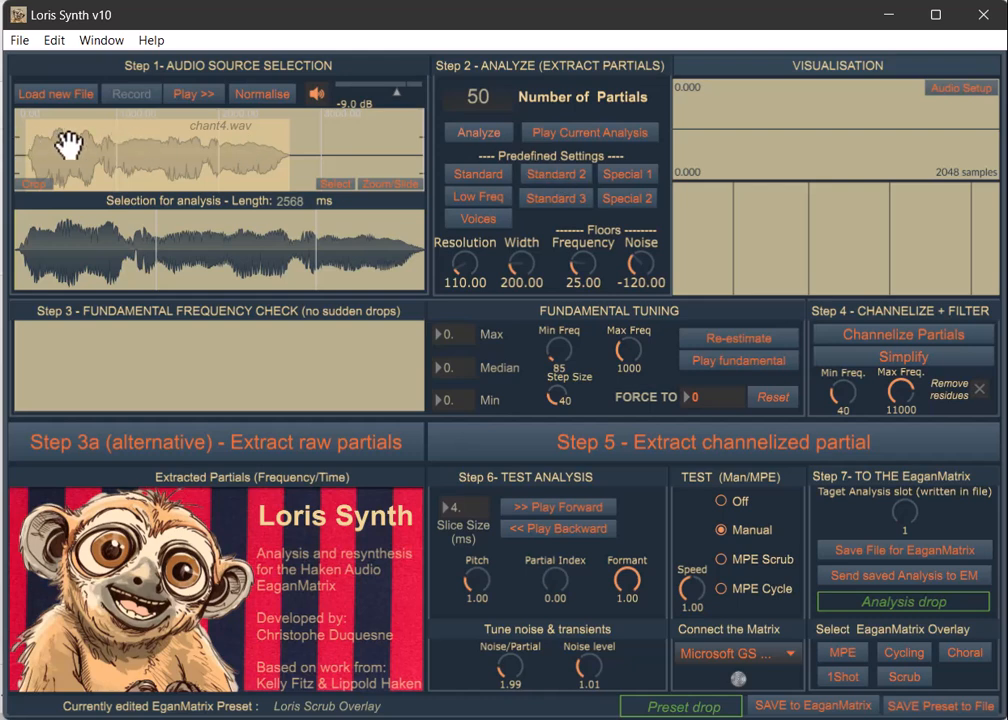
pyautogui.moveTo(52, 204)
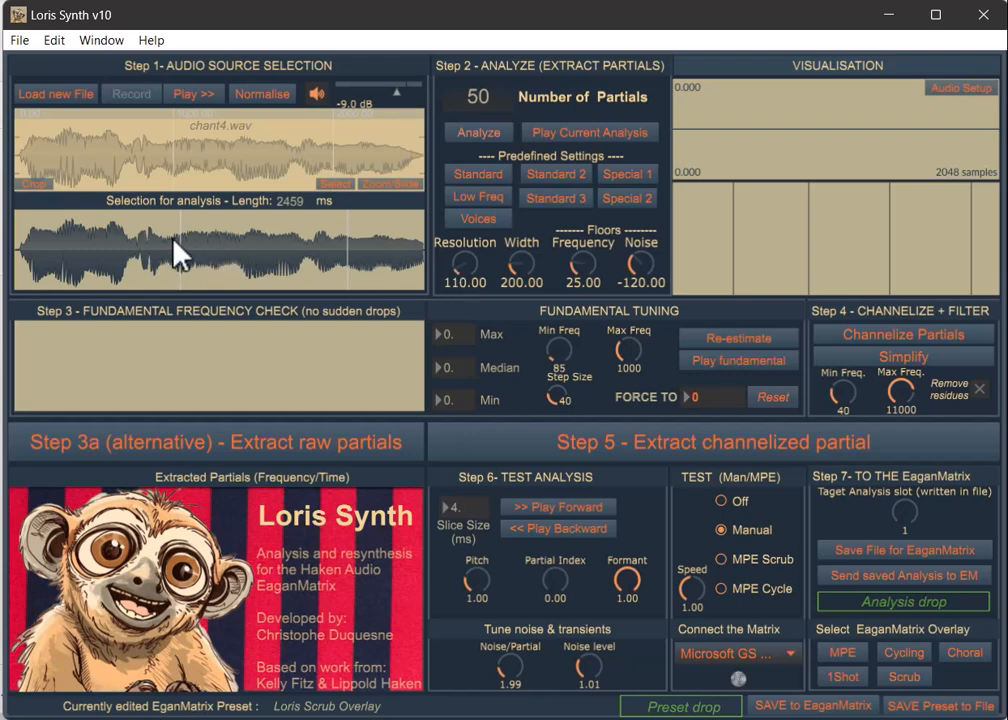
pyautogui.moveTo(204, 118)
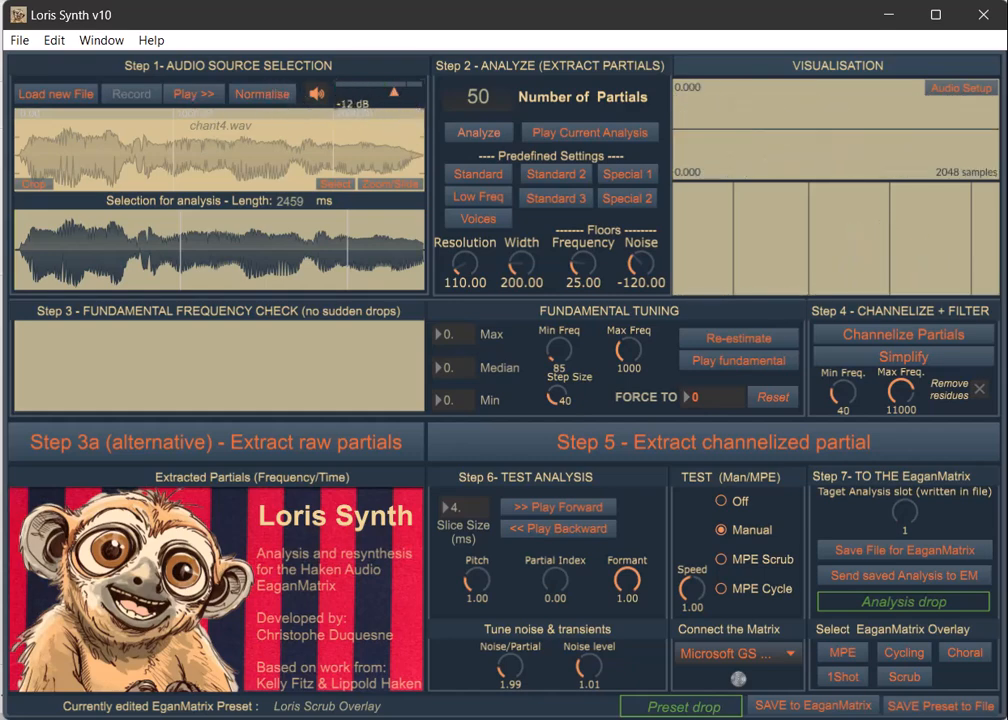
pyautogui.moveTo(236, 260)
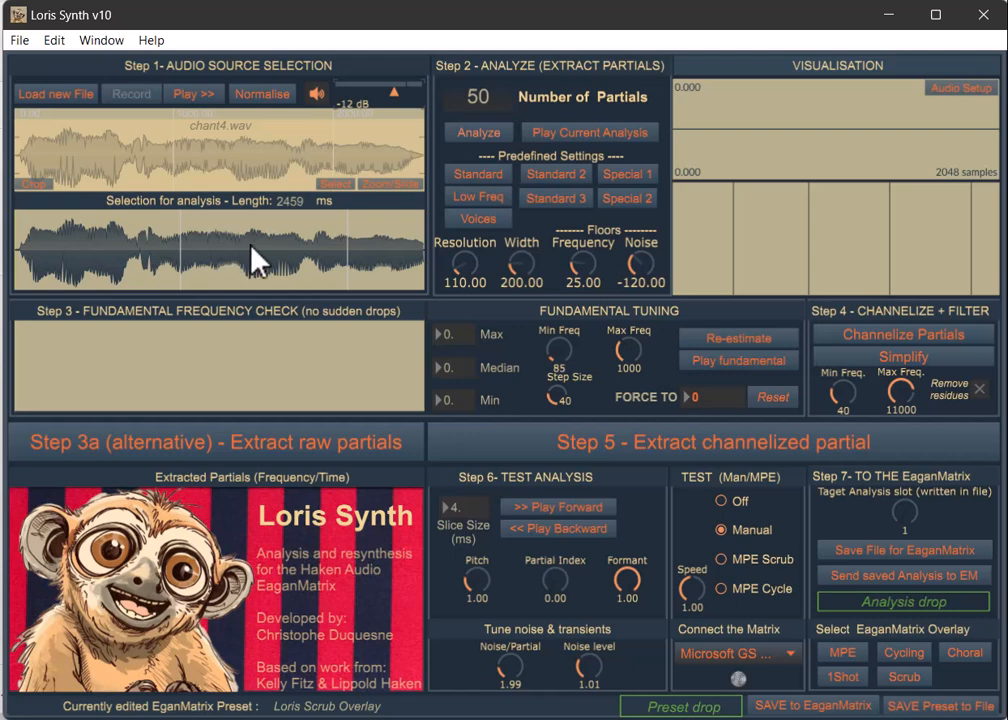
pyautogui.moveTo(238, 128)
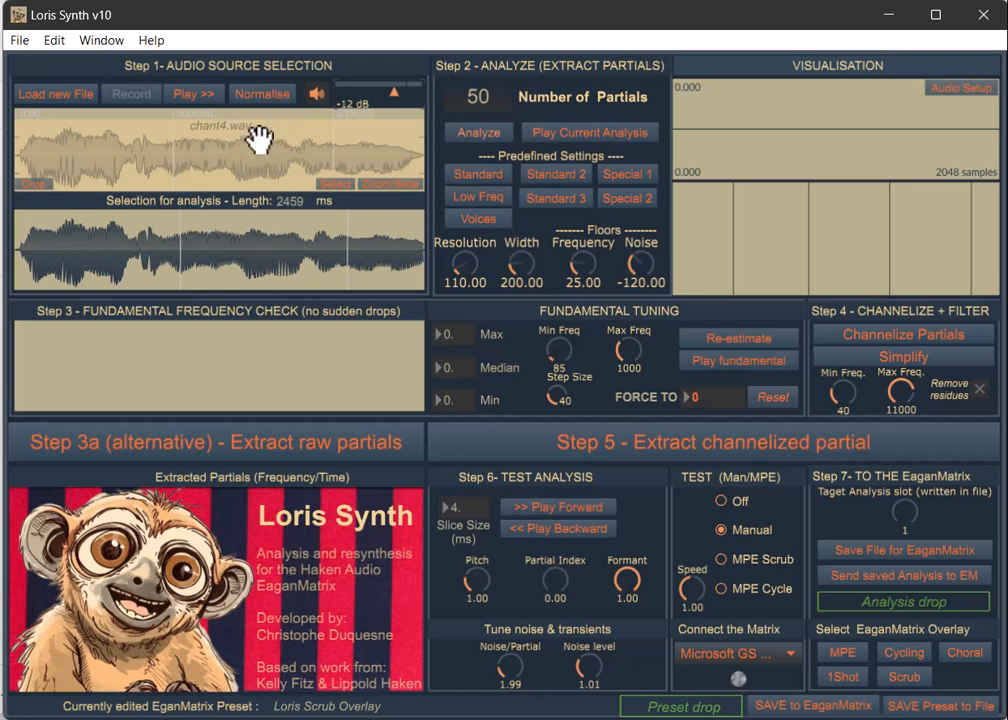
pyautogui.moveTo(272, 144)
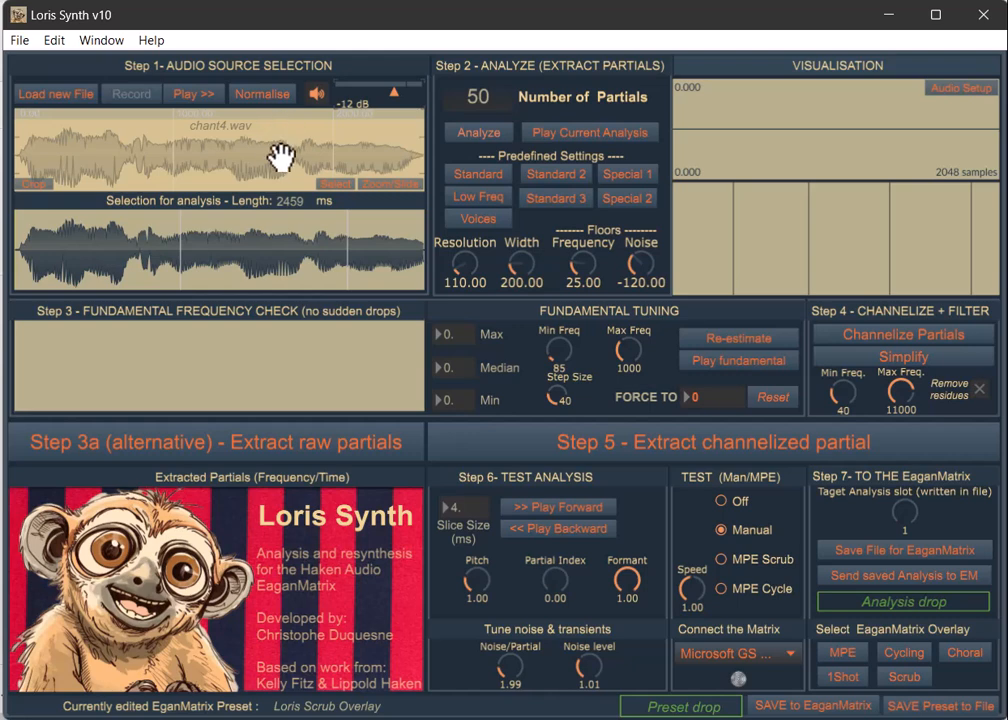
pyautogui.moveTo(236, 154)
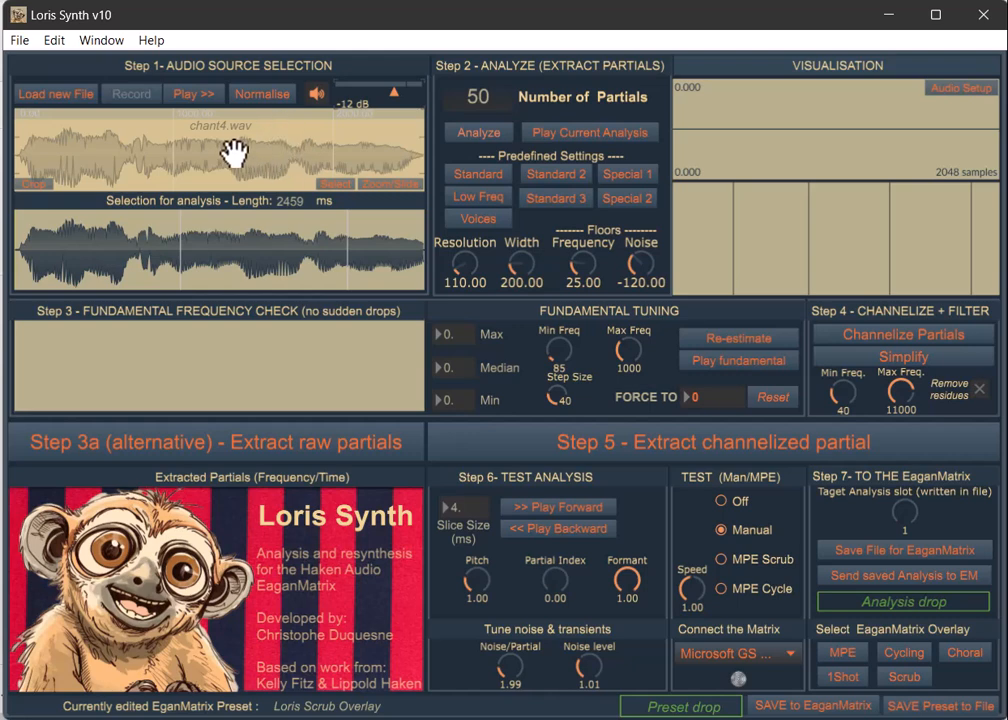
pyautogui.moveTo(290, 140)
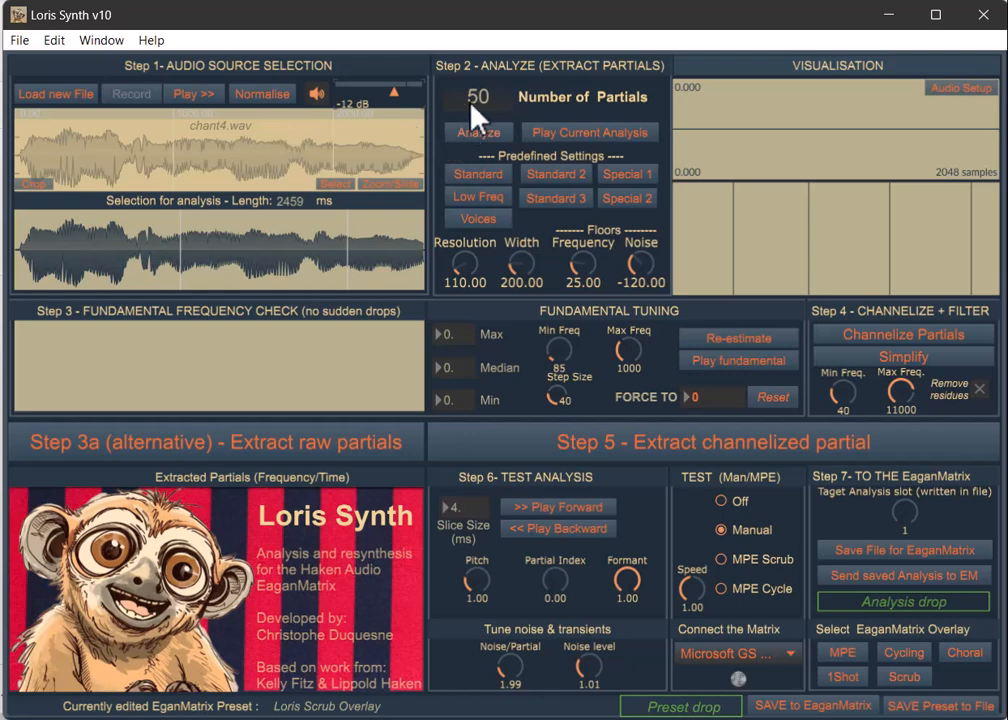
pyautogui.moveTo(570, 220)
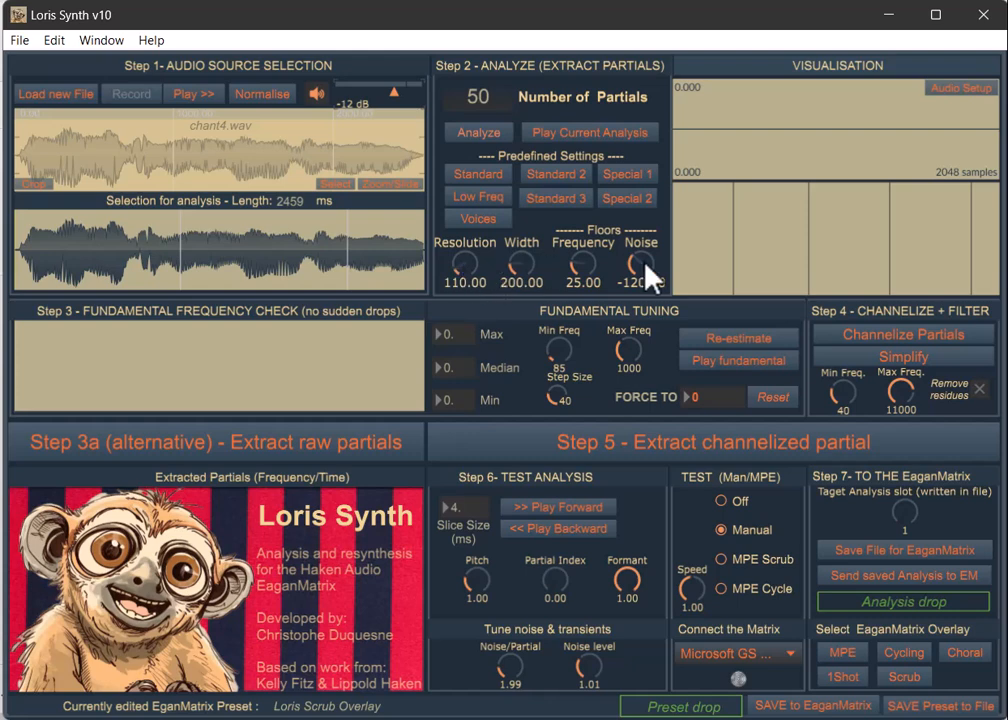
pyautogui.click(478, 132)
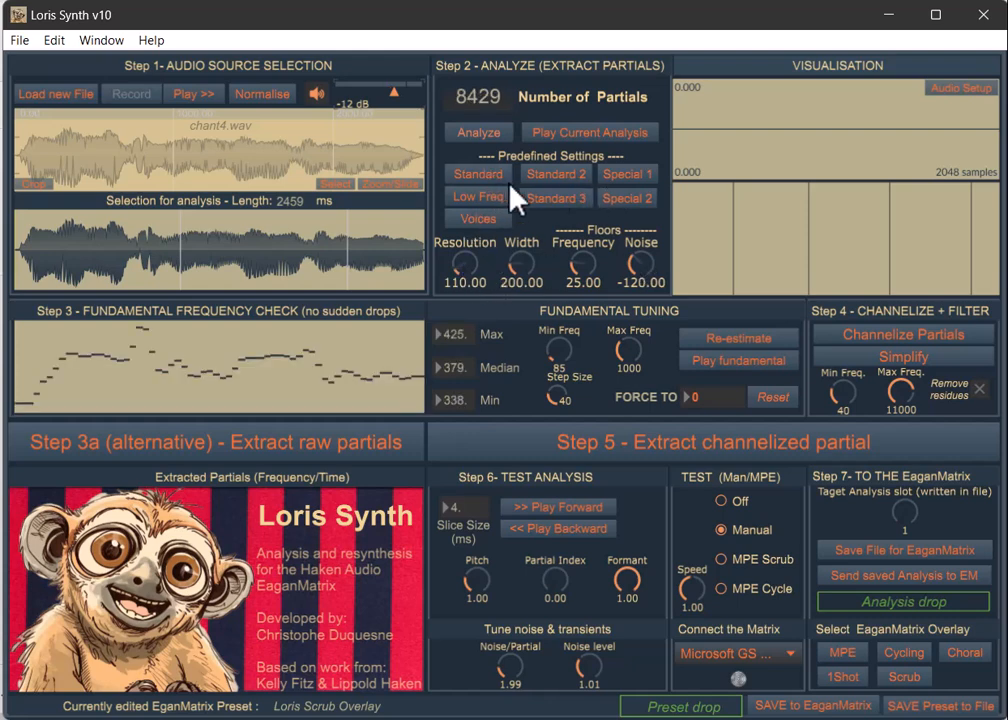
pyautogui.moveTo(580, 190)
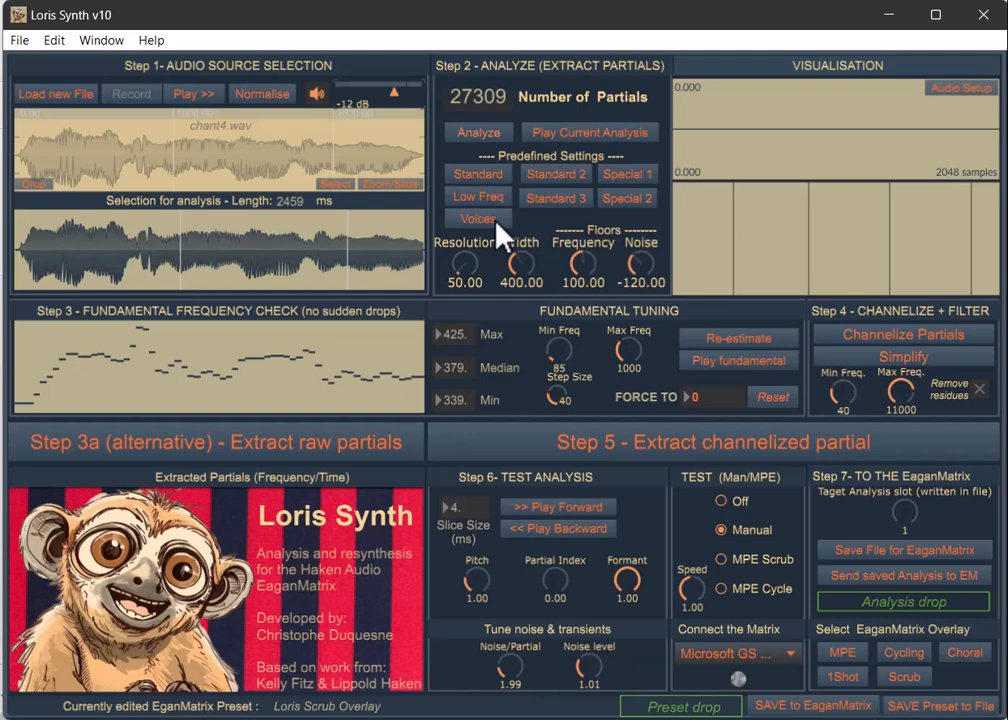
pyautogui.moveTo(638, 288)
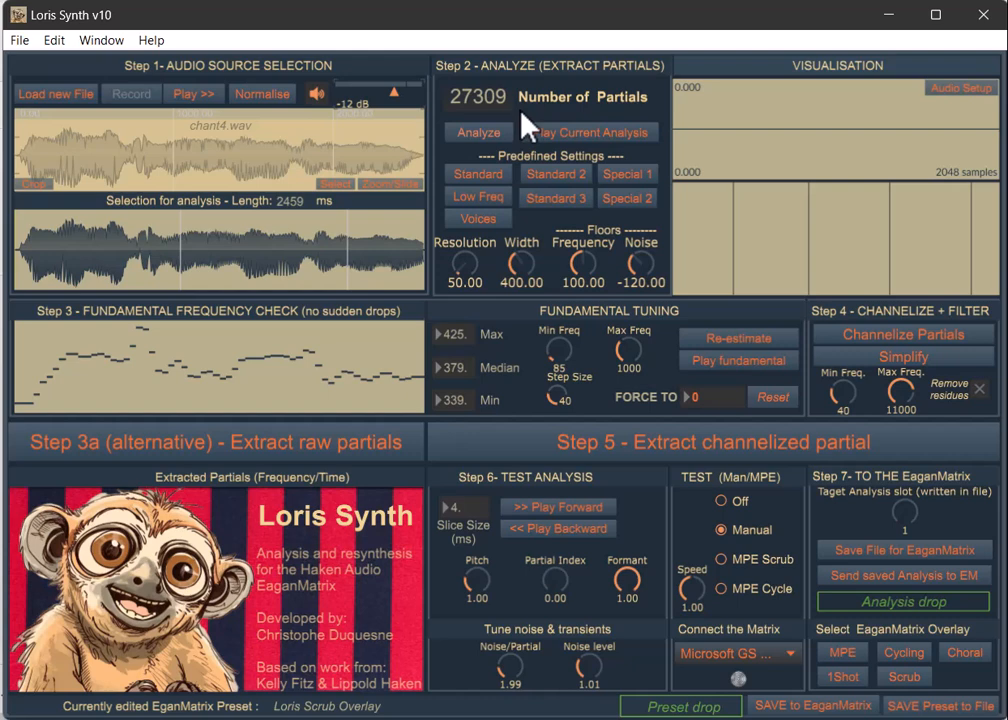
pyautogui.moveTo(552, 290)
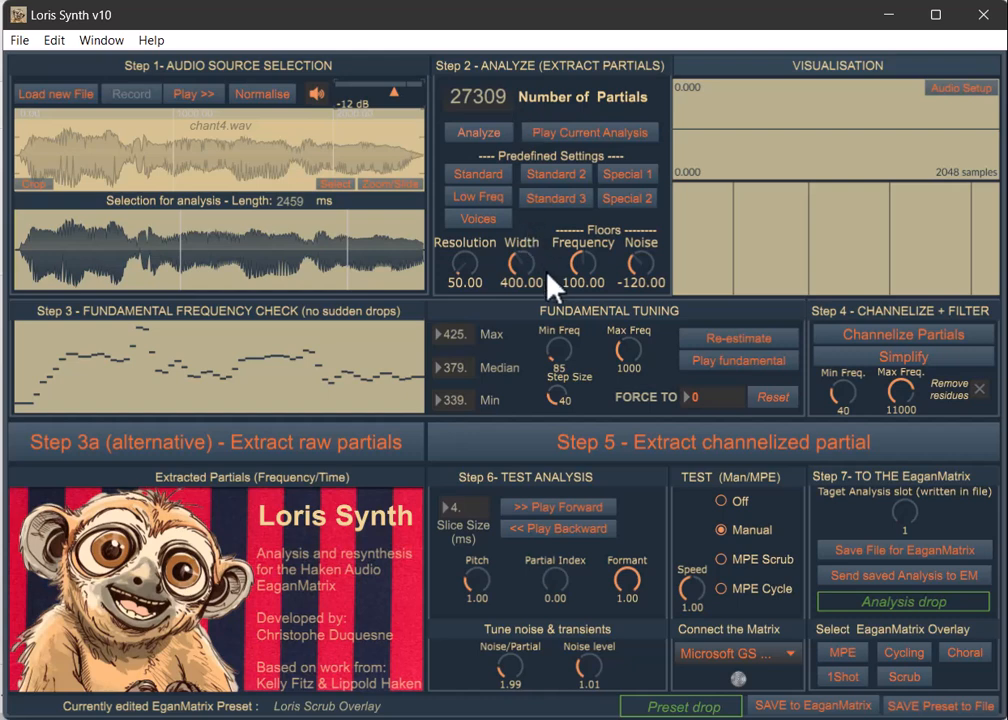
pyautogui.moveTo(310, 404)
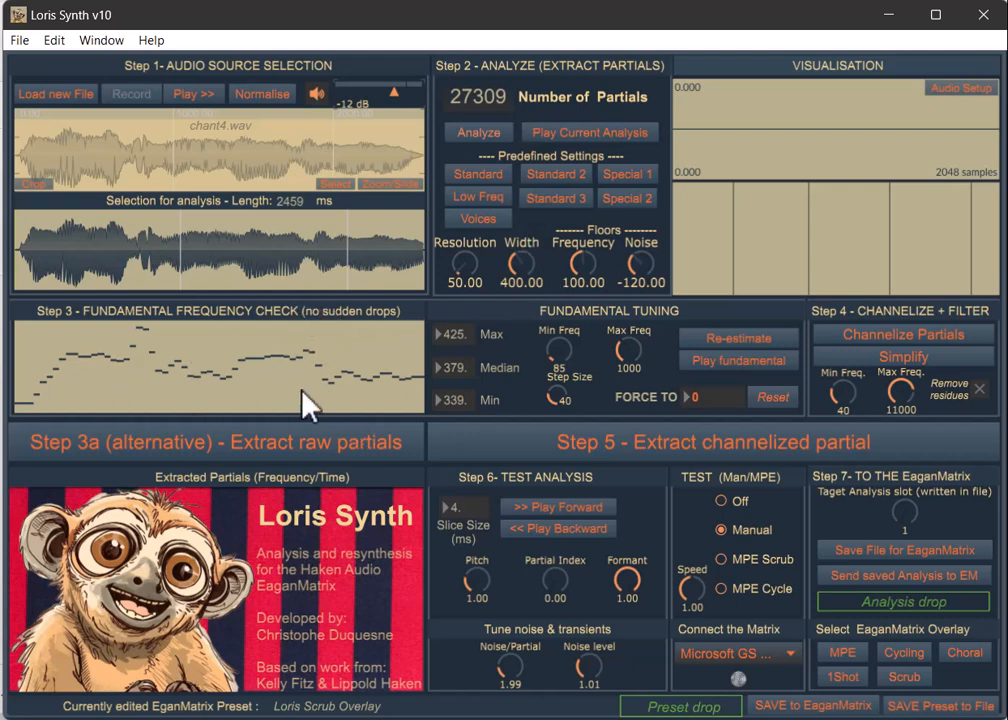
pyautogui.moveTo(324, 368)
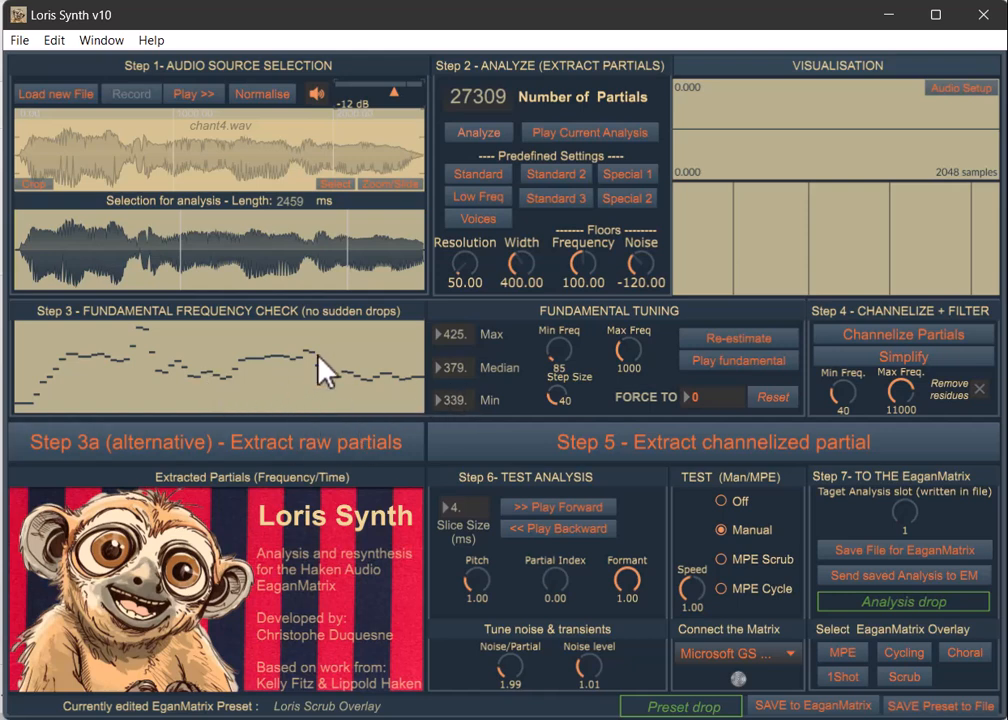
pyautogui.moveTo(244, 398)
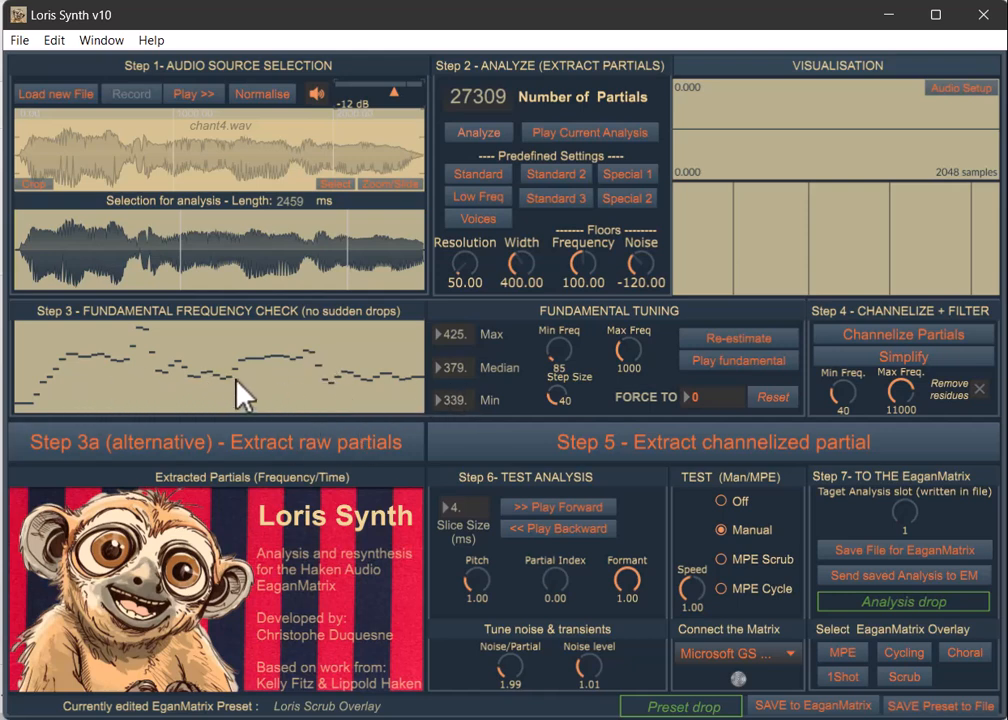
pyautogui.moveTo(460, 436)
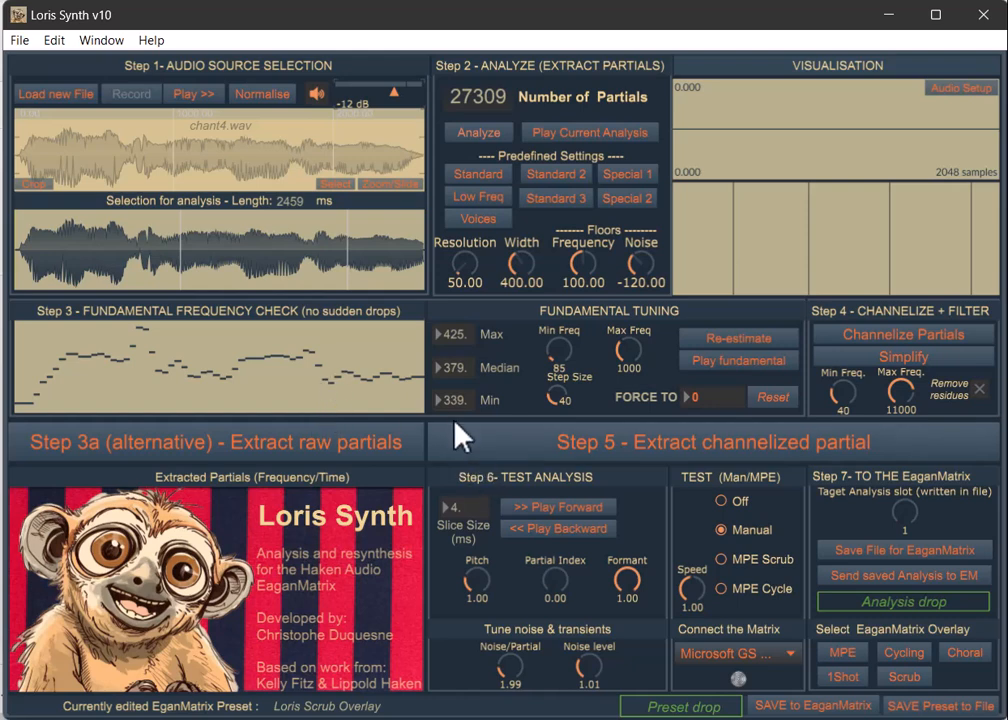
pyautogui.moveTo(504, 348)
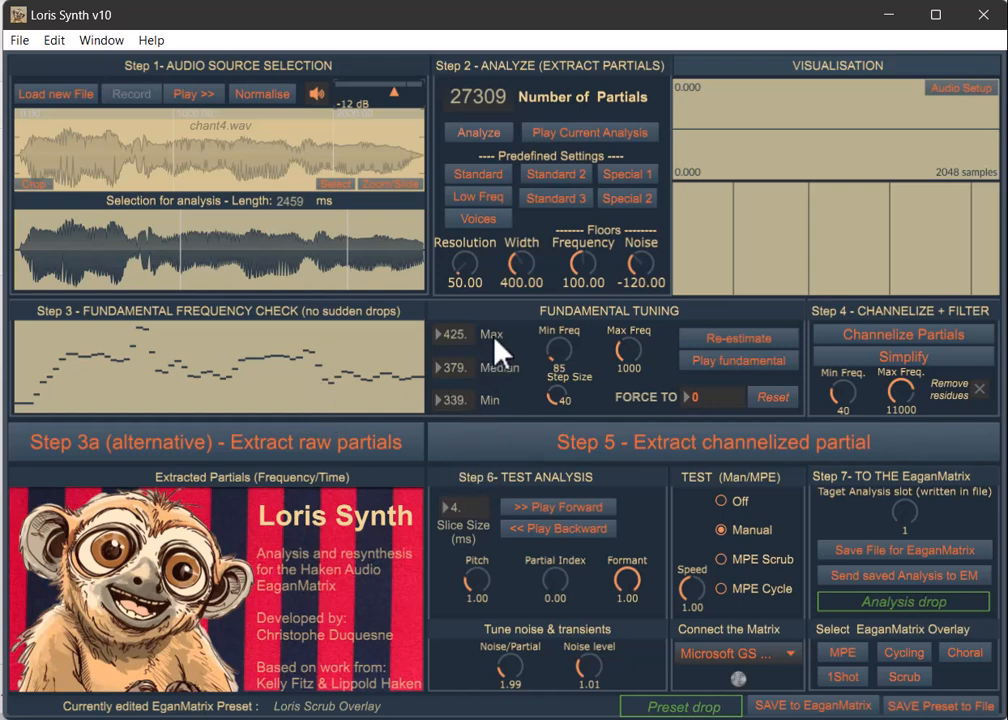
pyautogui.moveTo(488, 384)
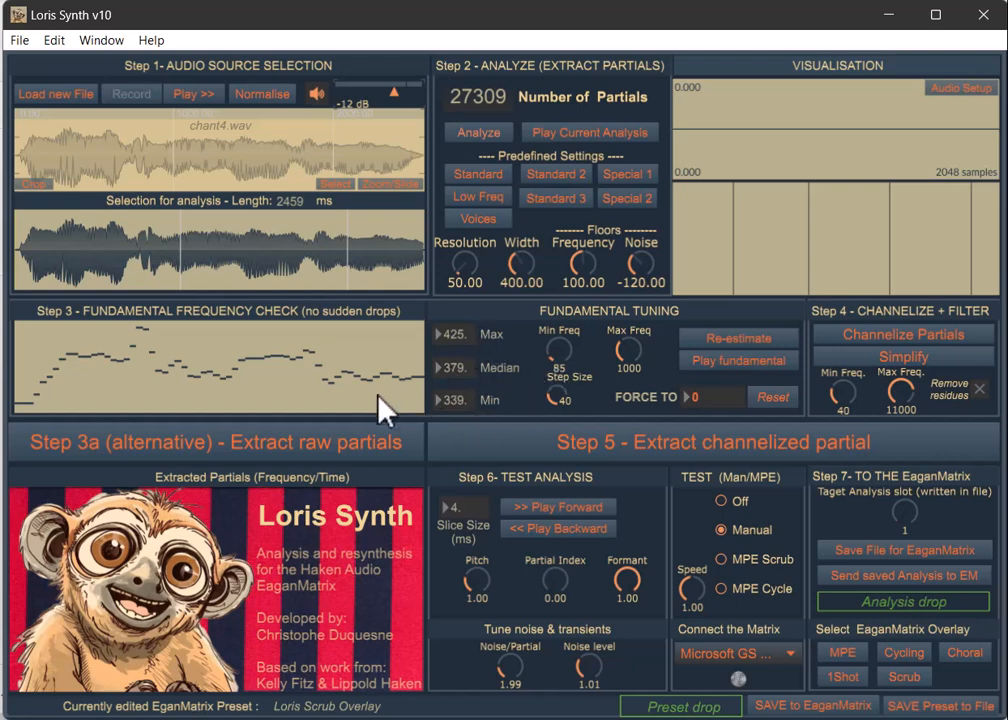
pyautogui.moveTo(56, 402)
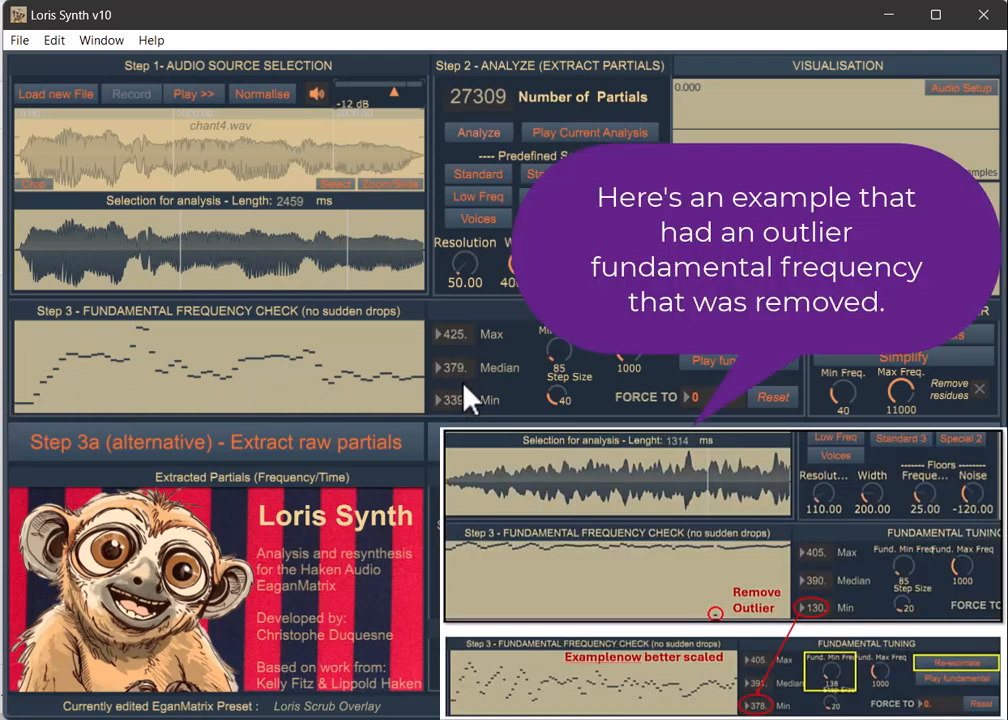
pyautogui.moveTo(472, 384)
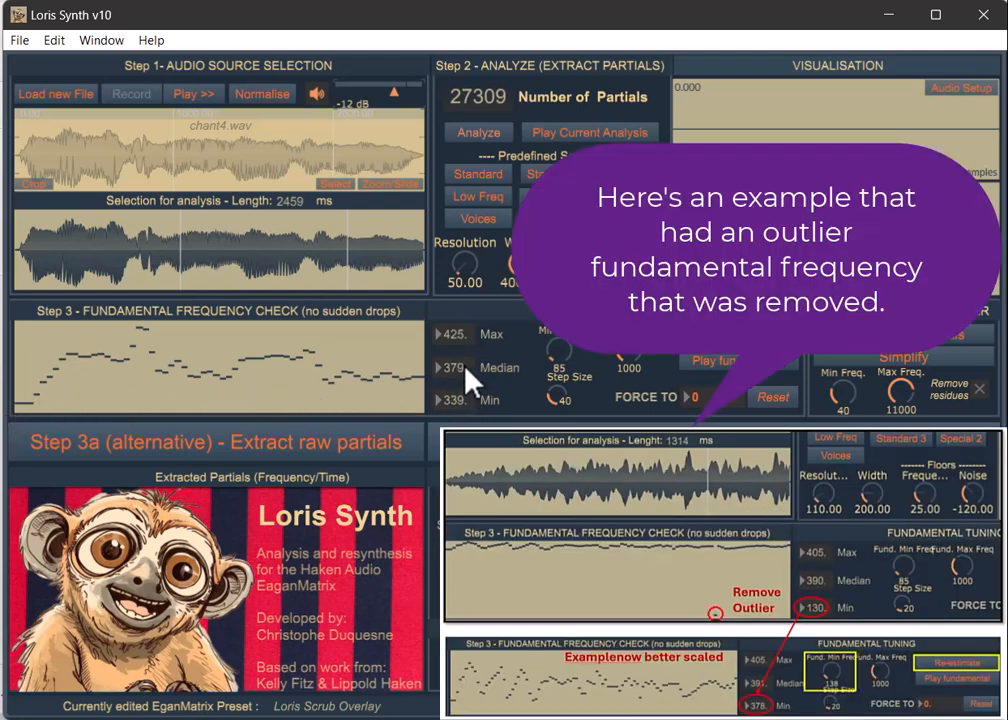
pyautogui.moveTo(284, 414)
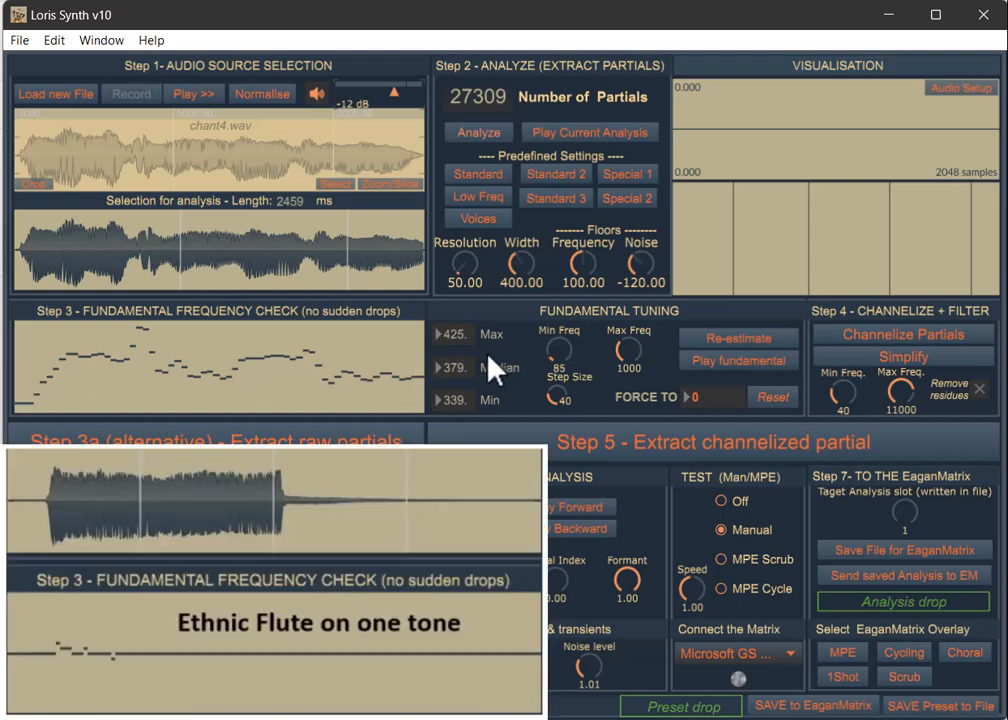
pyautogui.moveTo(140, 432)
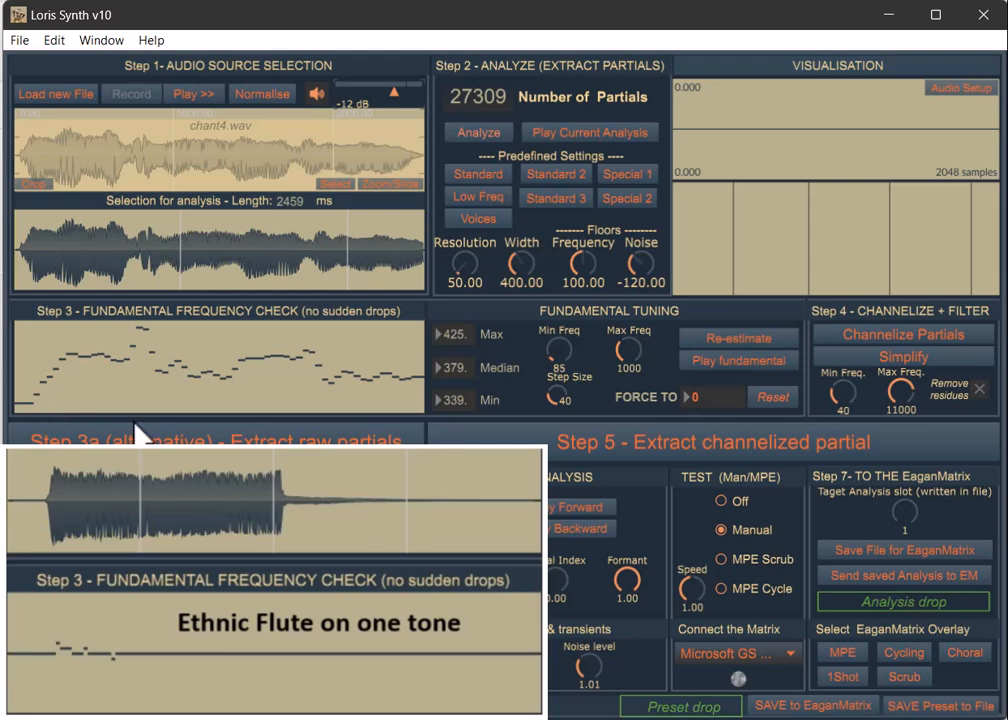
pyautogui.moveTo(56, 414)
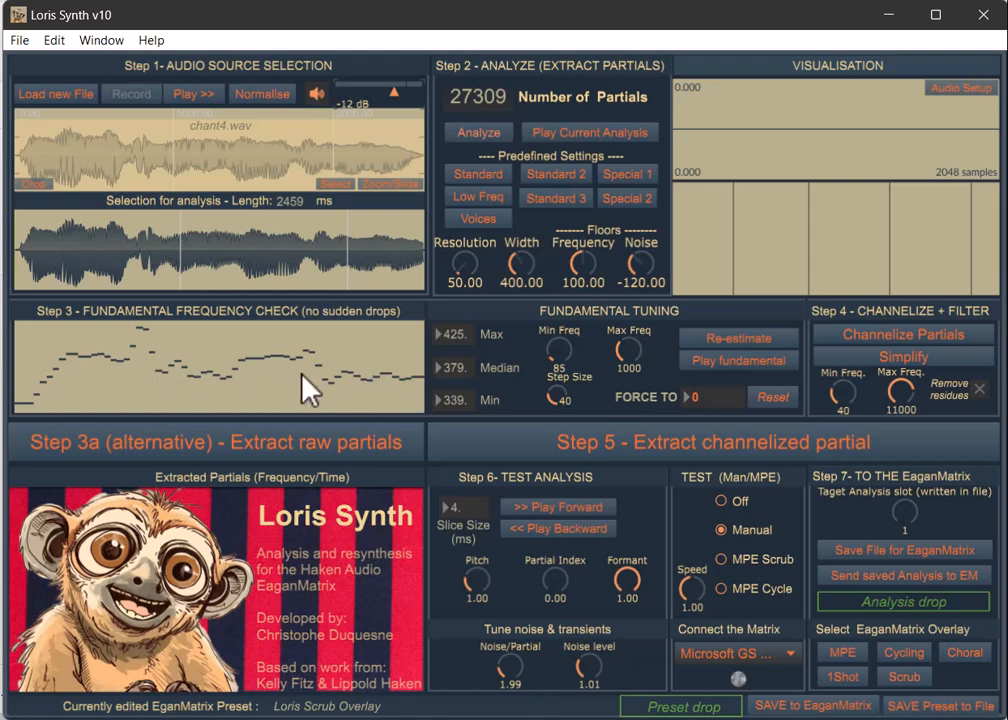
pyautogui.moveTo(346, 374)
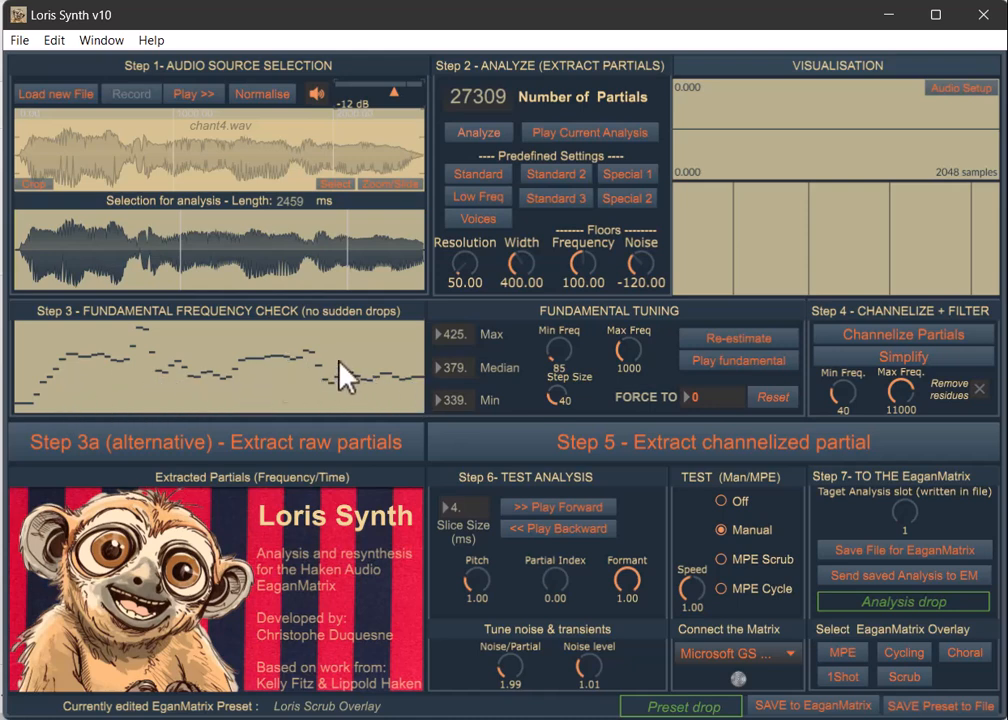
pyautogui.moveTo(616, 368)
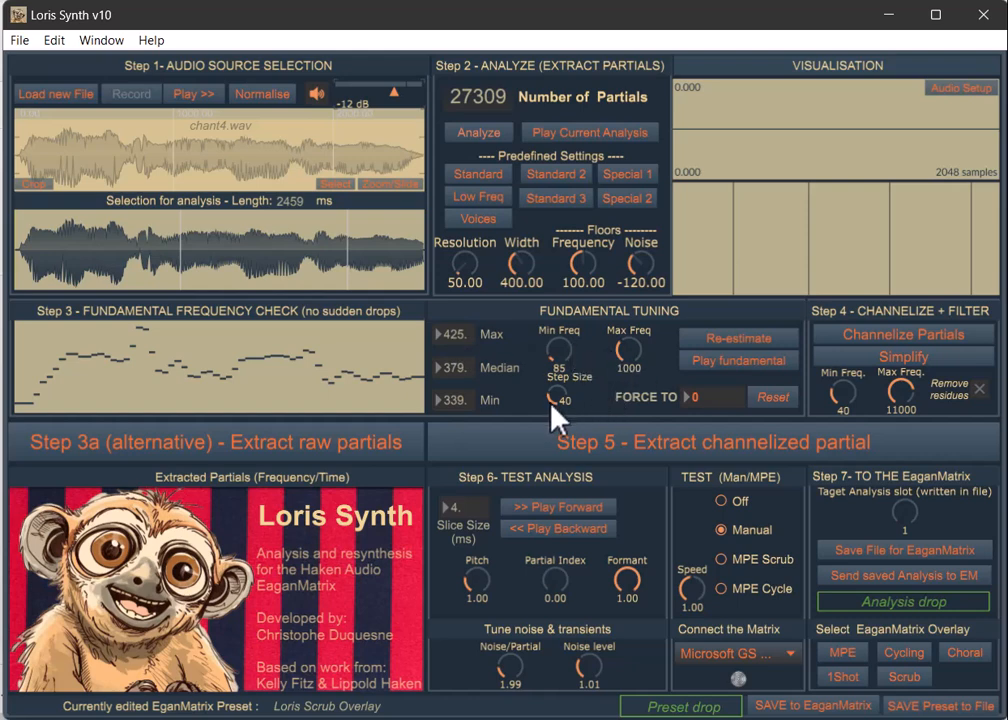
pyautogui.moveTo(350, 388)
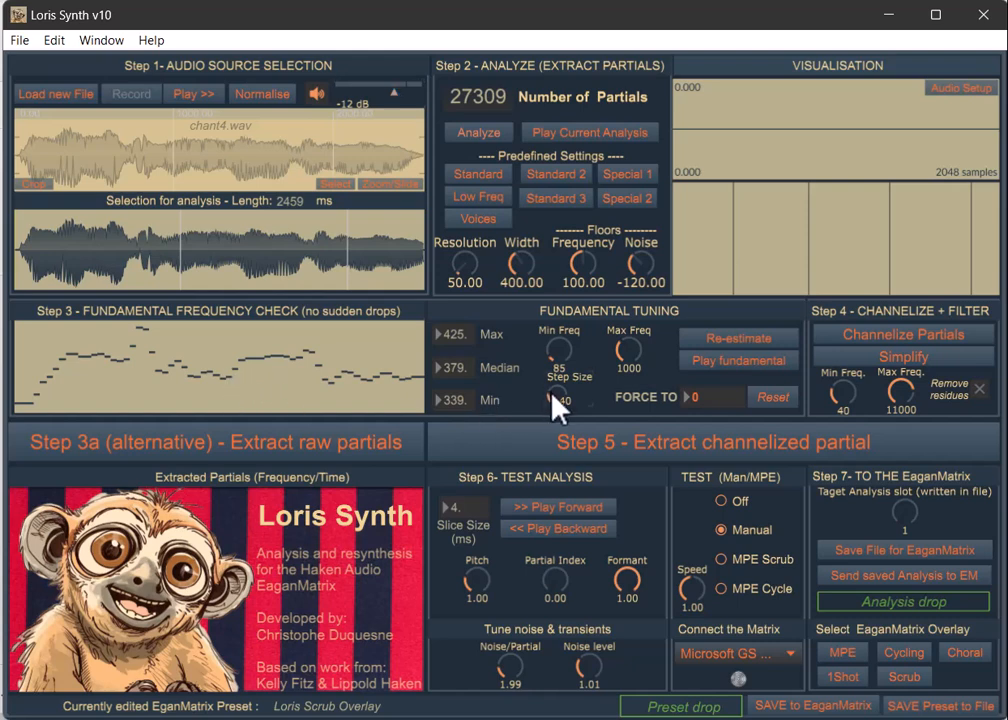
# Step: Re-estimate the fundamental with step size 30, giving max 432, median 378, min 348
pyautogui.moveTo(560, 400); pyautogui.dragTo(560, 410)
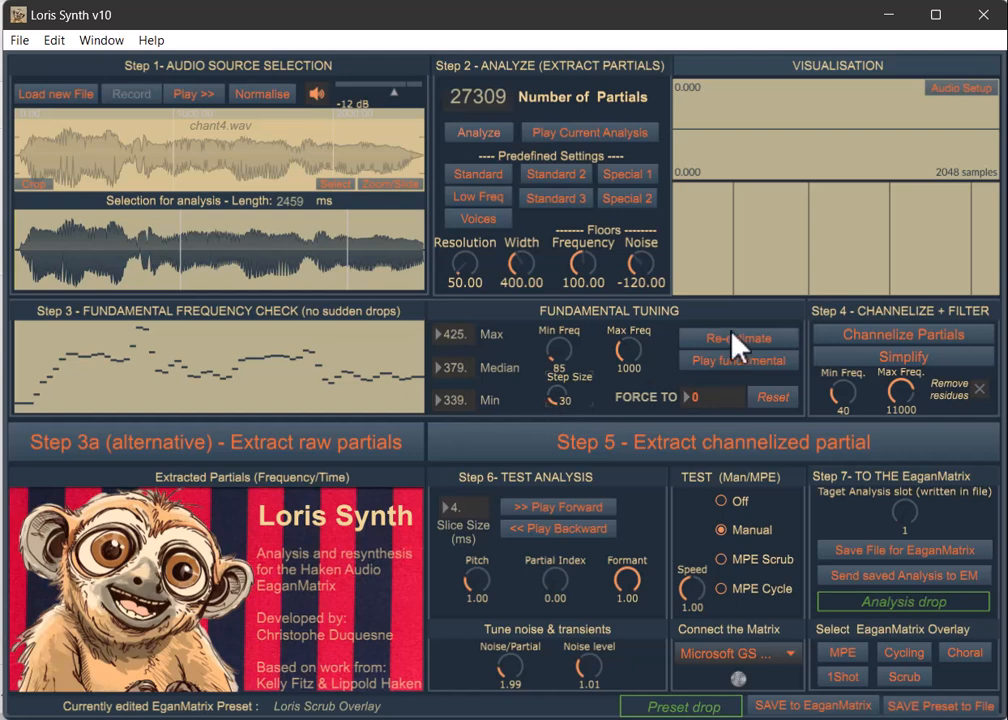
pyautogui.click(740, 338)
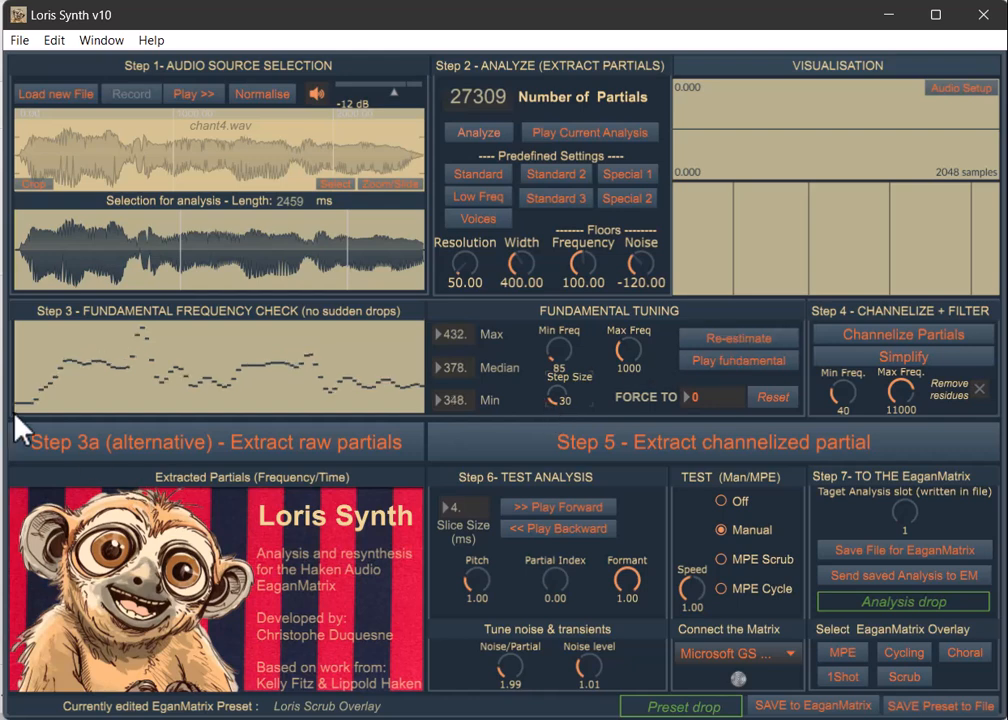
pyautogui.moveTo(444, 396)
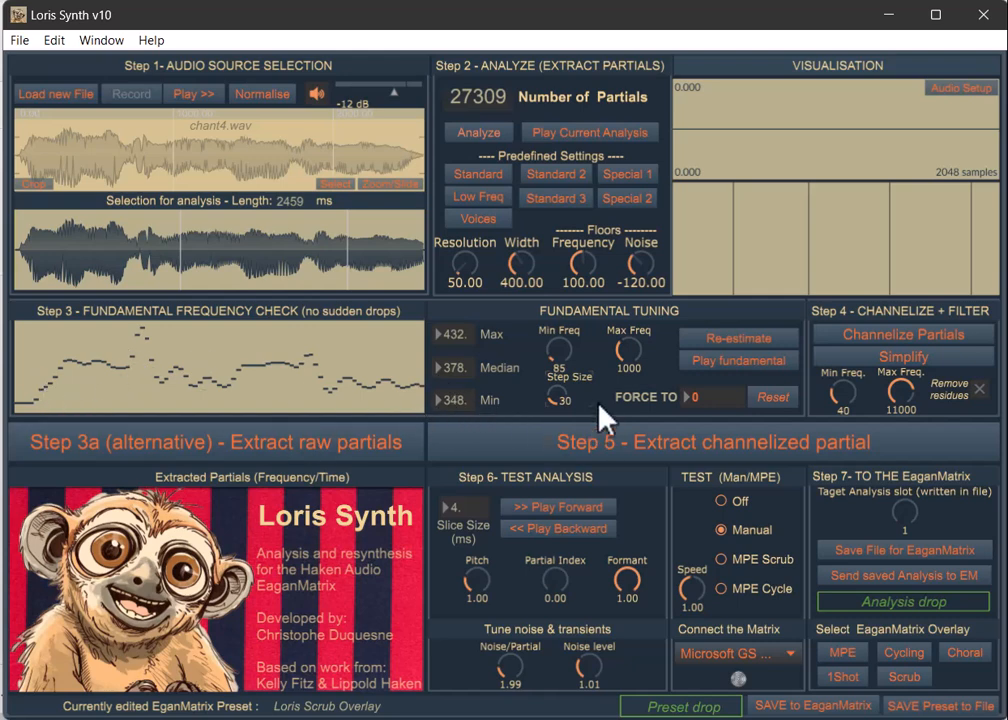
pyautogui.moveTo(560, 412)
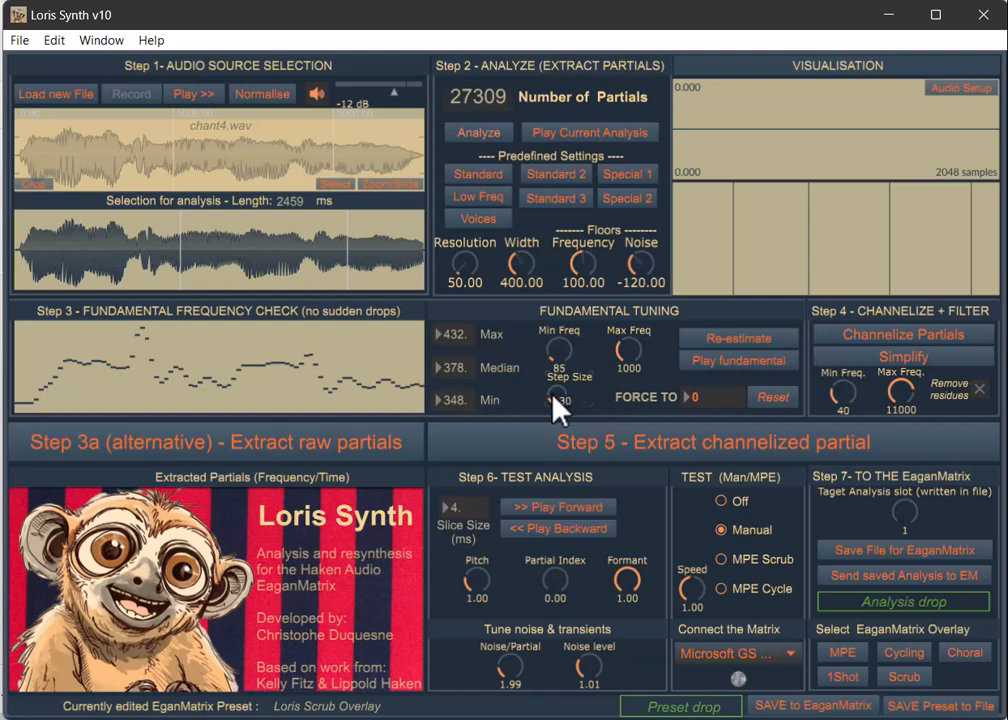
pyautogui.moveTo(564, 404)
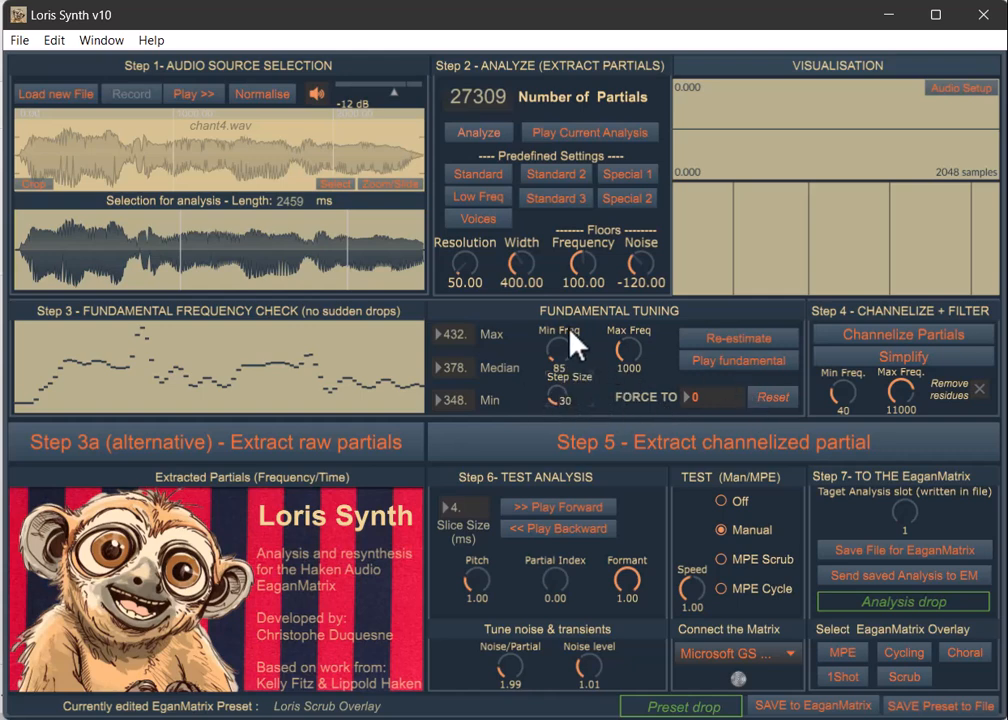
pyautogui.moveTo(536, 390)
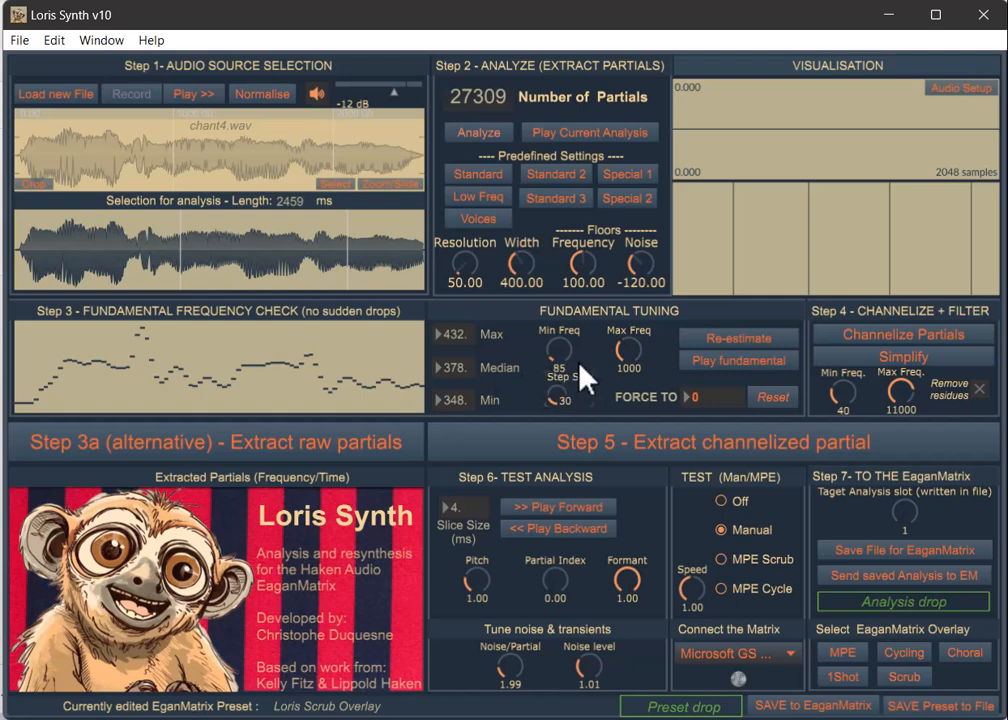
pyautogui.moveTo(498, 244)
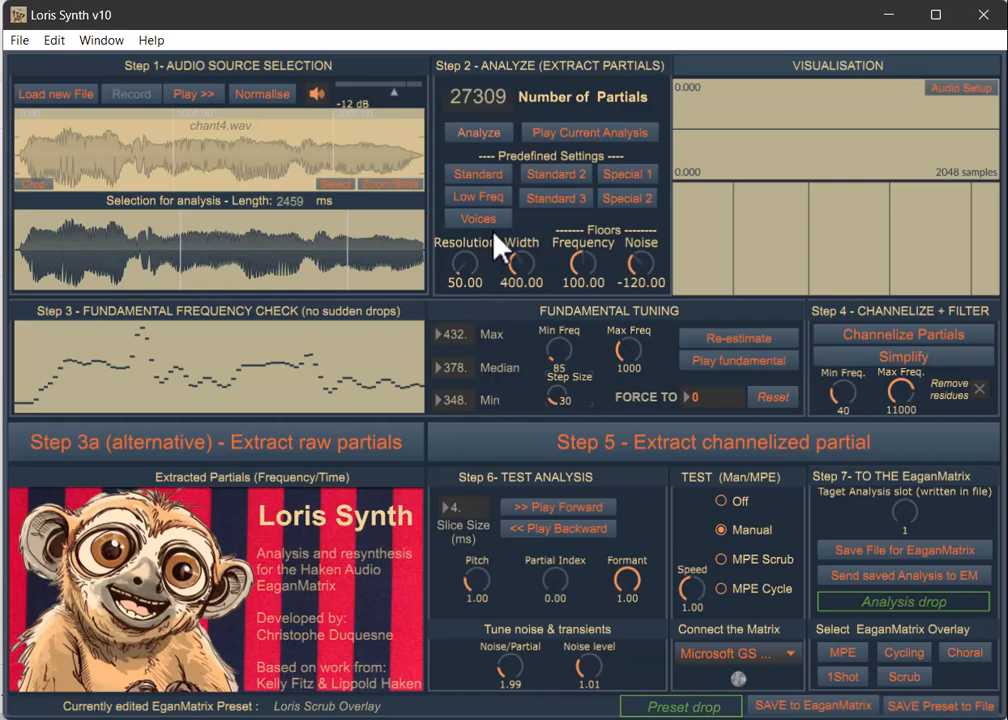
pyautogui.click(192, 94)
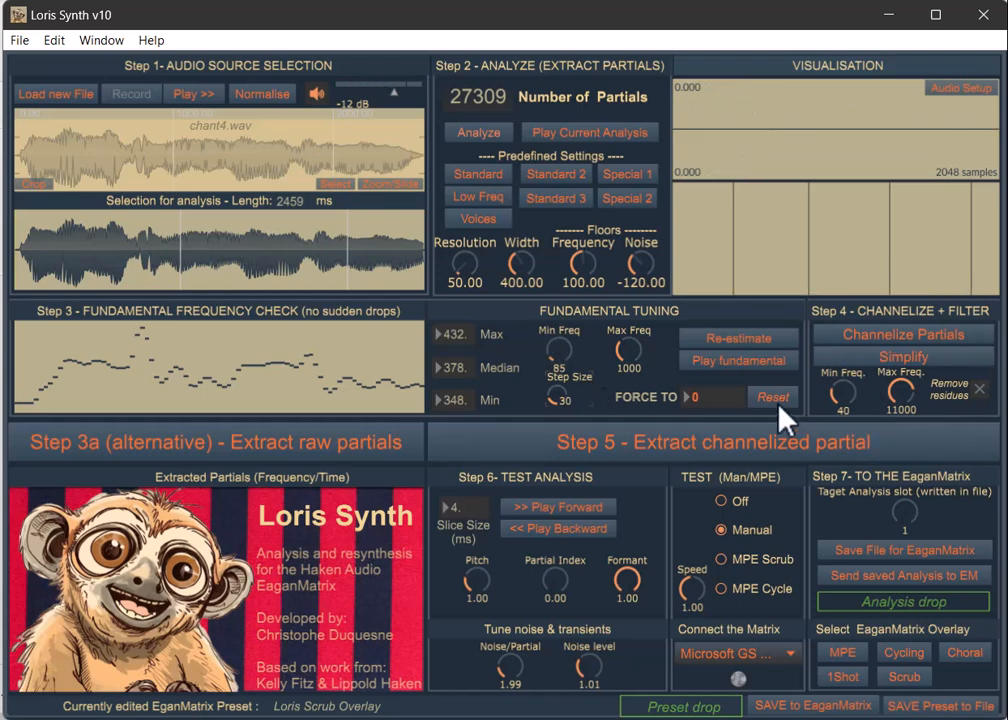
pyautogui.moveTo(564, 340)
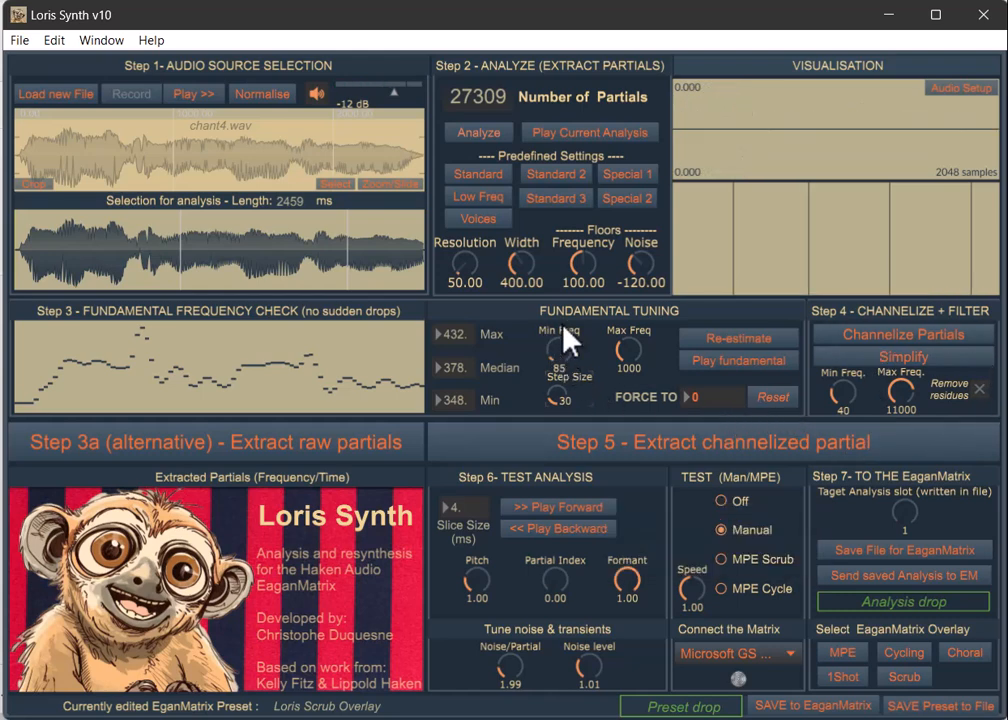
pyautogui.moveTo(572, 356)
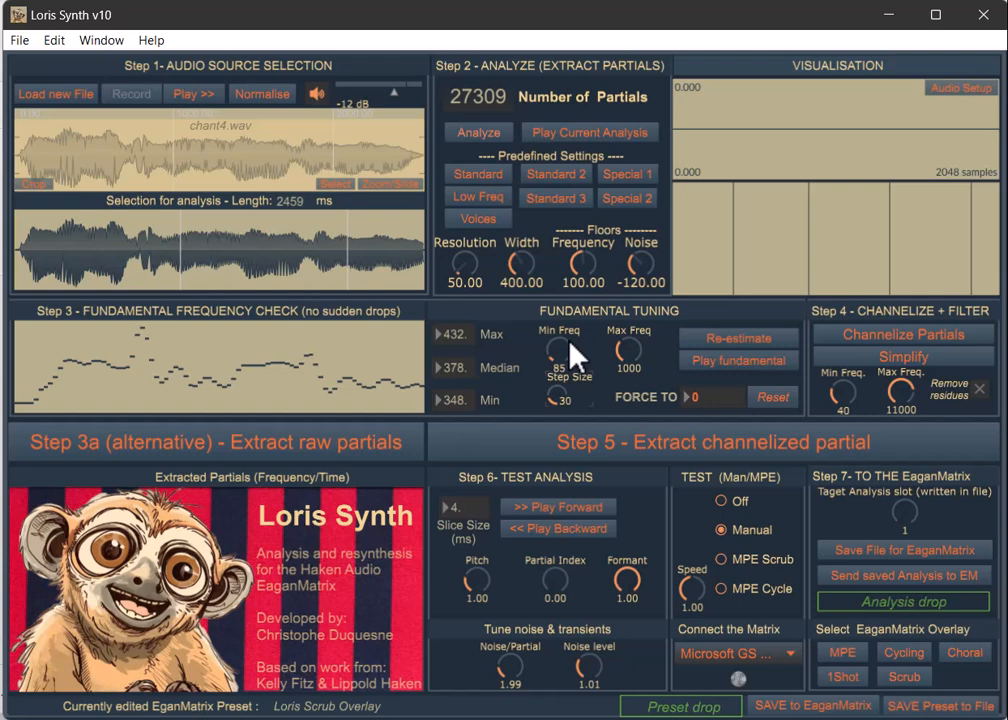
pyautogui.moveTo(204, 460)
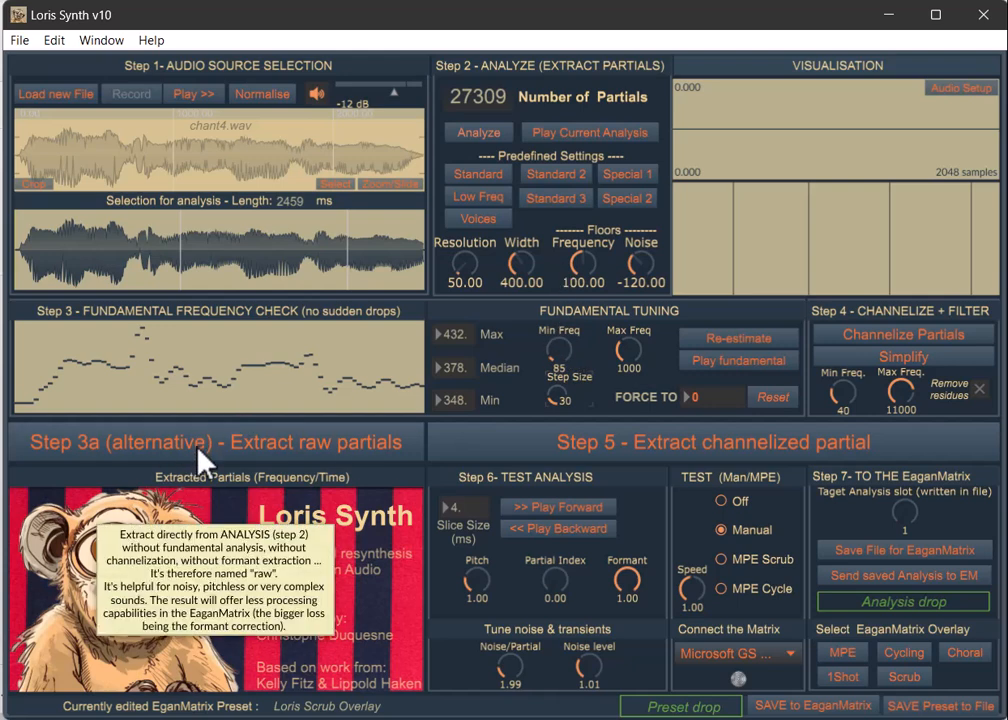
pyautogui.click(216, 442)
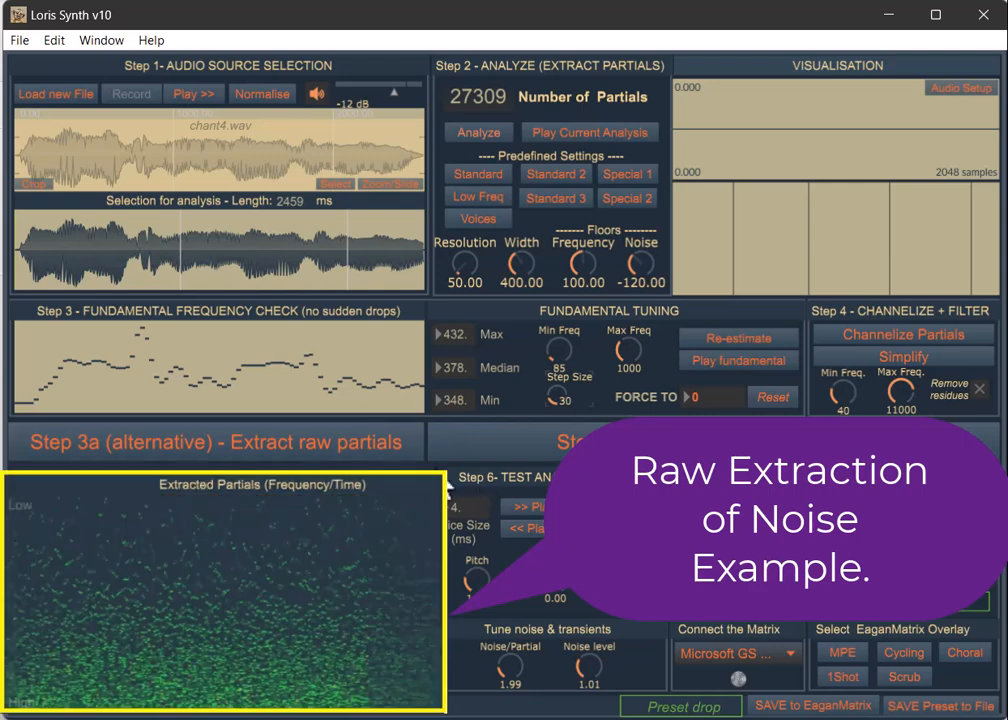
pyautogui.moveTo(880, 632)
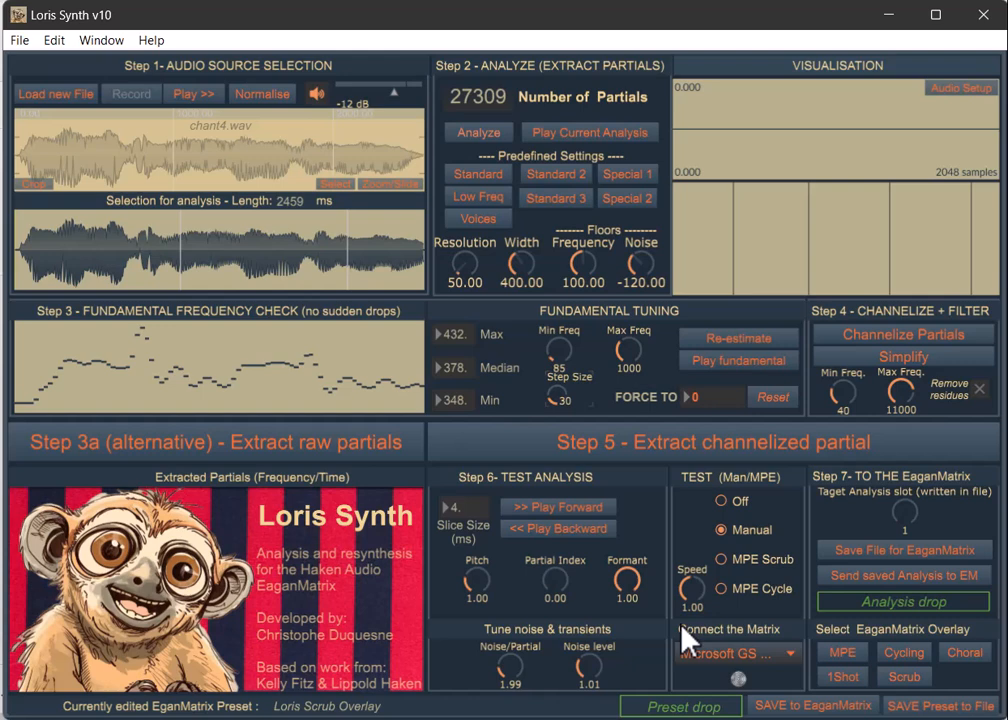
pyautogui.moveTo(876, 378)
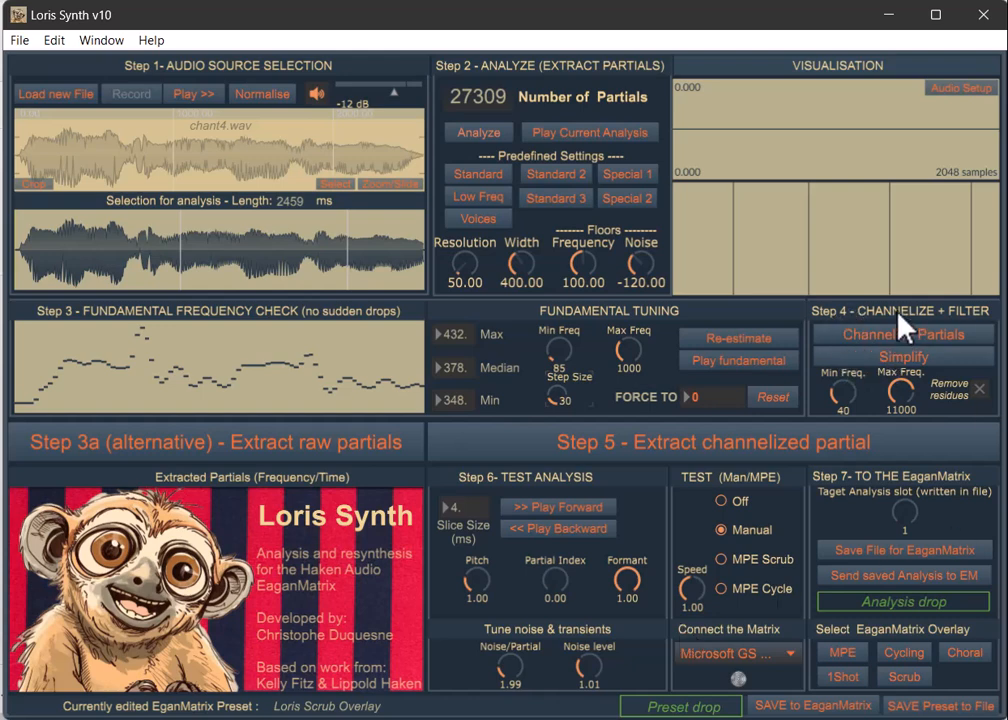
pyautogui.moveTo(916, 350)
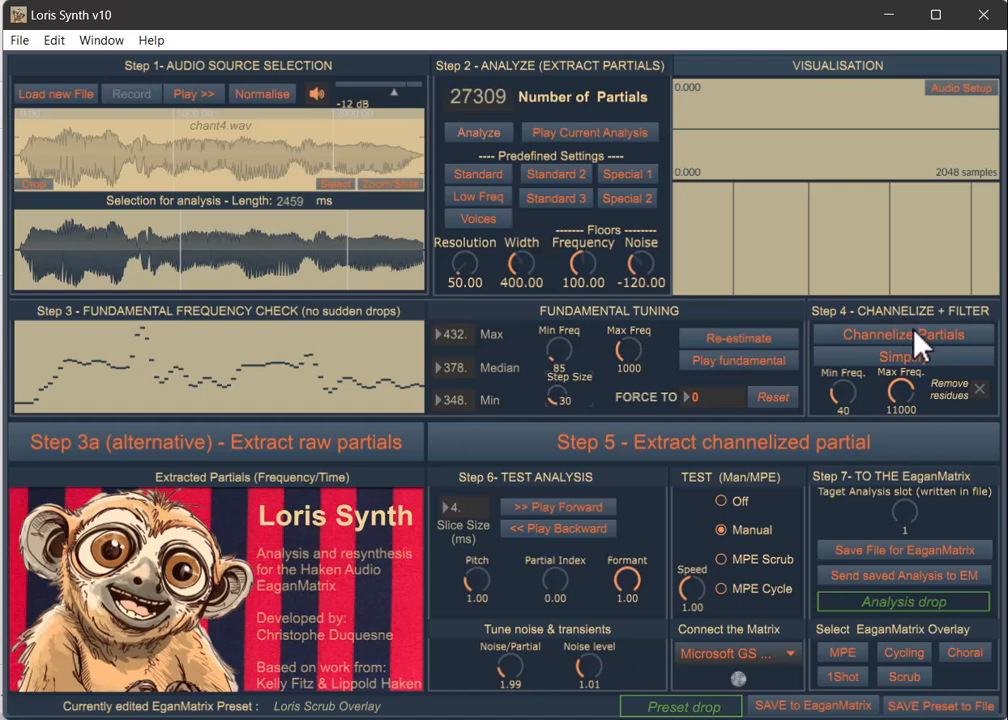
pyautogui.moveTo(910, 350)
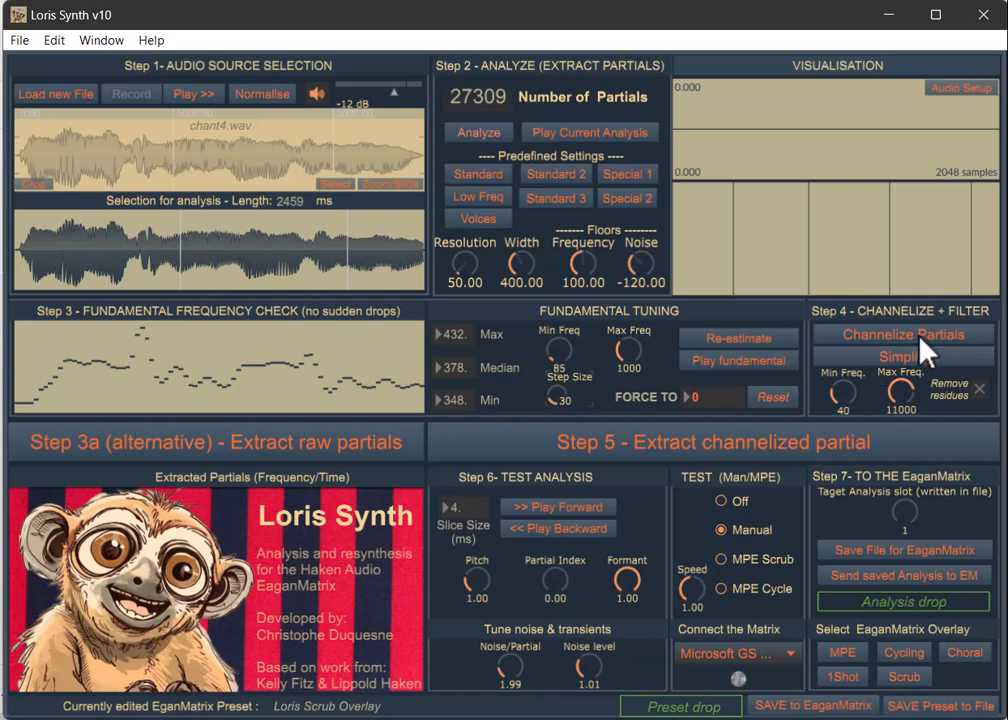
pyautogui.moveTo(924, 364)
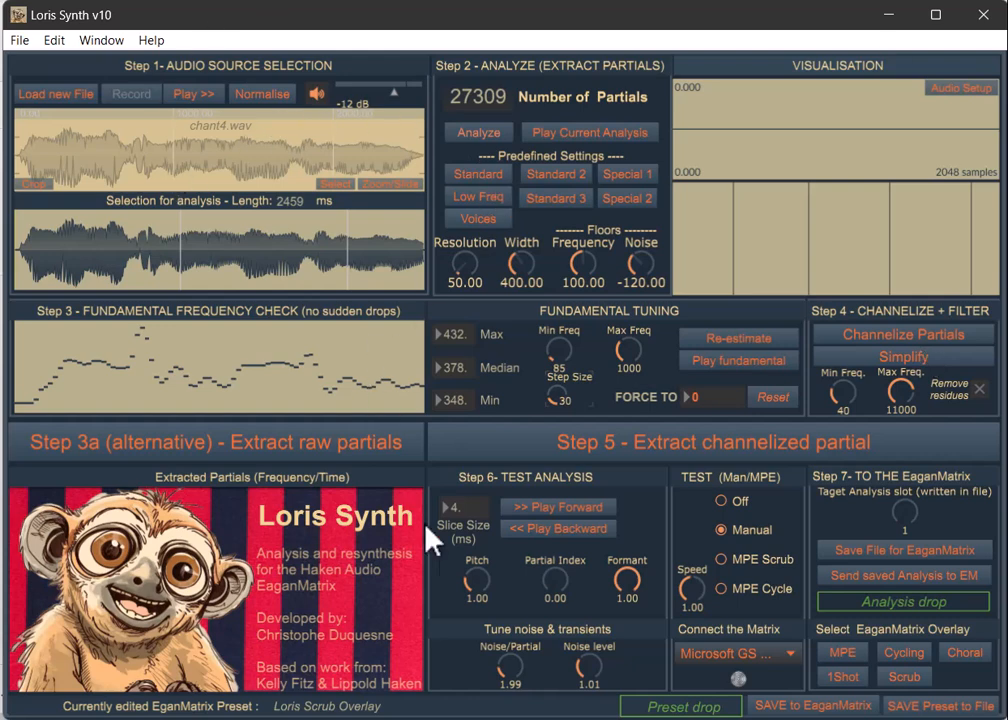
pyautogui.moveTo(684, 440)
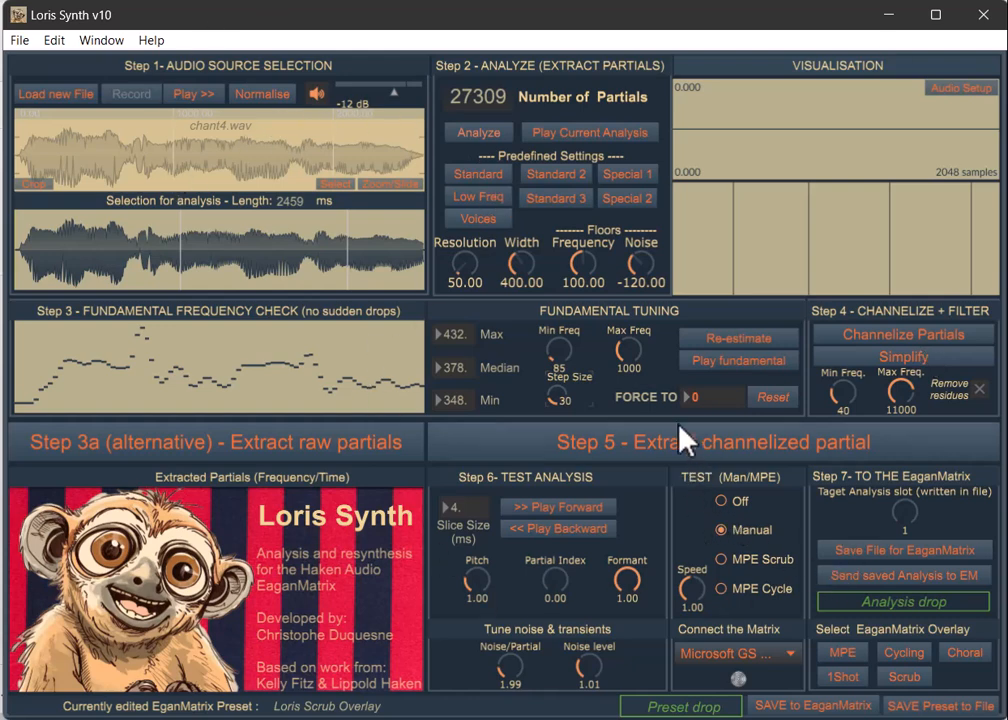
pyautogui.moveTo(650, 398)
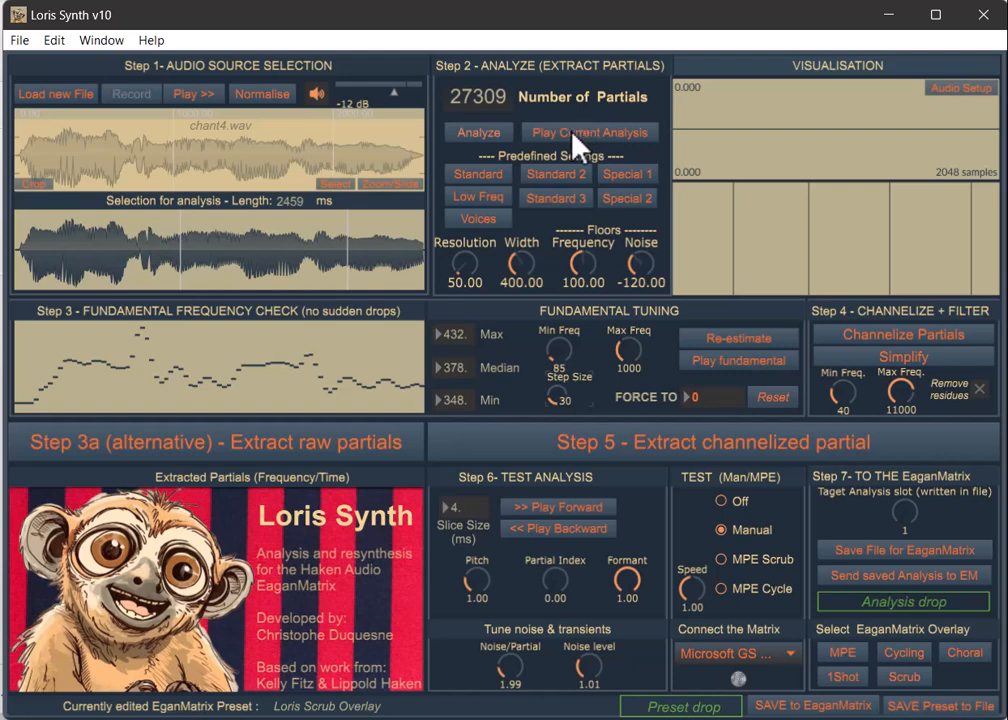
pyautogui.moveTo(476, 224)
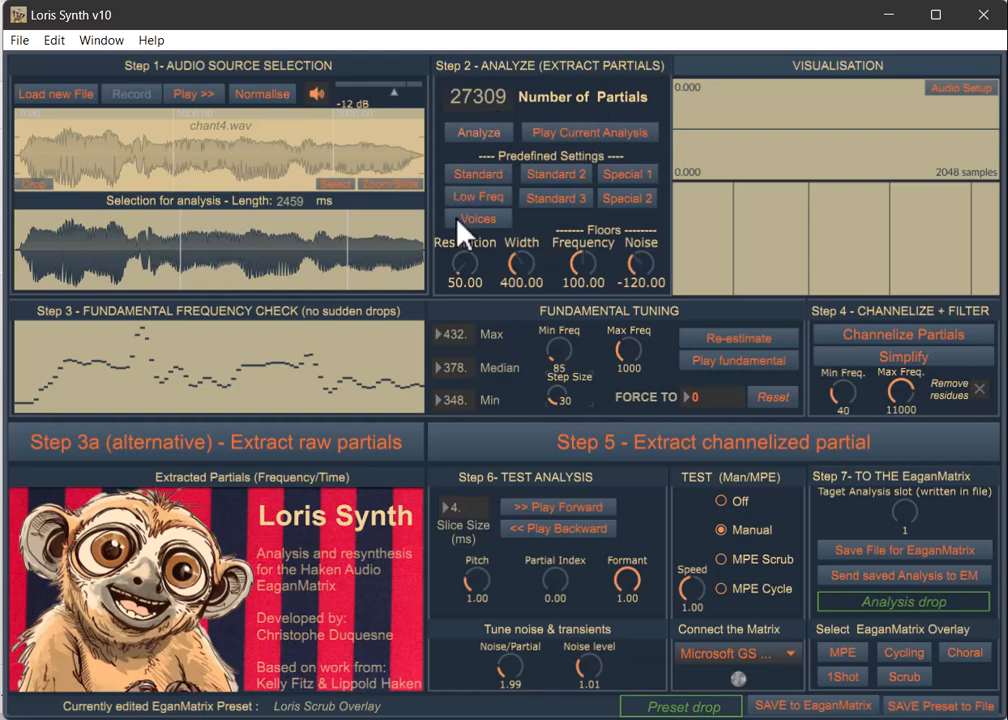
pyautogui.moveTo(824, 212)
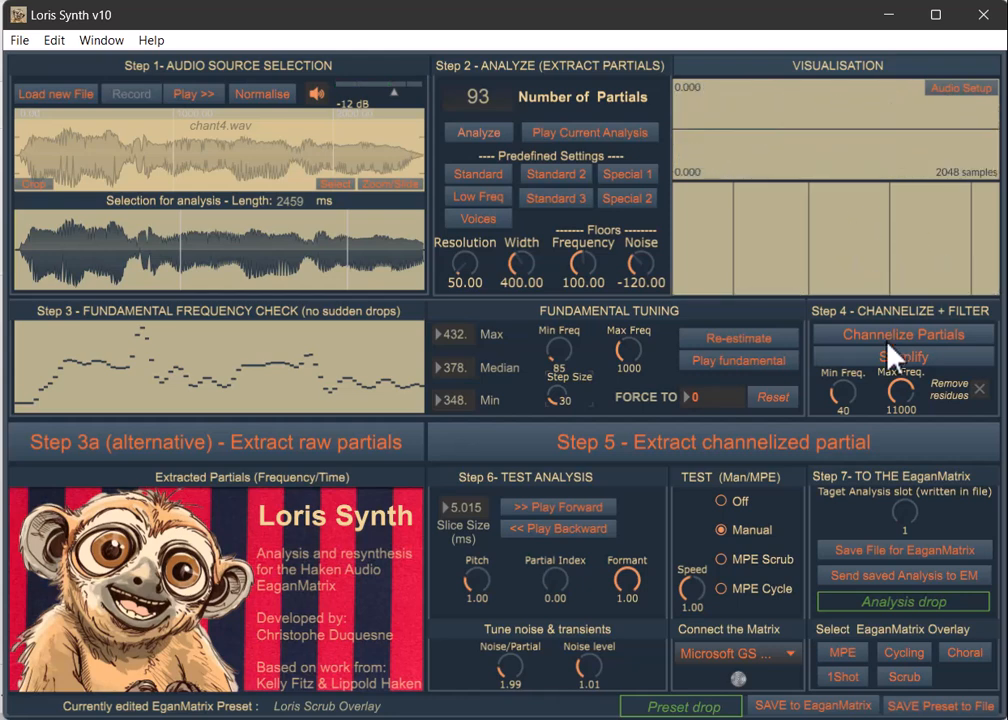
pyautogui.moveTo(896, 348)
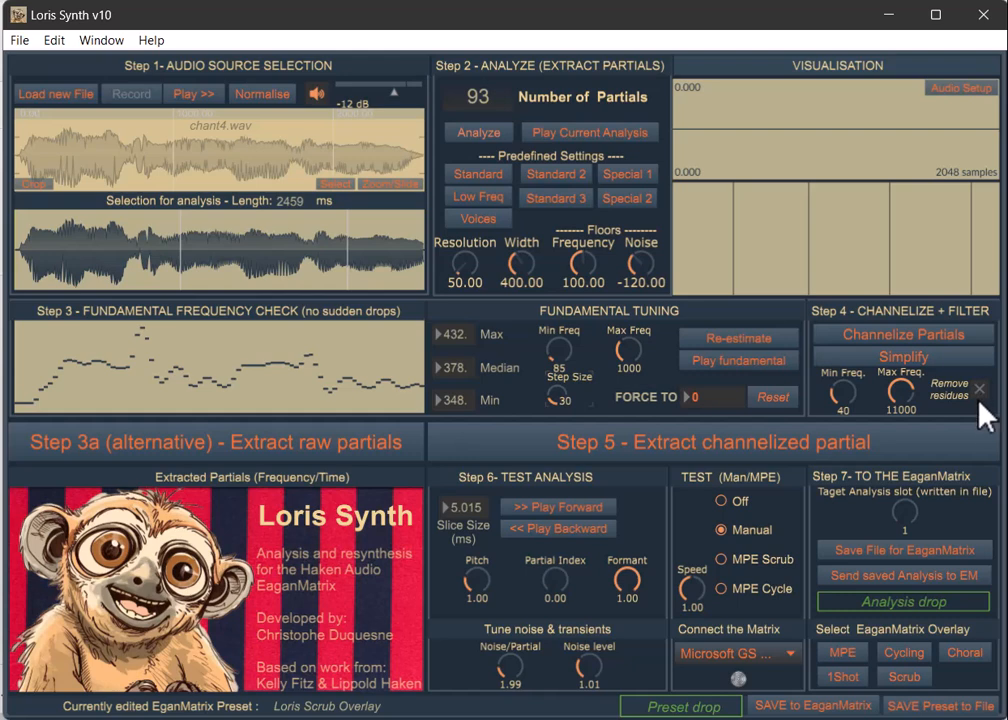
pyautogui.moveTo(890, 400)
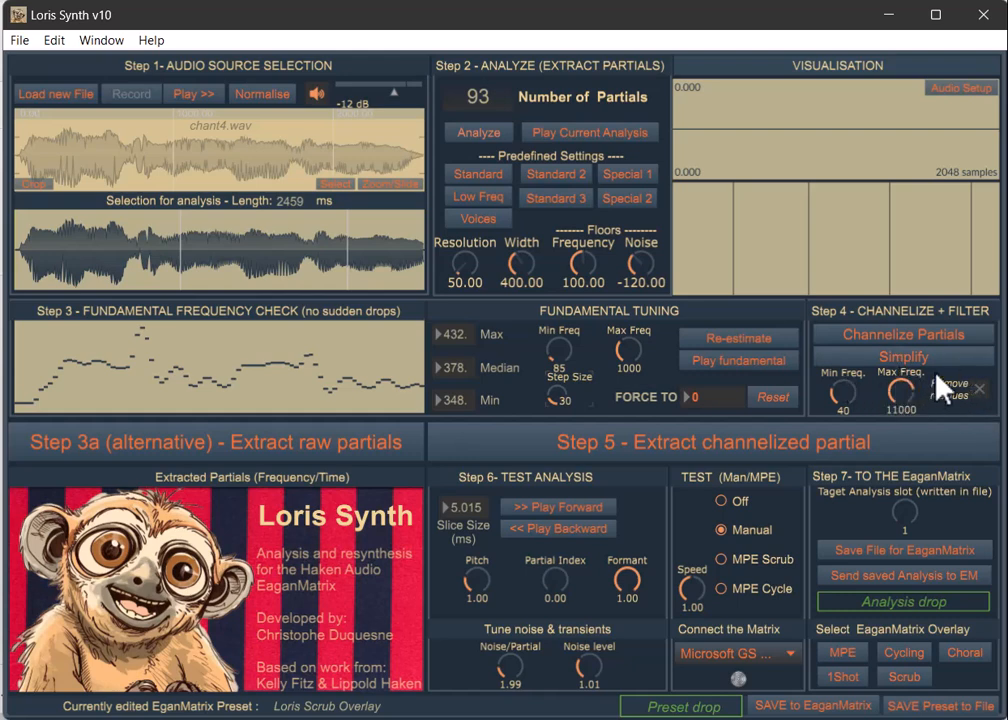
pyautogui.moveTo(720, 304)
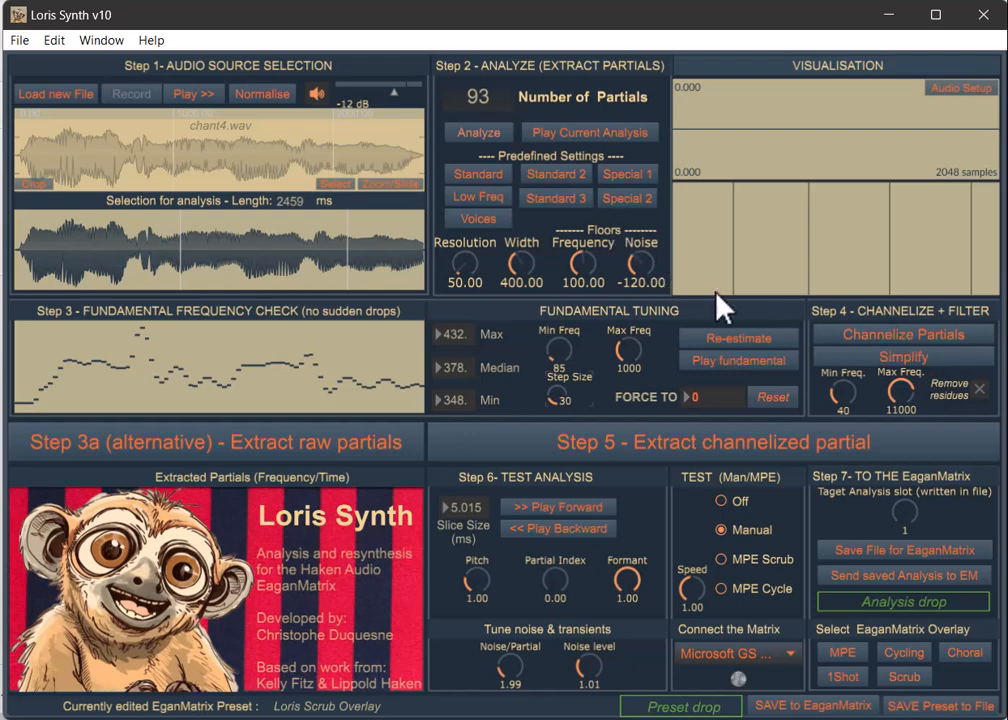
pyautogui.moveTo(878, 368)
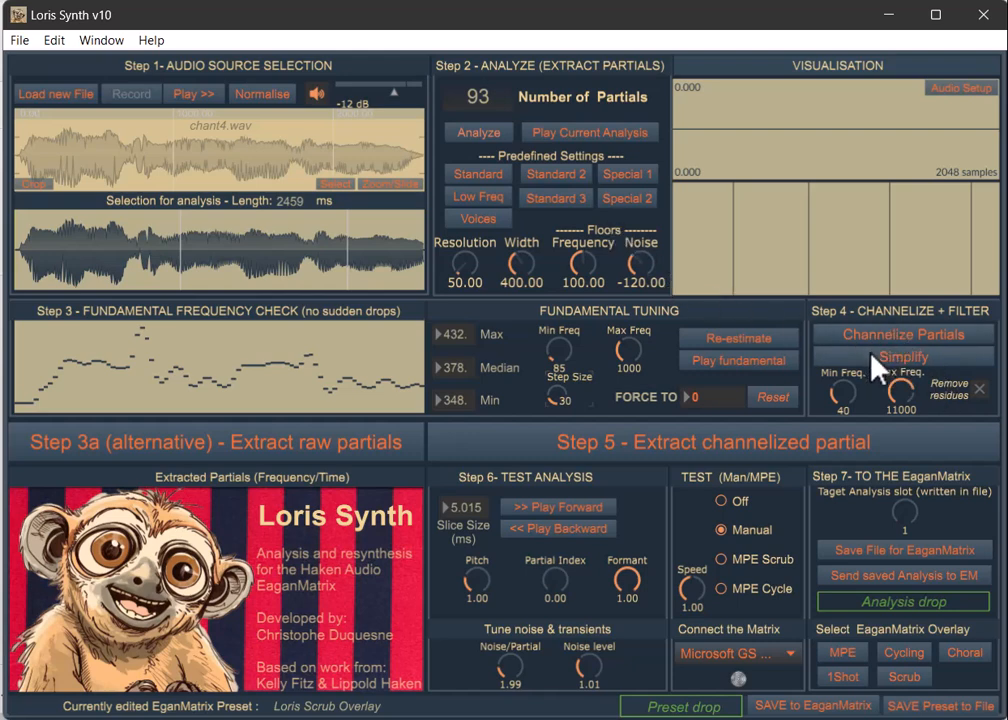
pyautogui.moveTo(510, 114)
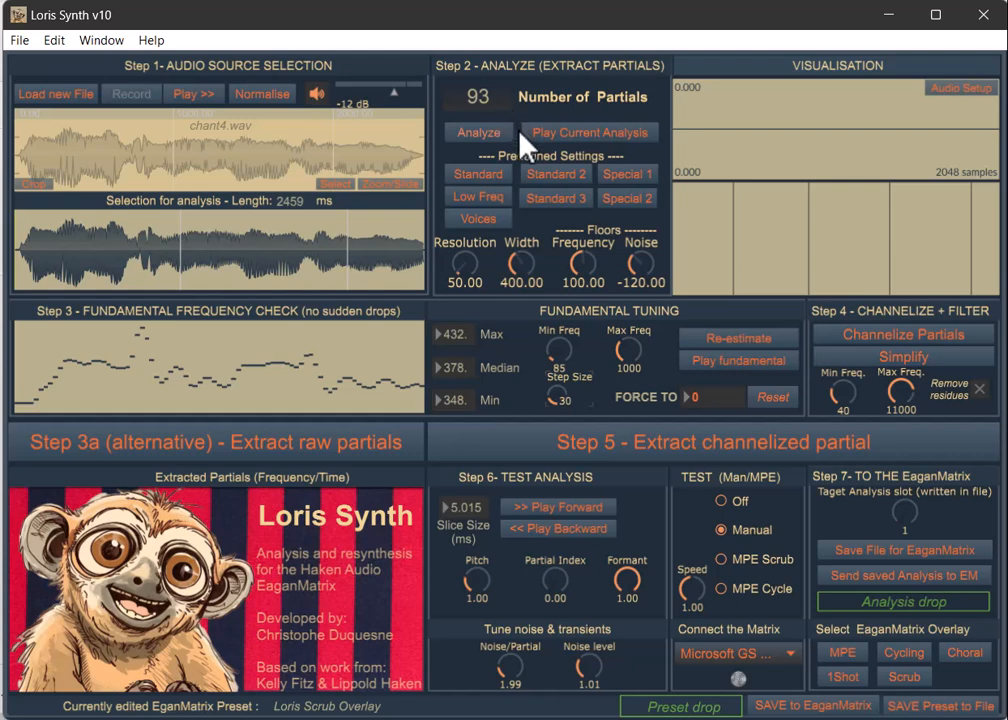
pyautogui.moveTo(544, 140)
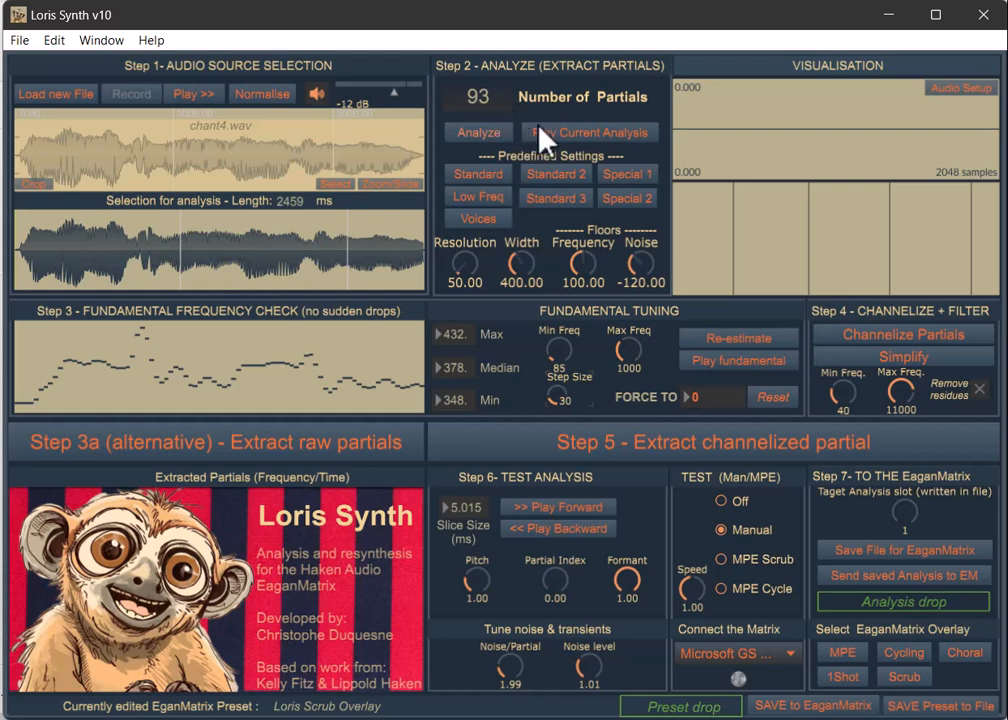
pyautogui.moveTo(890, 370)
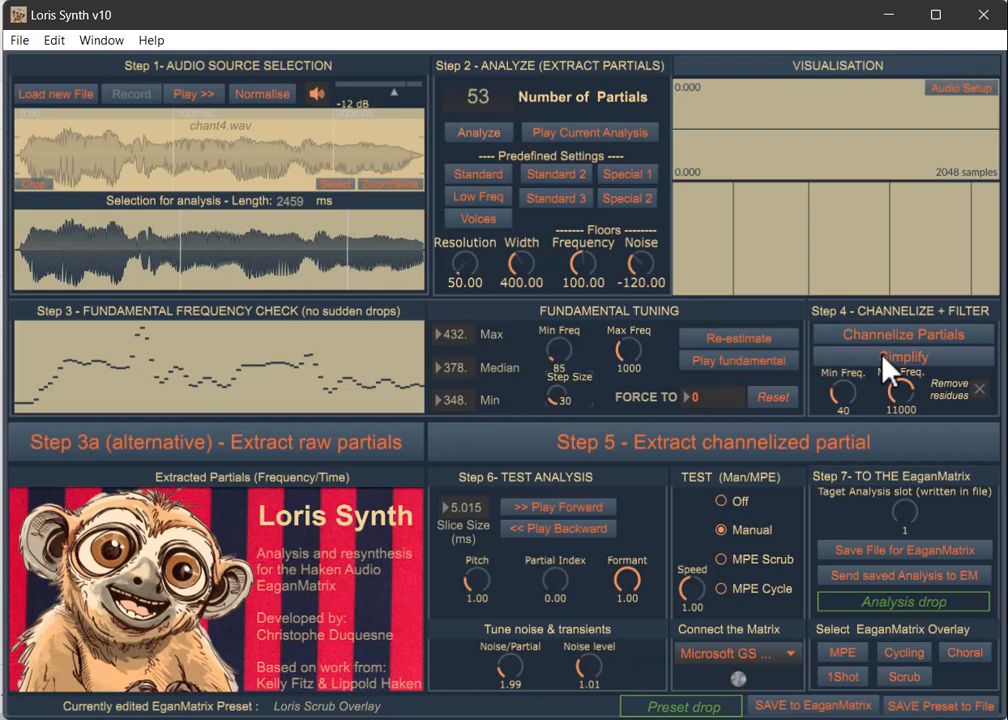
pyautogui.moveTo(684, 300)
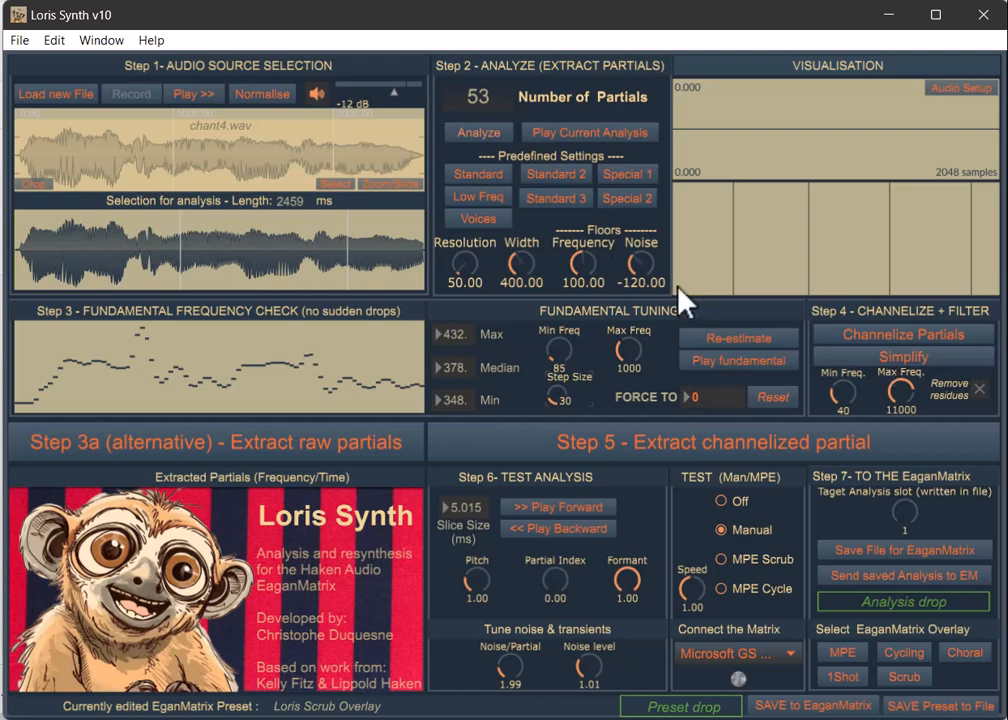
pyautogui.moveTo(600, 236)
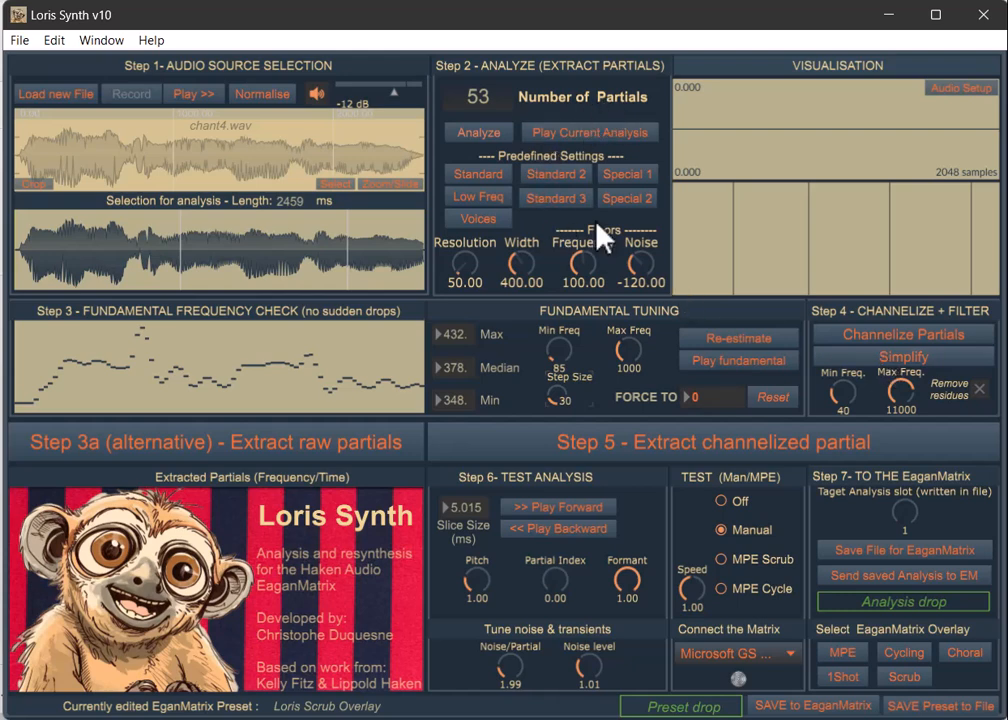
pyautogui.moveTo(690, 482)
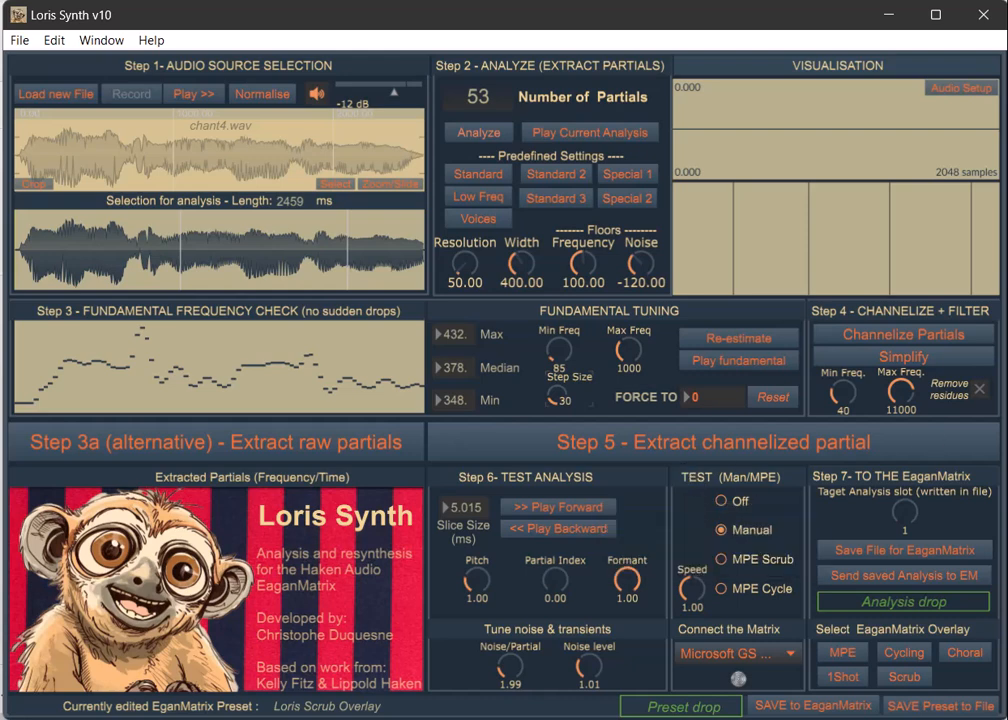
pyautogui.moveTo(512, 120)
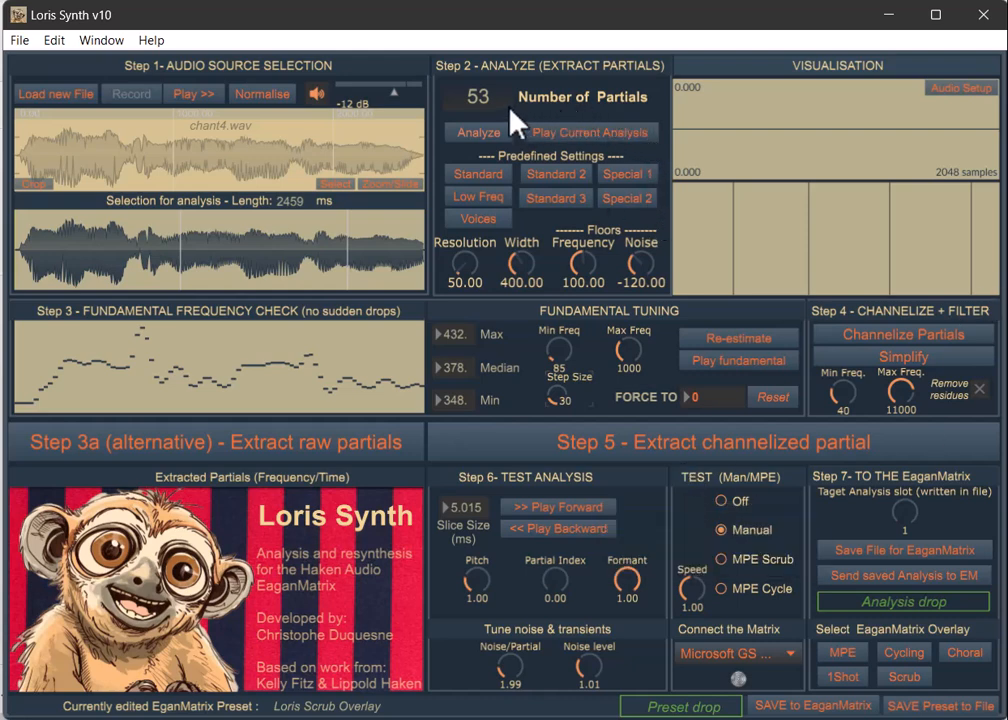
pyautogui.moveTo(680, 304)
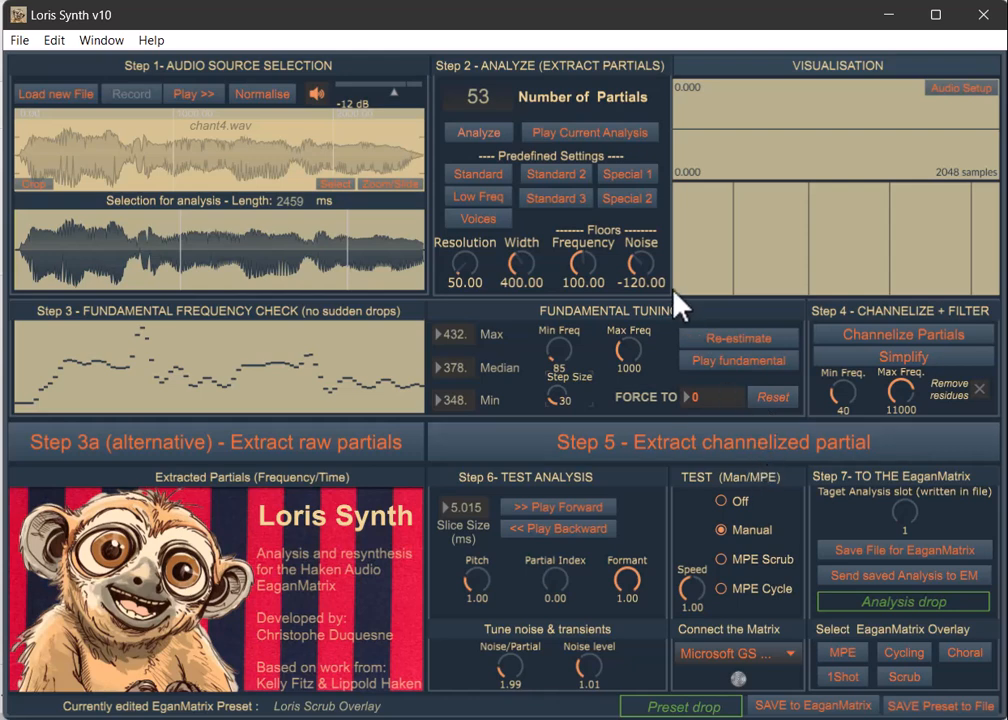
pyautogui.moveTo(500, 120)
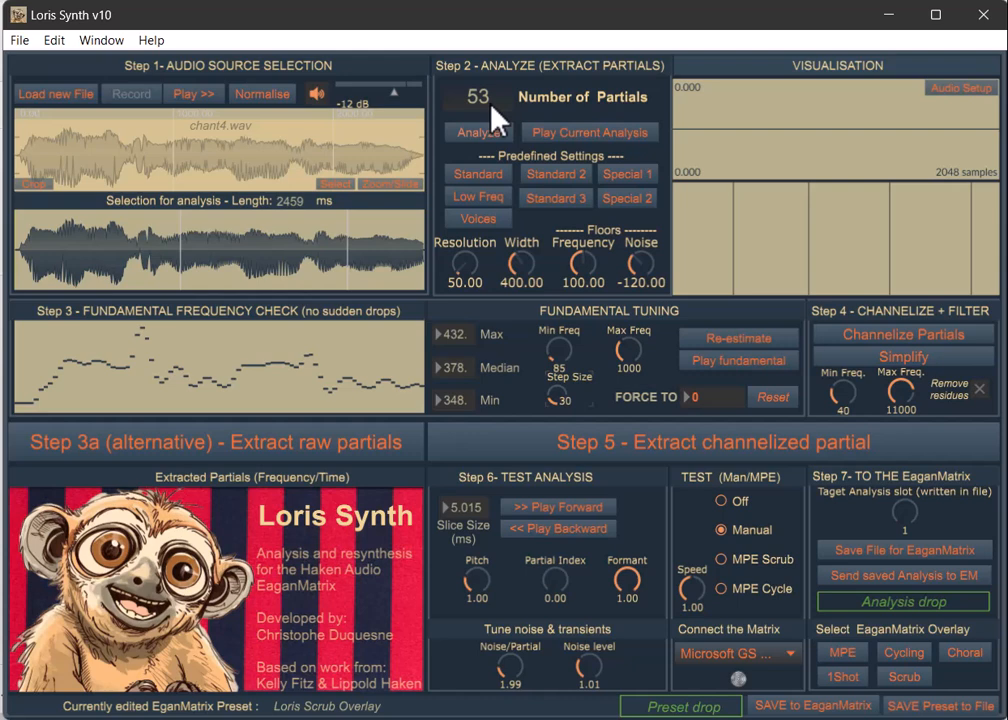
pyautogui.moveTo(784, 356)
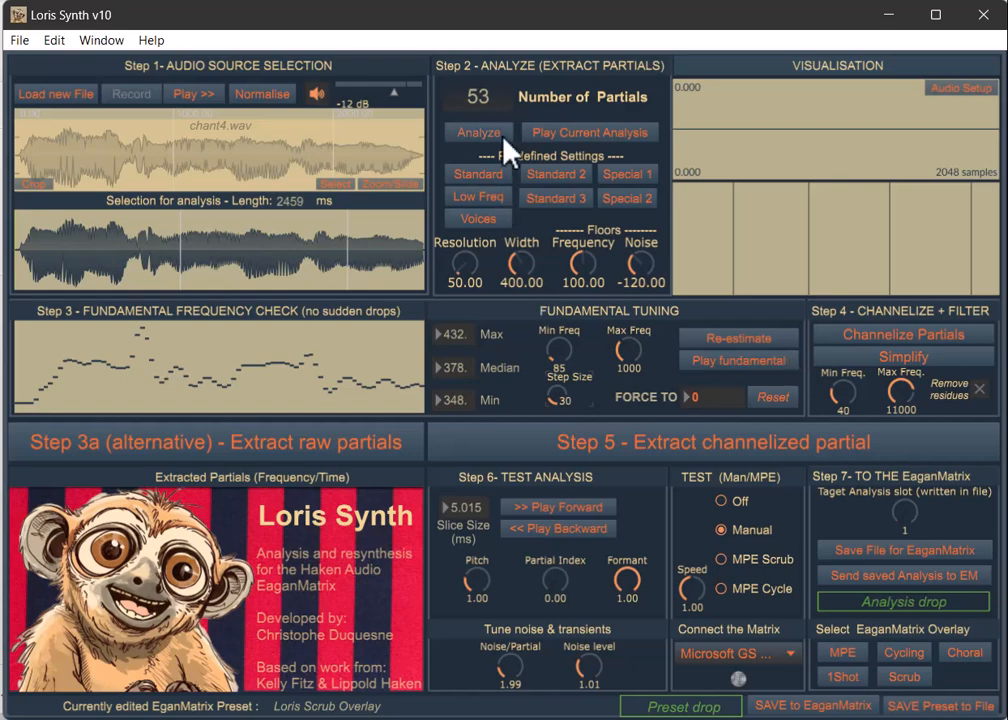
# Step: Re-run the Step 2 analysis to restore the full 27309 partials
pyautogui.click(476, 132)
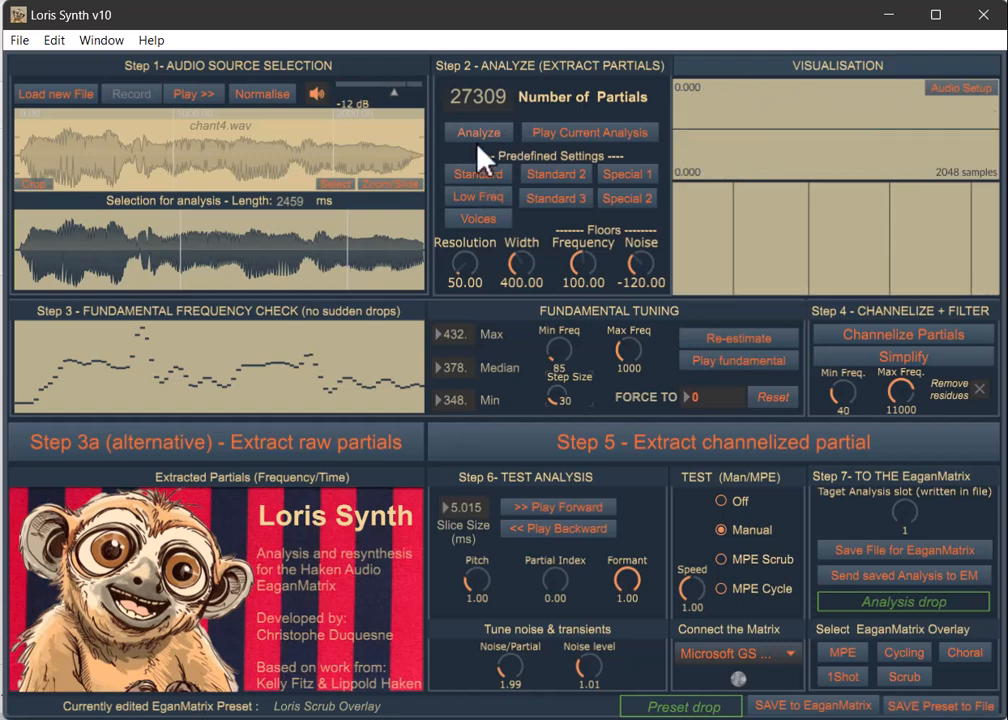
pyautogui.moveTo(836, 188)
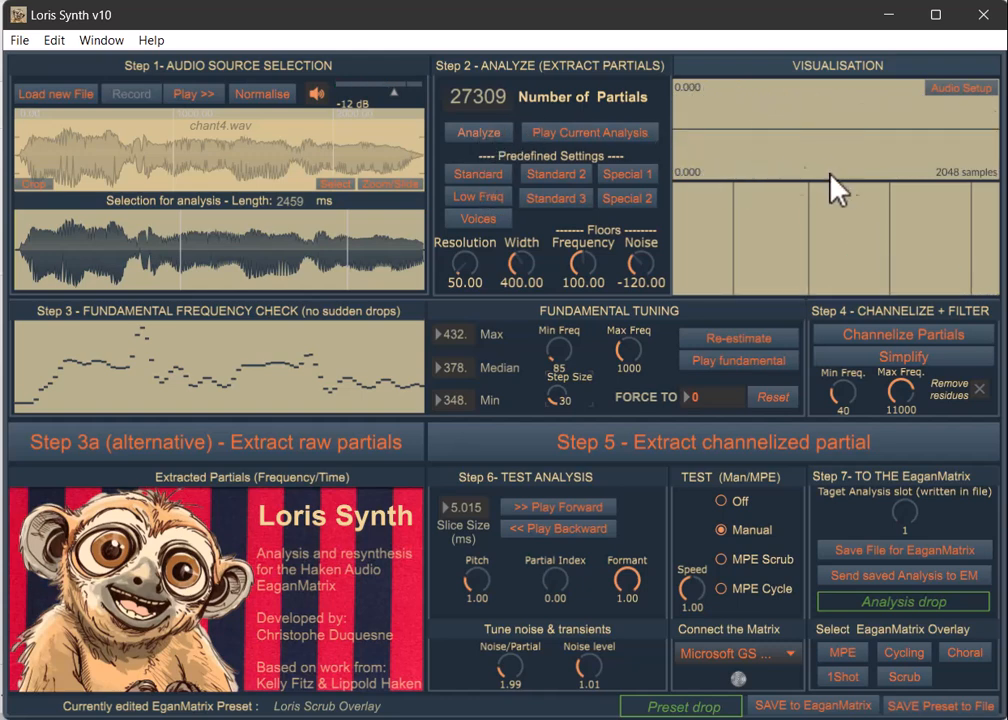
pyautogui.moveTo(564, 190)
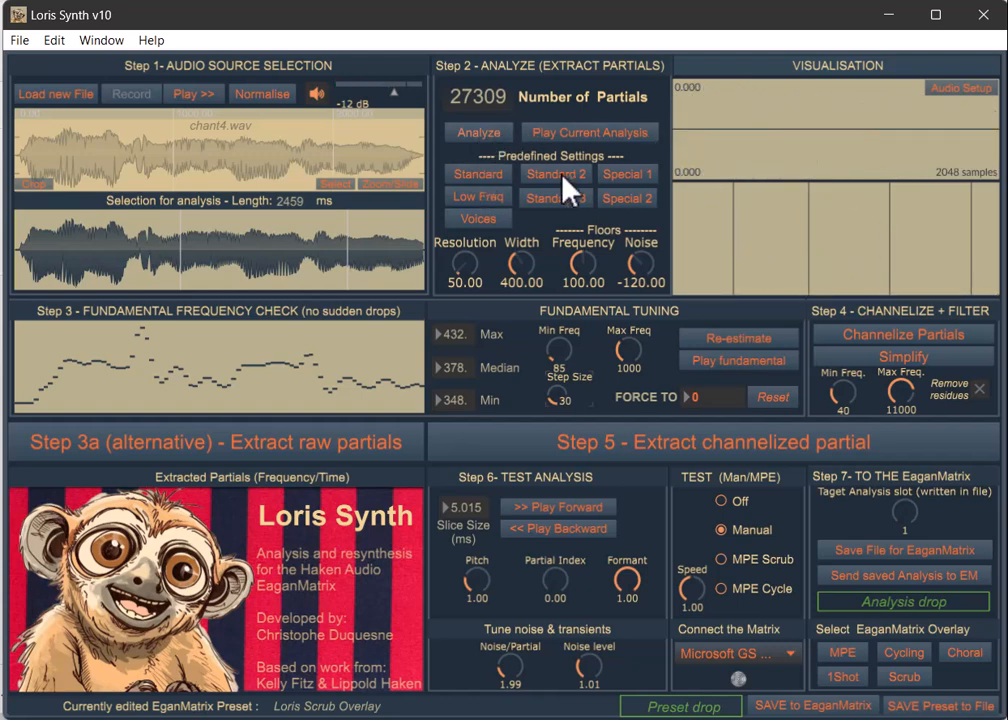
pyautogui.moveTo(496, 240)
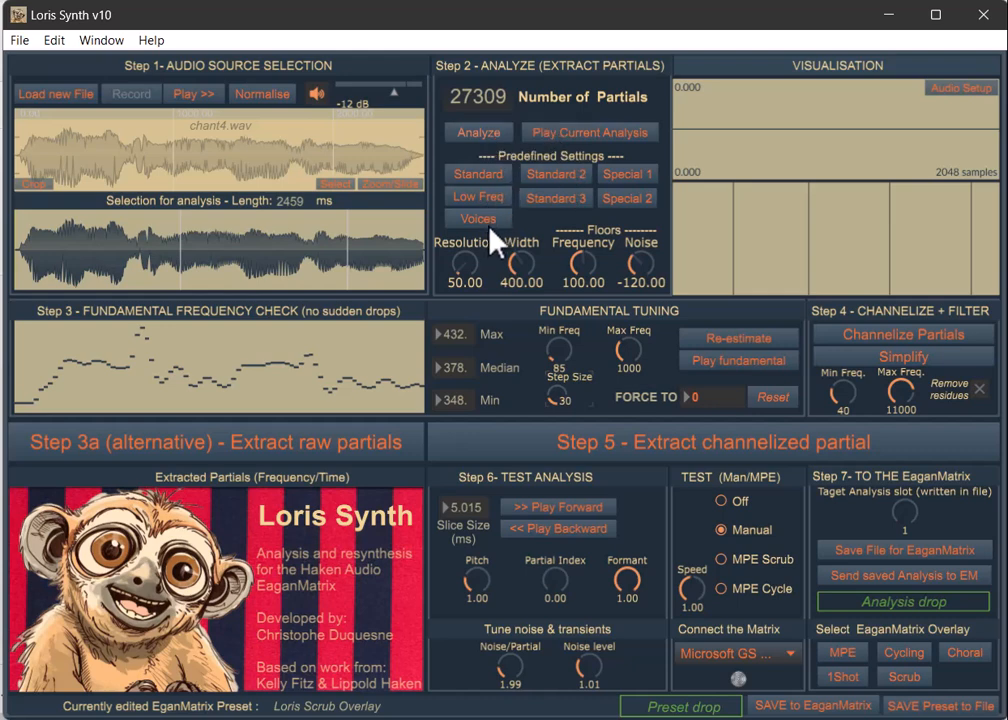
pyautogui.moveTo(540, 190)
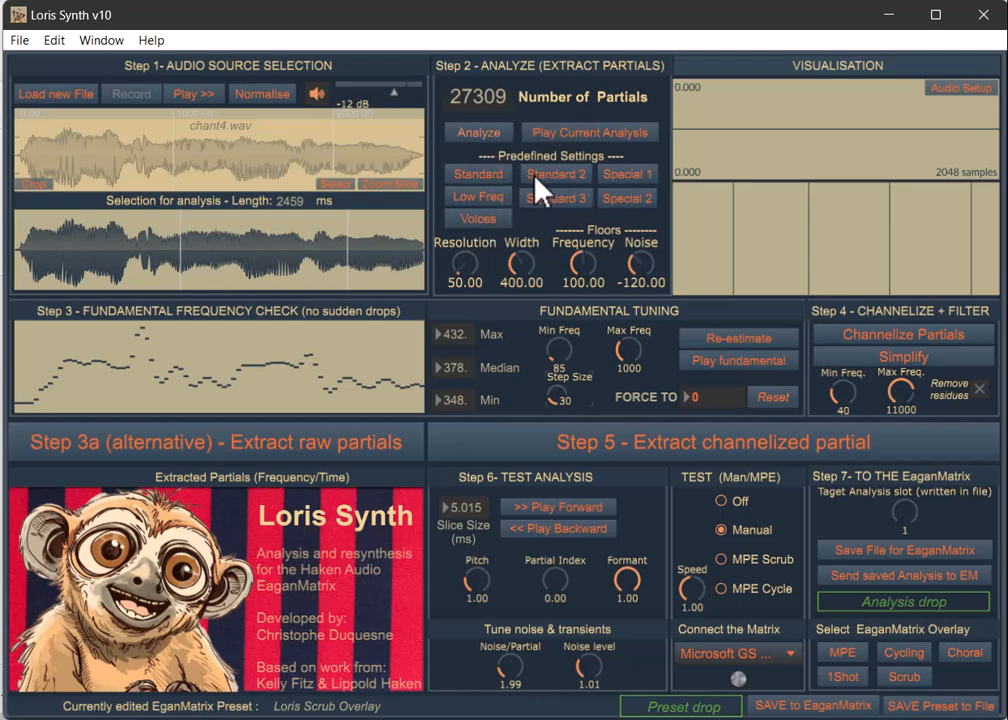
pyautogui.moveTo(504, 222)
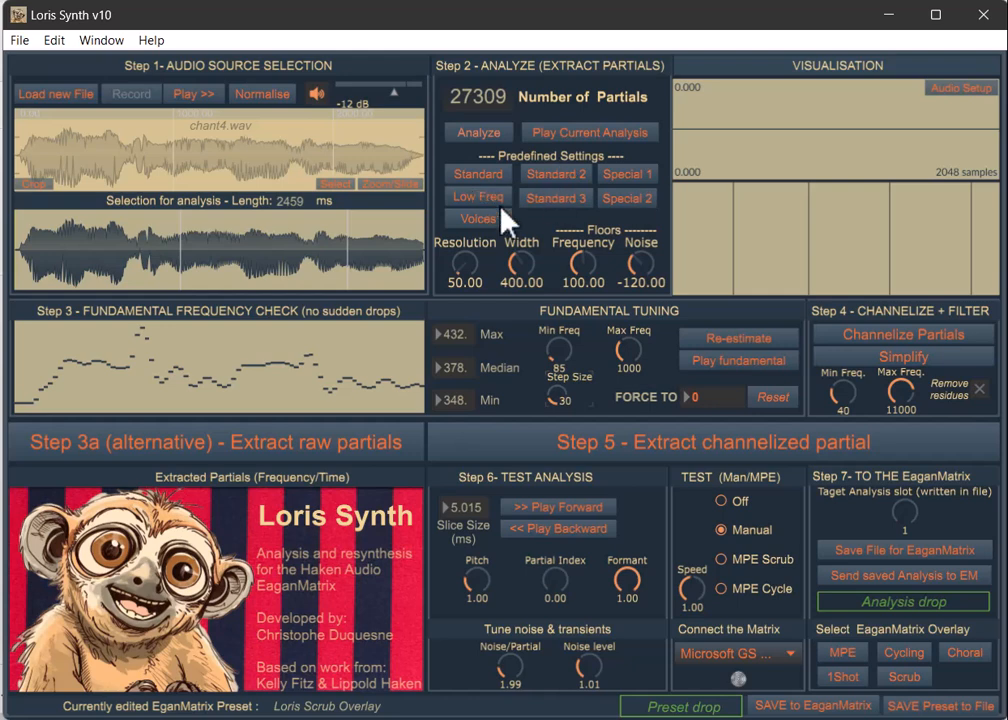
pyautogui.moveTo(600, 270)
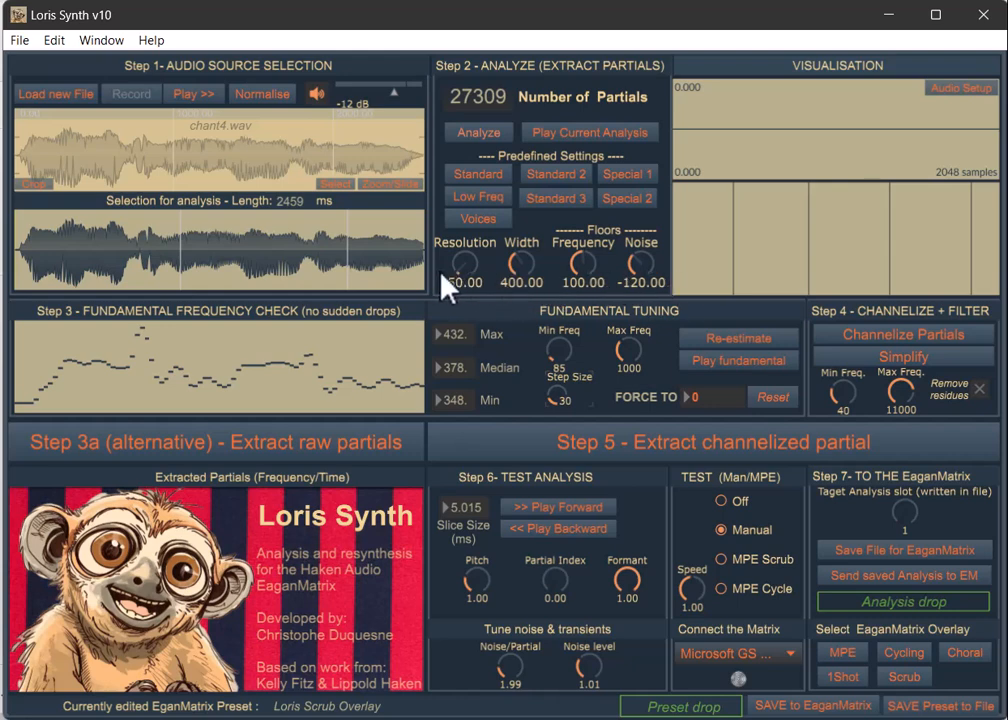
pyautogui.moveTo(558, 236)
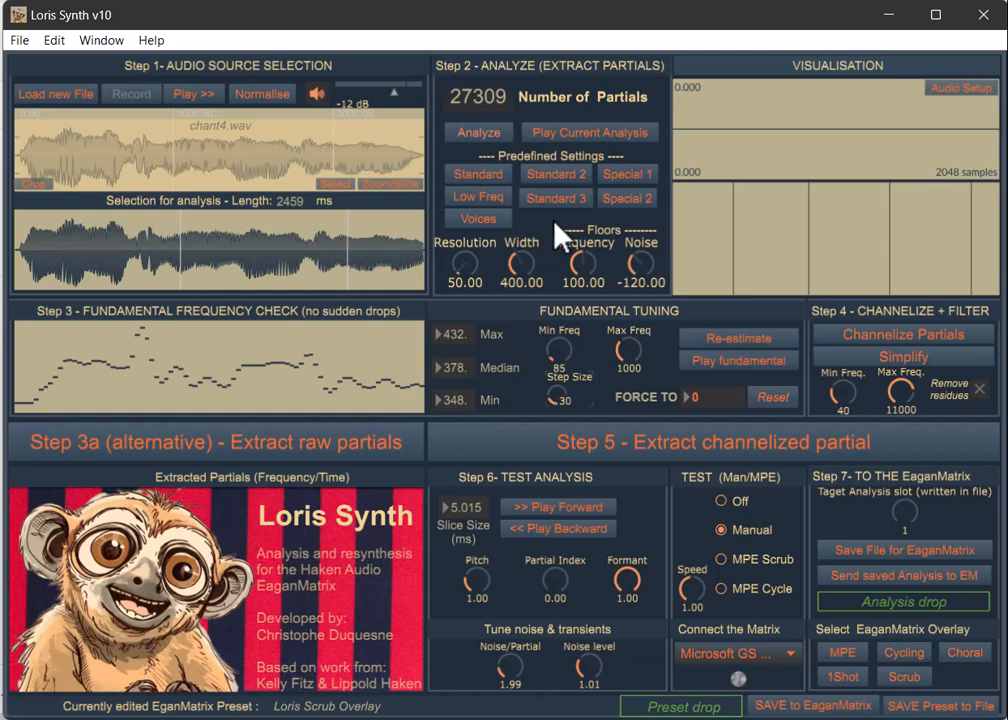
pyautogui.moveTo(882, 212)
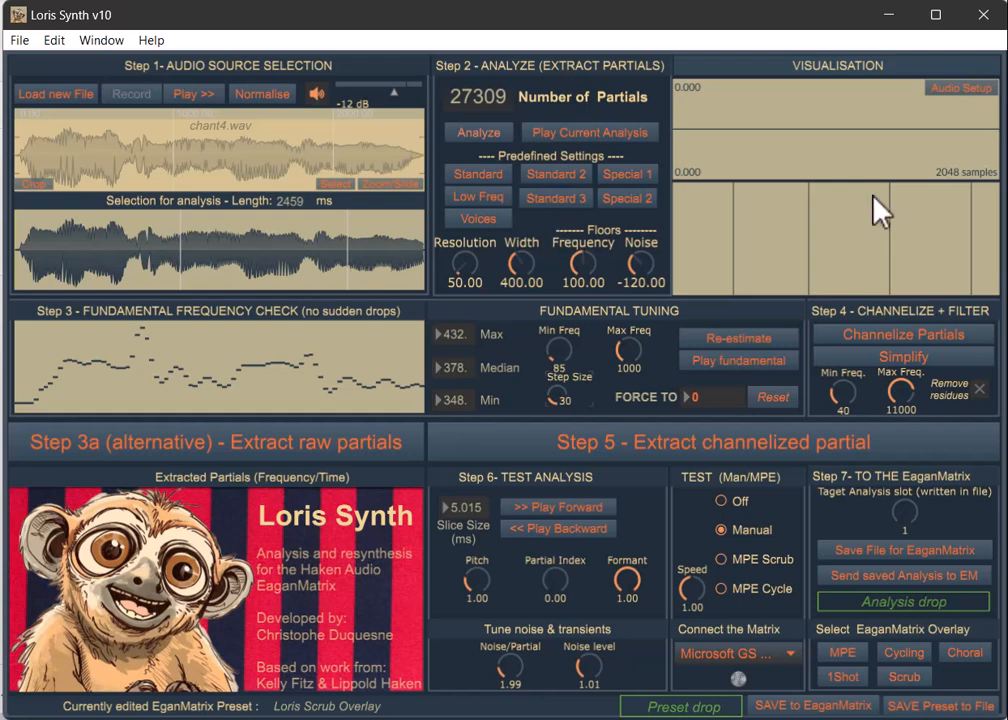
pyautogui.moveTo(904, 376)
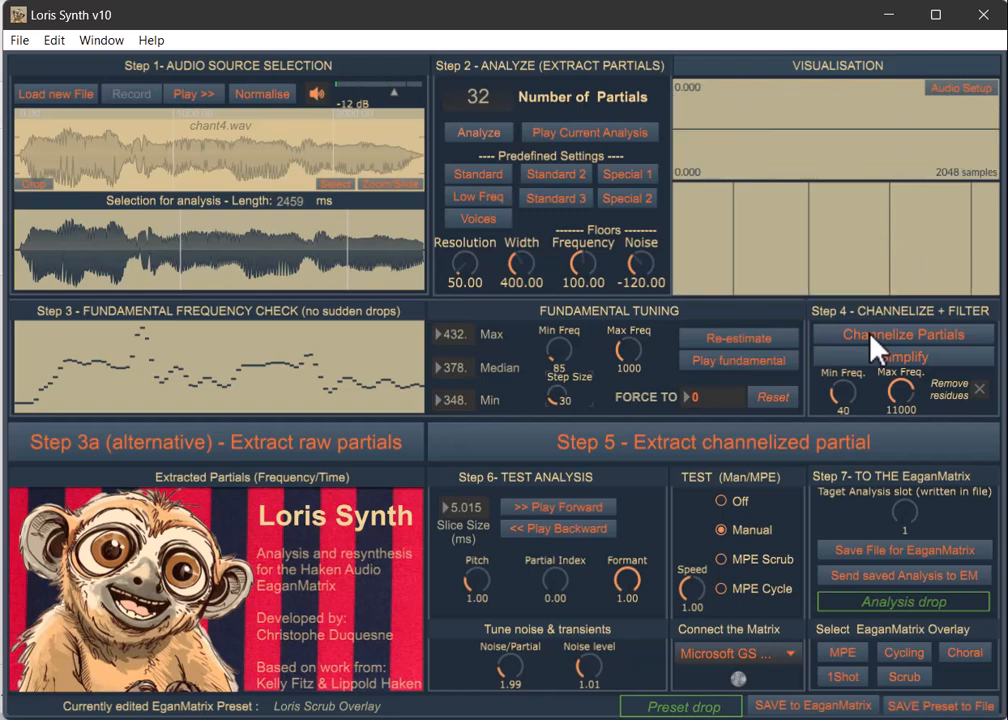
pyautogui.moveTo(578, 168)
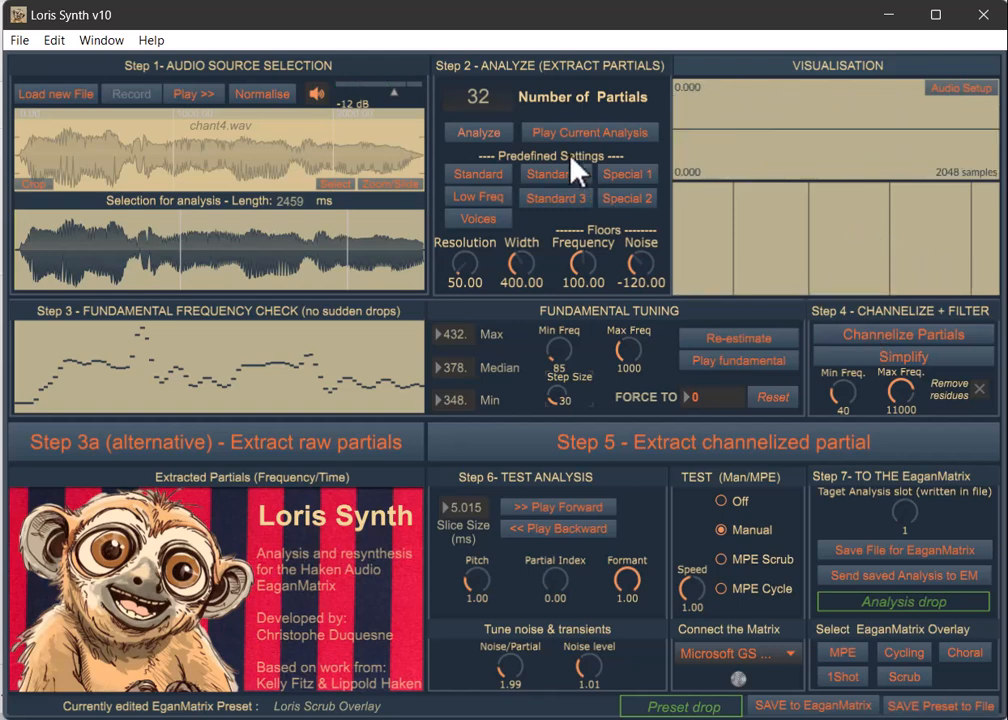
pyautogui.moveTo(498, 130)
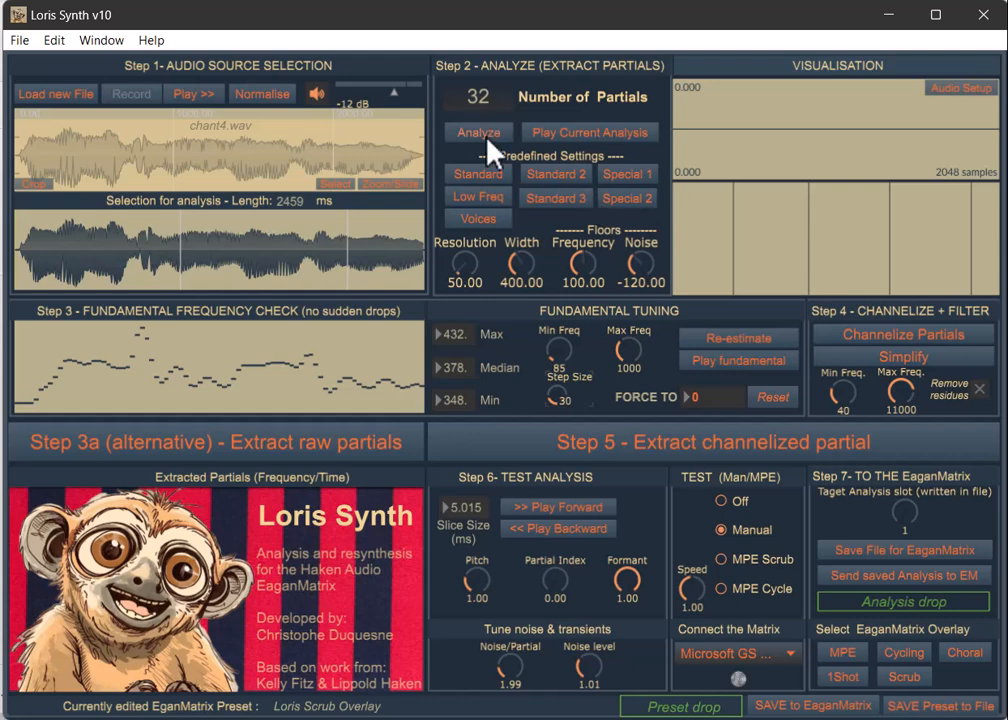
# Step: Start a fresh partial analysis of the chant4.wav selection
pyautogui.click(478, 132)
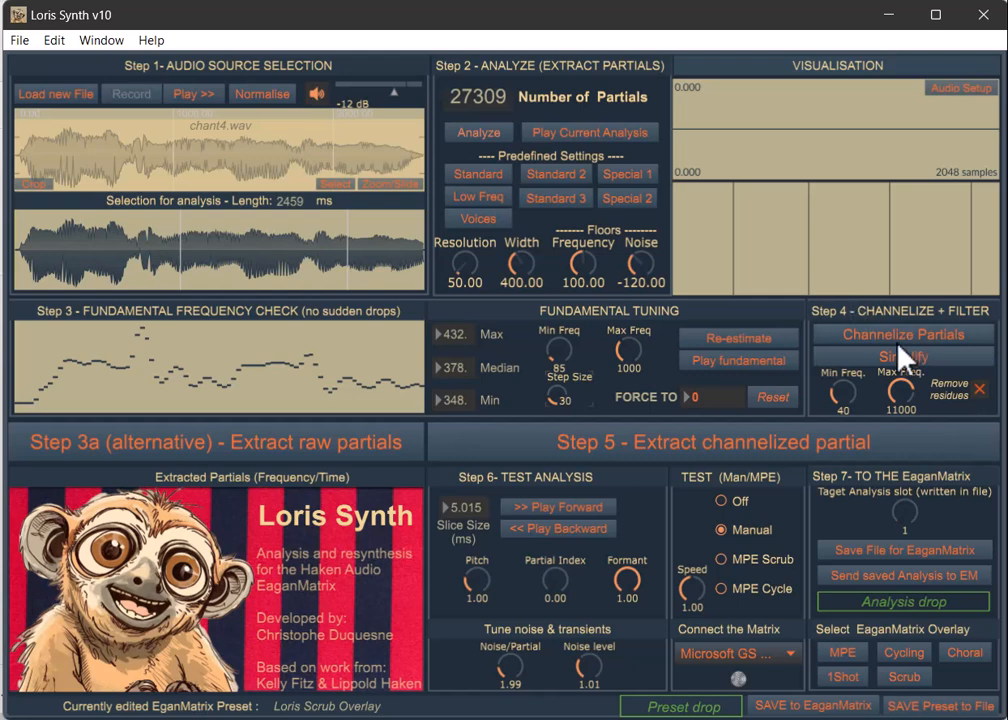
pyautogui.moveTo(1000, 408)
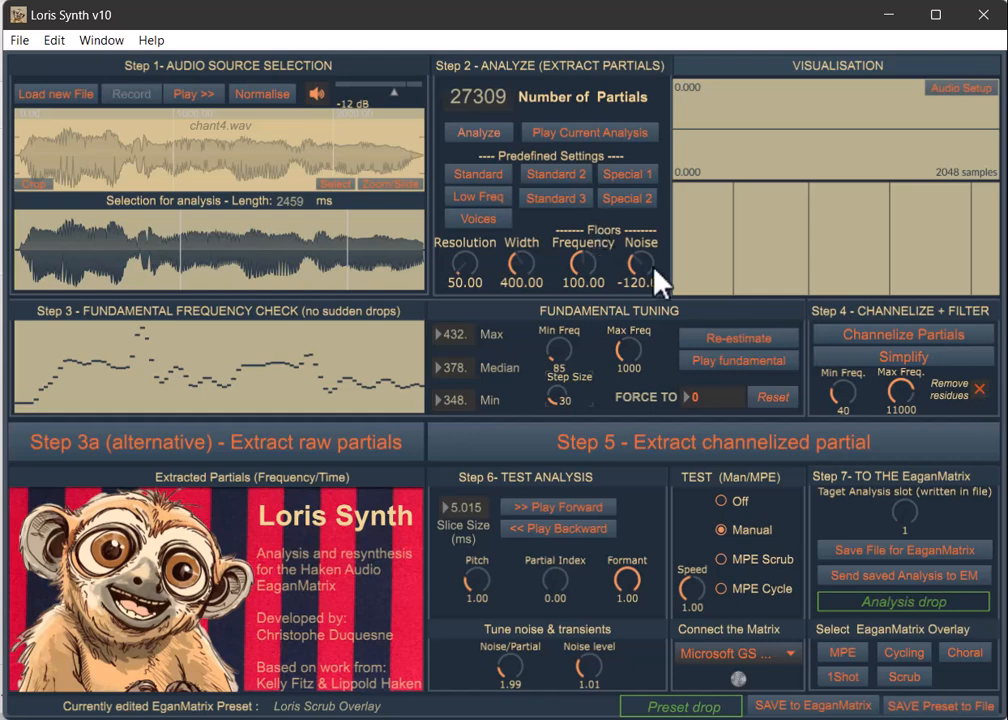
pyautogui.moveTo(884, 342)
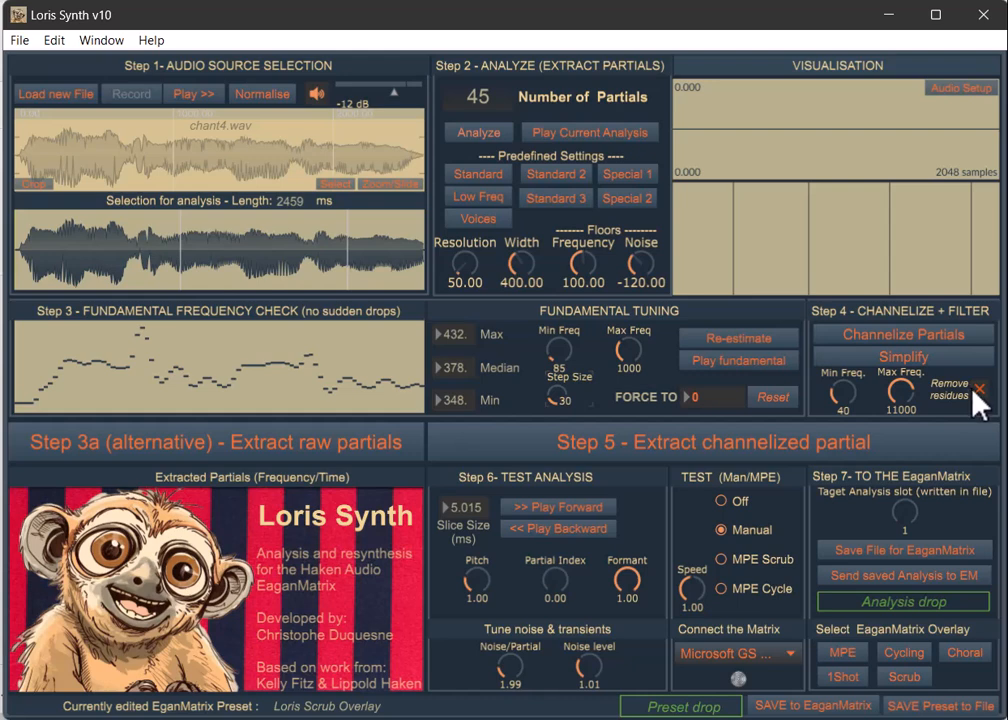
pyautogui.moveTo(972, 404)
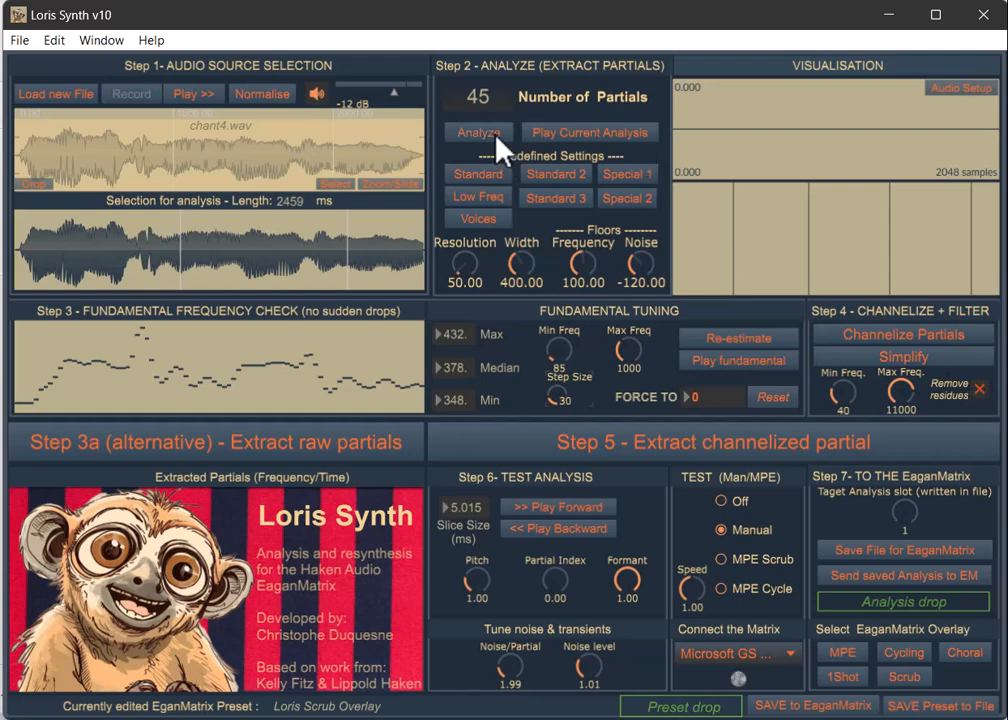
# Step: Re-analyse the selection so it can be channelized down from 27309 partials
pyautogui.click(476, 132)
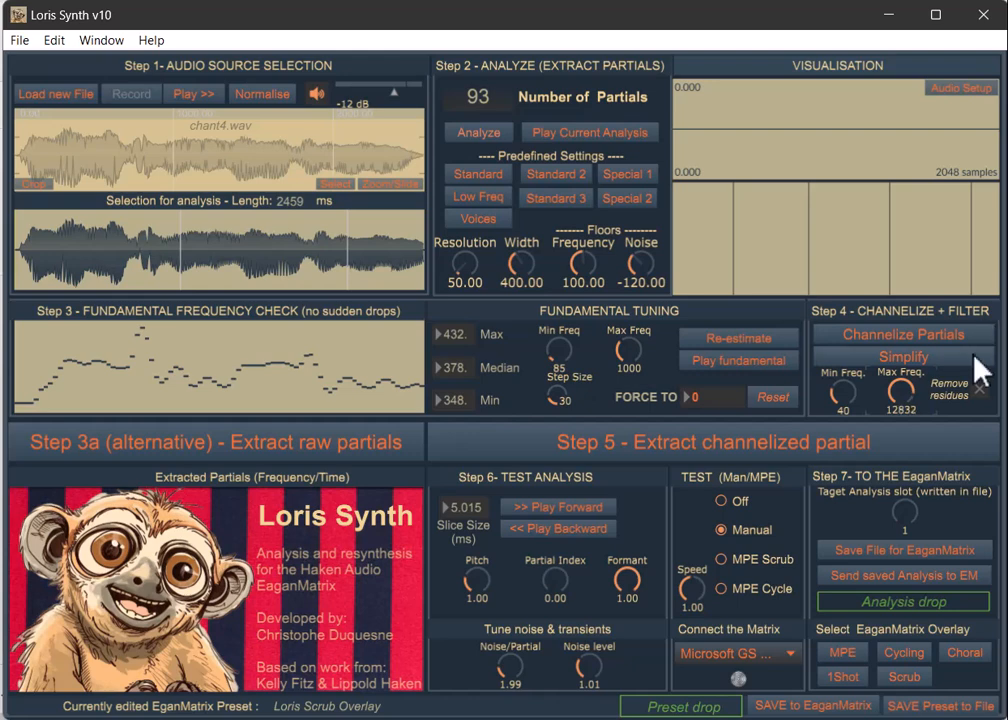
pyautogui.moveTo(904, 356)
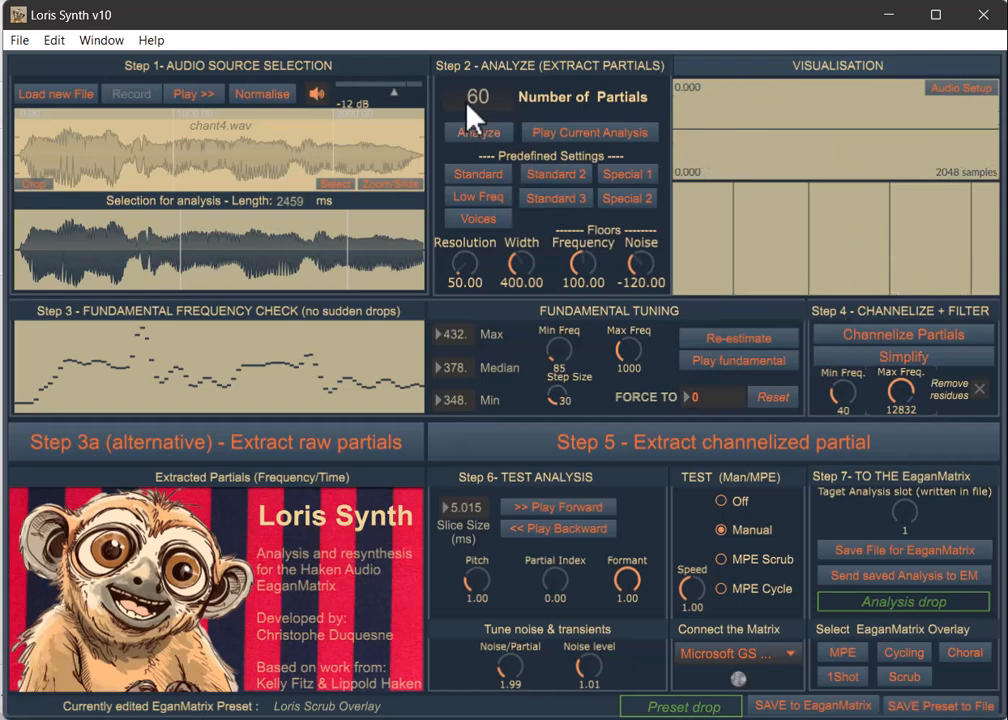
pyautogui.moveTo(528, 264)
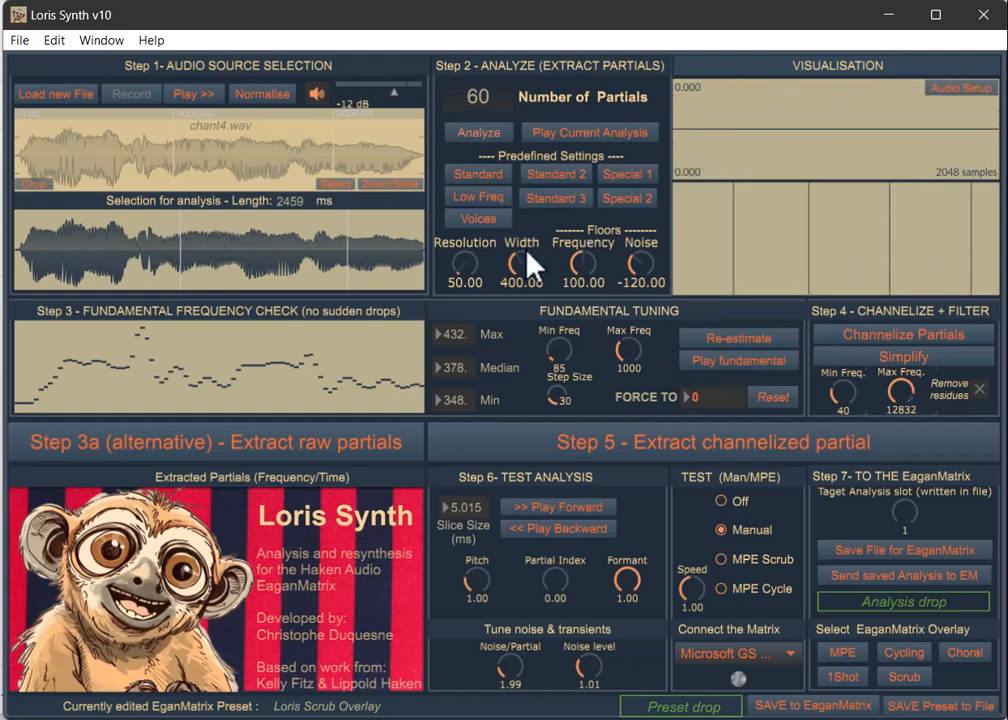
pyautogui.moveTo(484, 136)
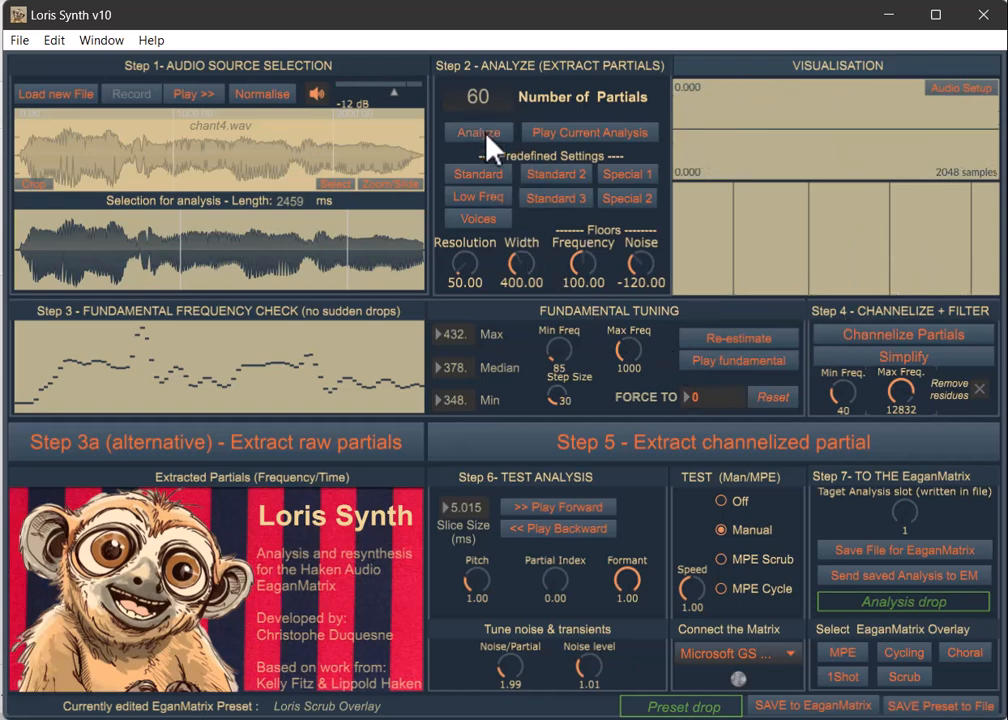
# Step: Analyse the selection again into 27309 raw partials with Max Freq at 12832
pyautogui.click(476, 132)
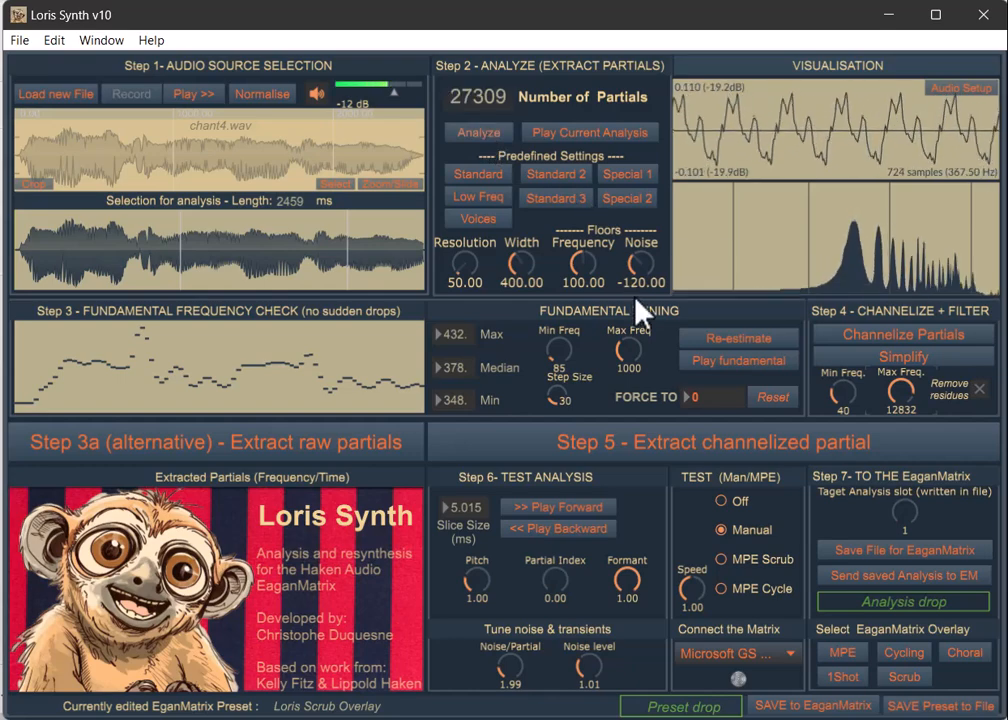
# Step: Play the raw analysis, raise channelize Max Freq to 13555 and channelize the 27309 partials
pyautogui.click(588, 132)
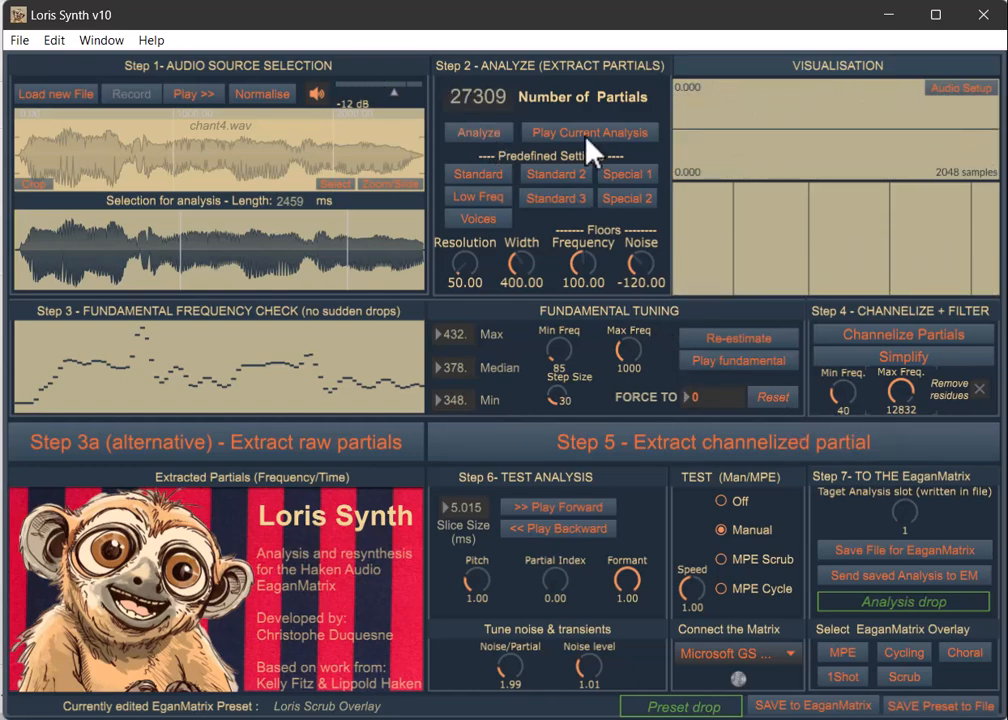
pyautogui.moveTo(924, 376)
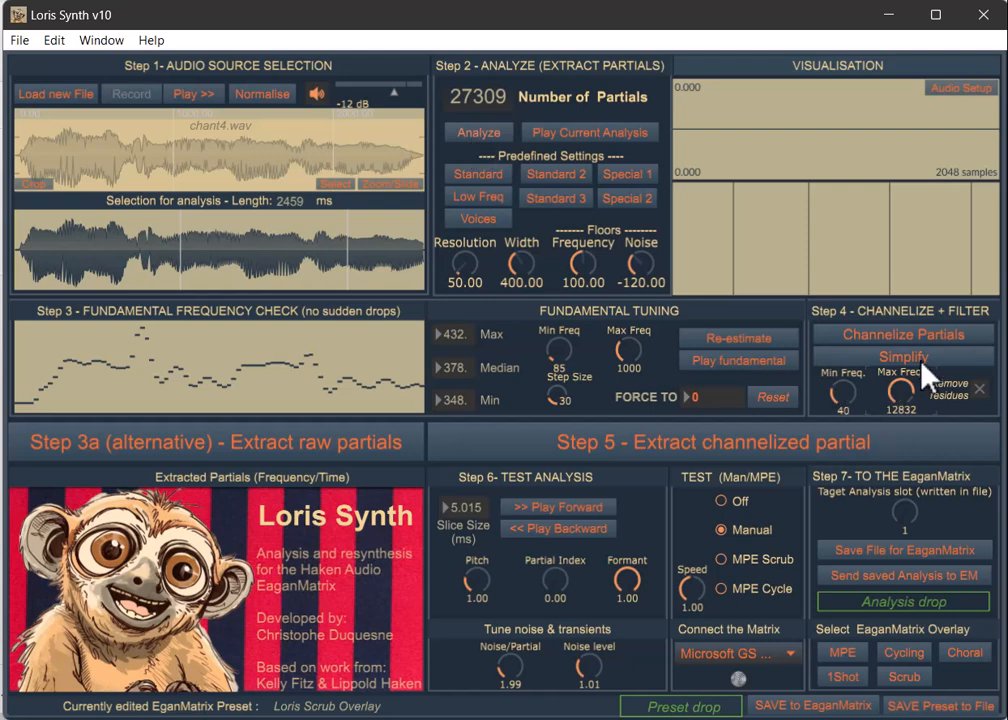
pyautogui.moveTo(750, 390)
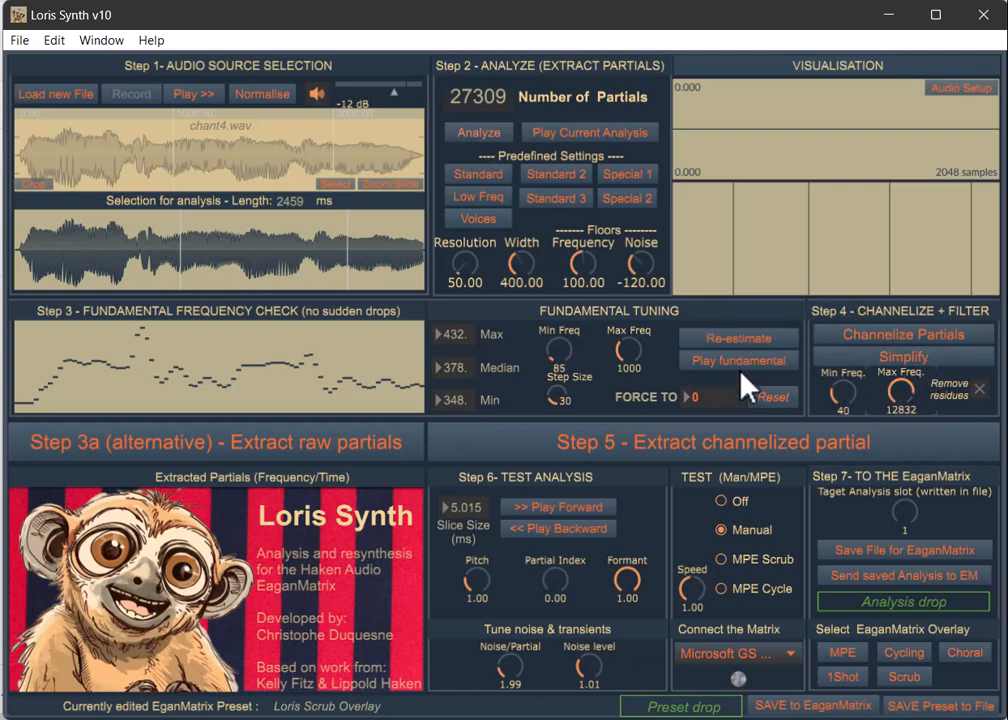
pyautogui.moveTo(910, 404)
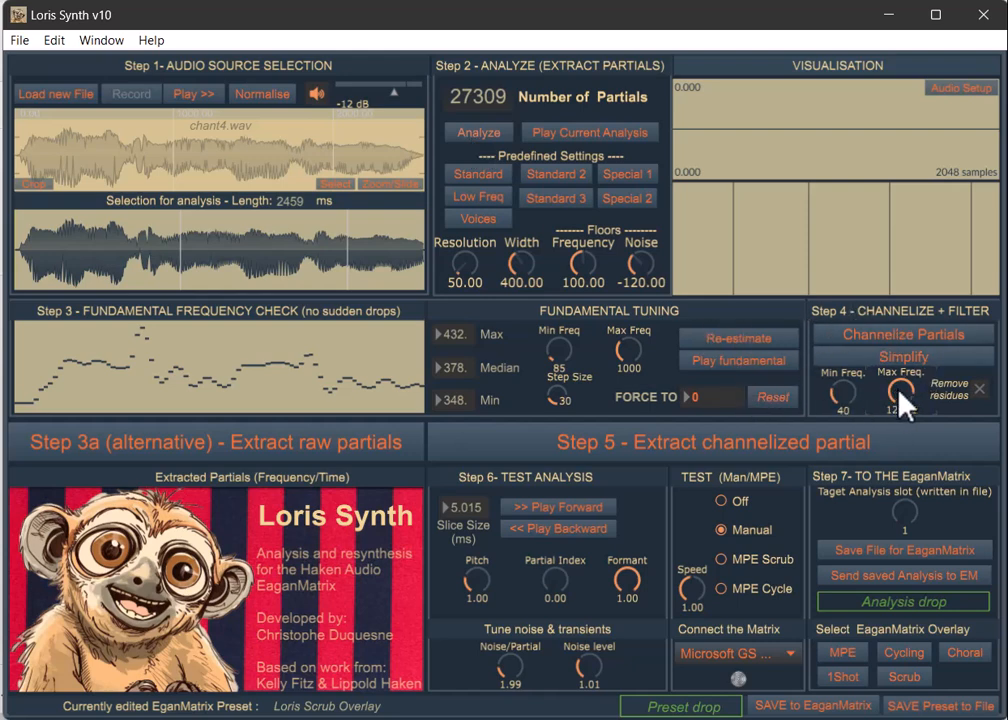
pyautogui.moveTo(890, 390); pyautogui.dragTo(896, 380)
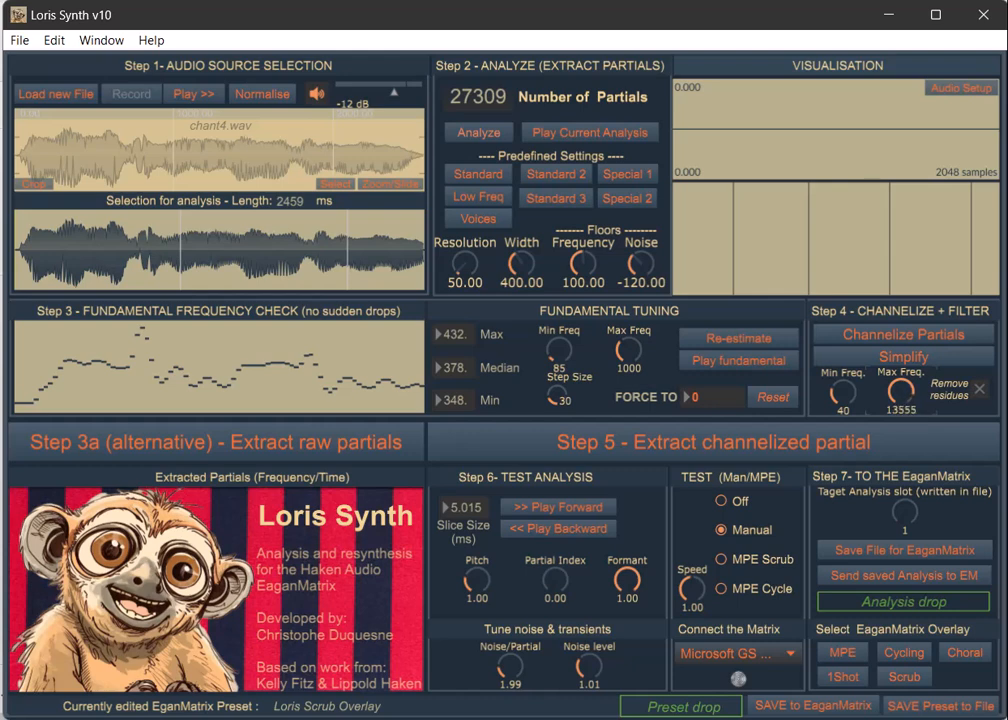
pyautogui.moveTo(916, 352)
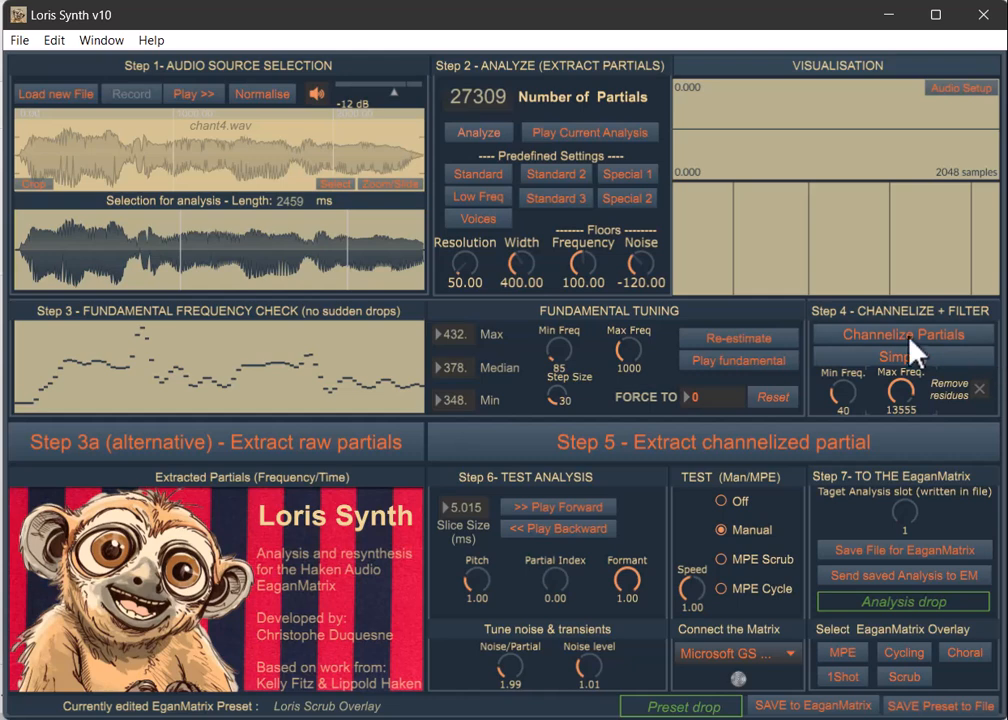
pyautogui.click(900, 356)
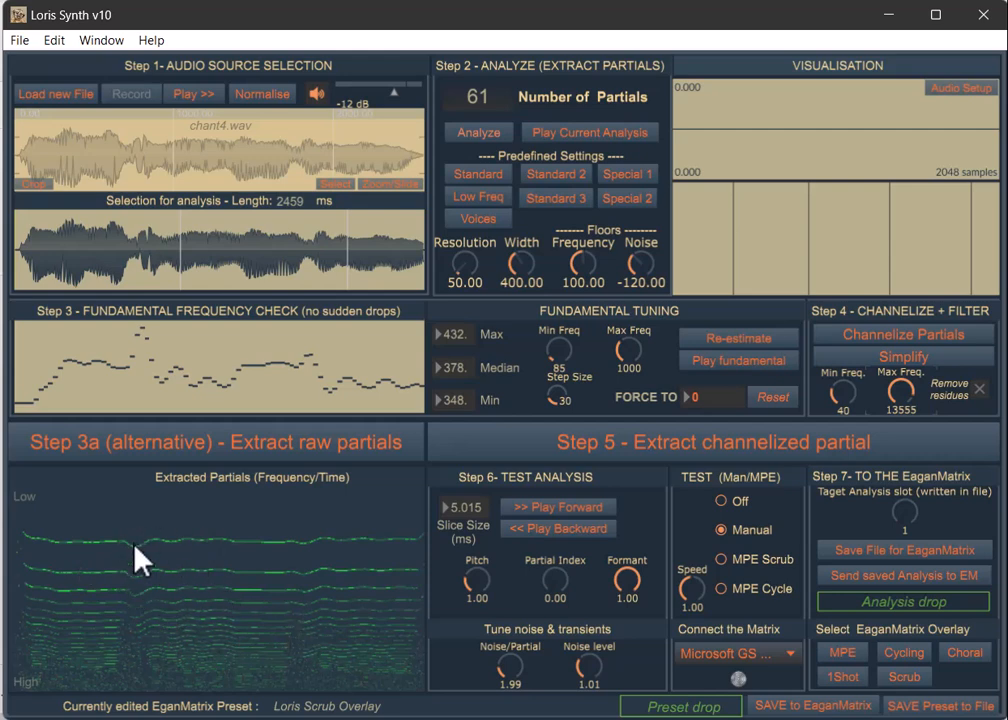
pyautogui.moveTo(268, 690)
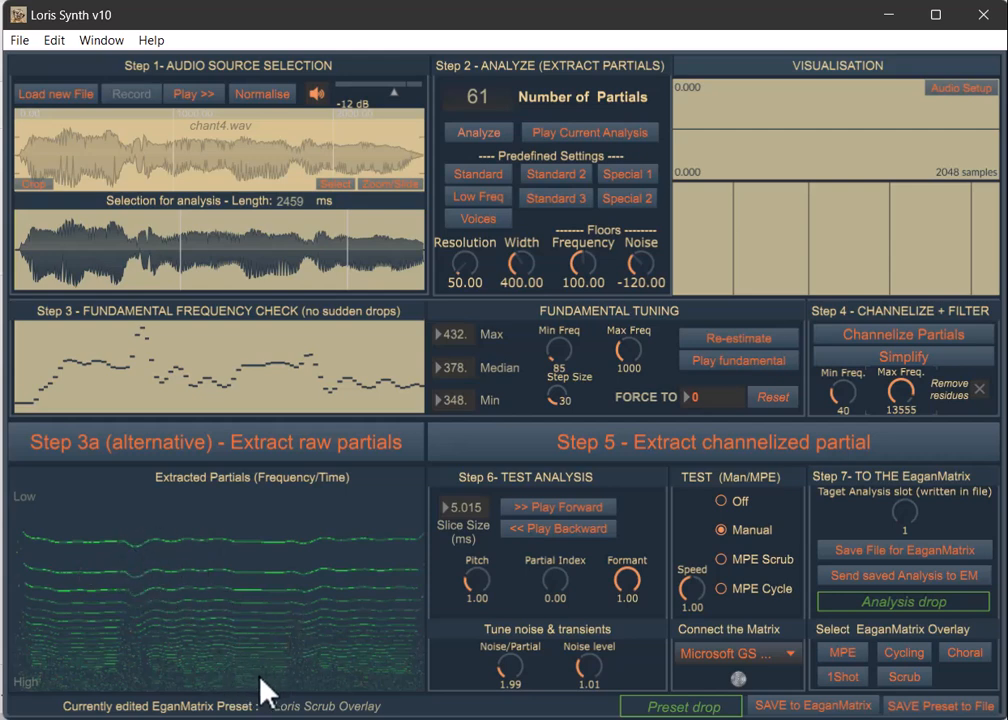
pyautogui.moveTo(170, 692)
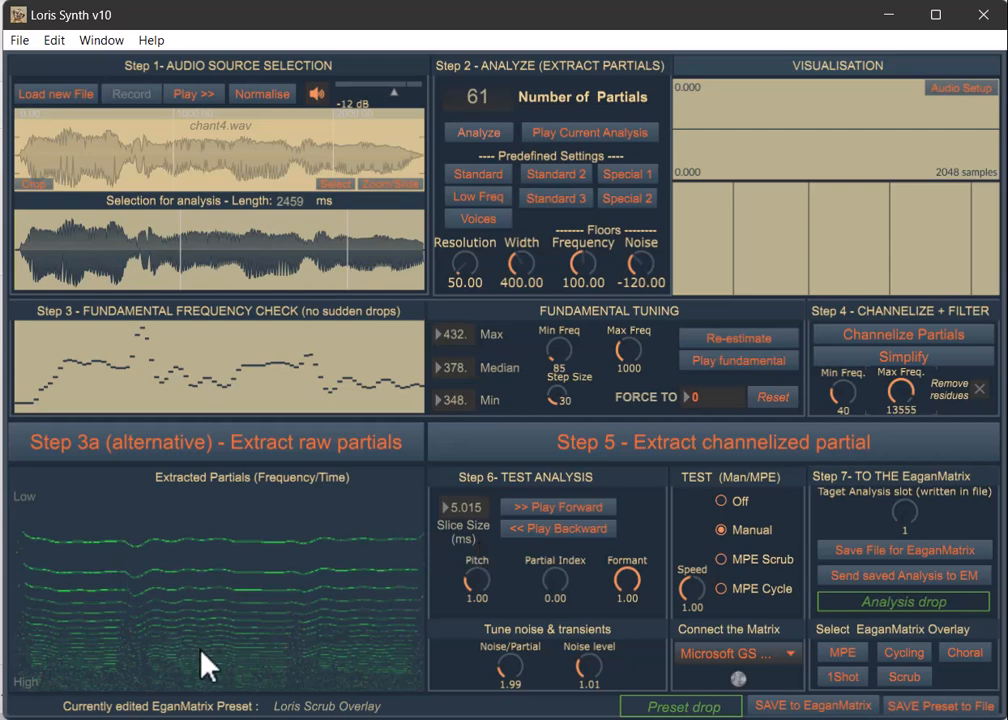
pyautogui.moveTo(230, 584)
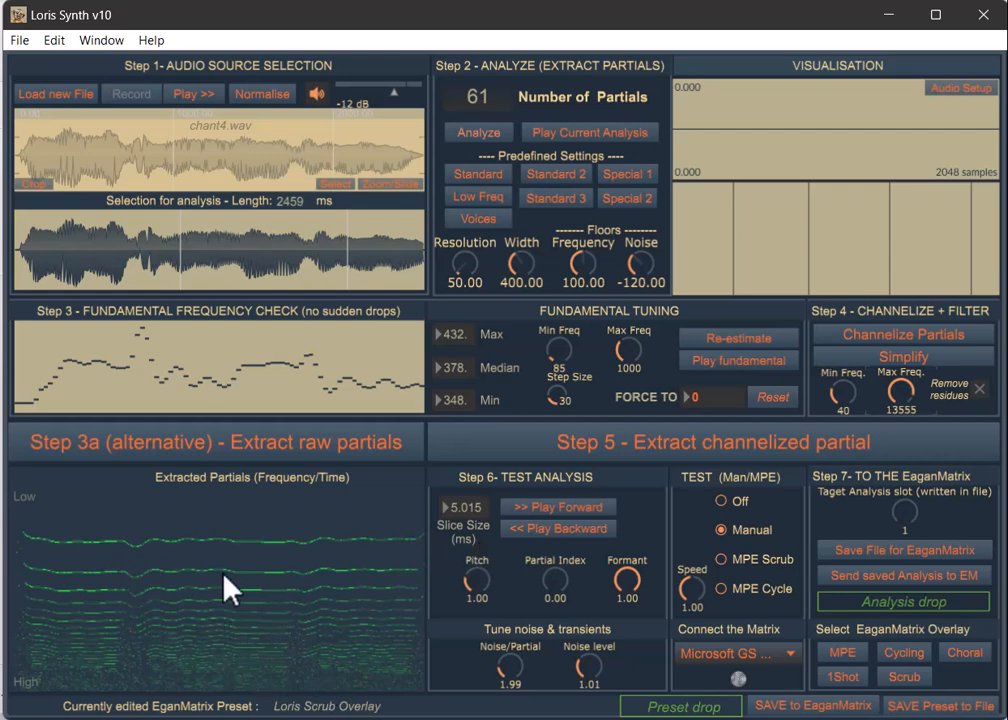
pyautogui.moveTo(136, 576)
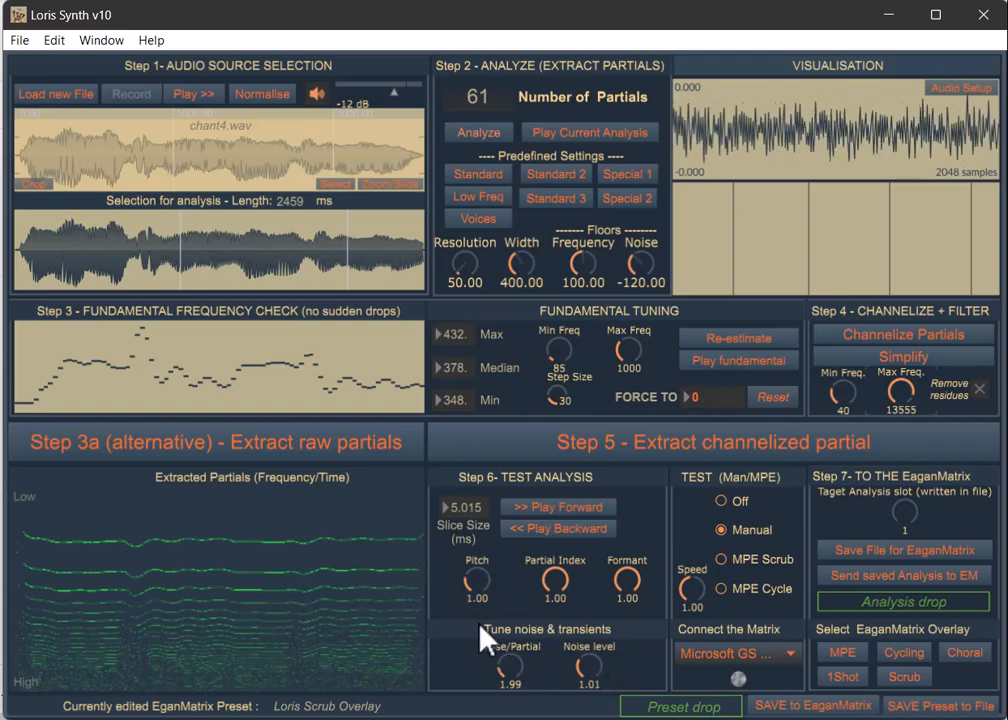
pyautogui.moveTo(444, 564)
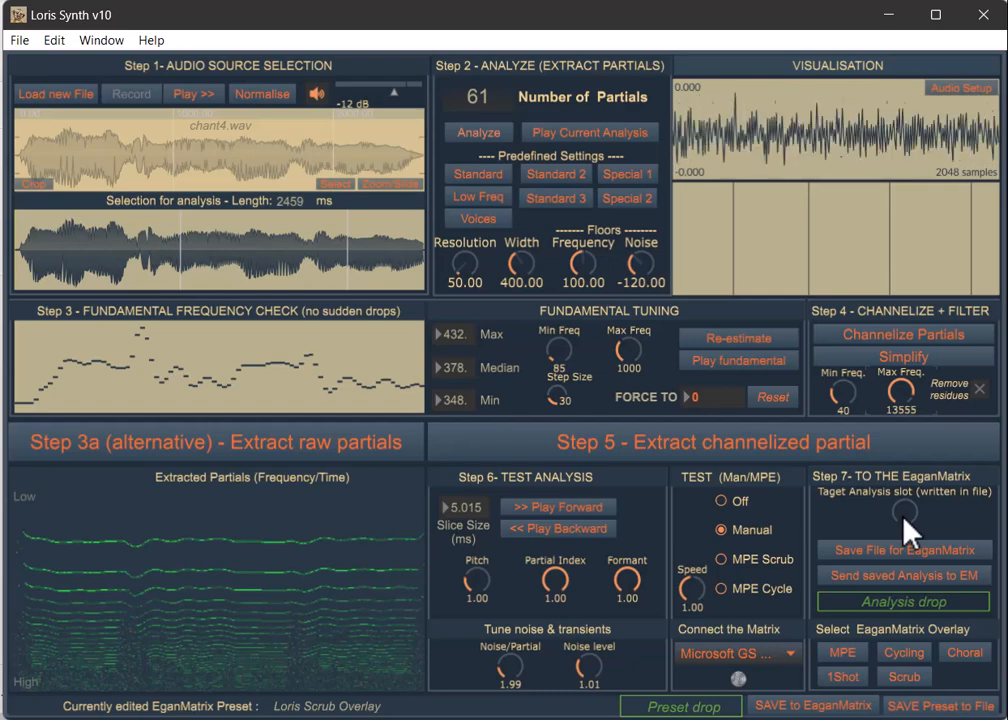
# Step: Save the channelized chant4.wav analysis as Chant4Form in the Analysis Files folder
pyautogui.click(904, 512)
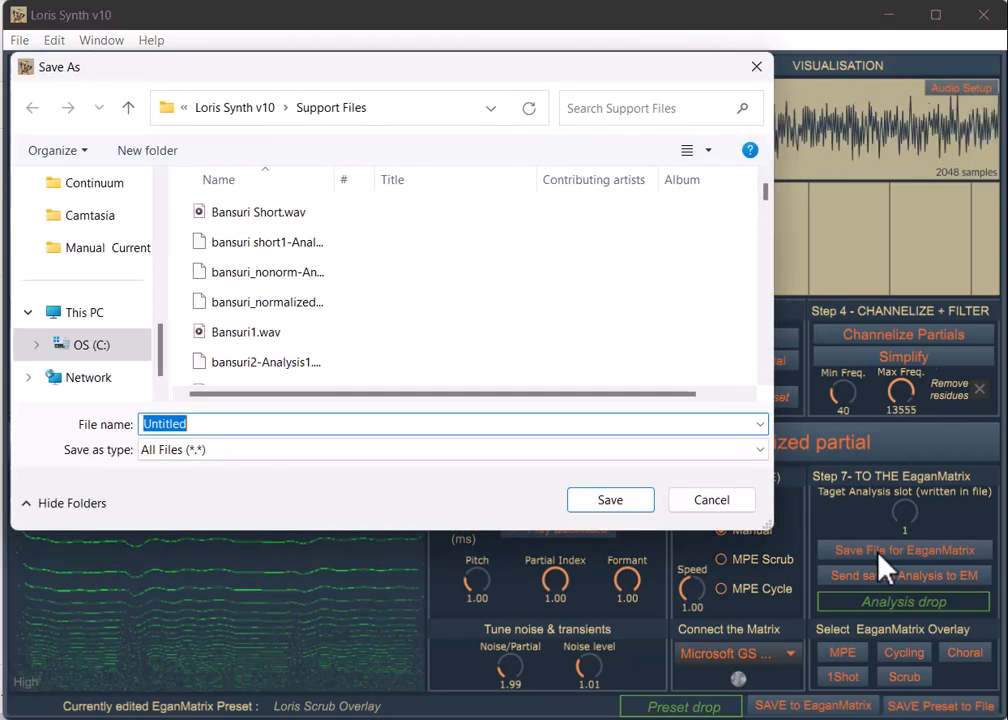
pyautogui.moveTo(288, 136)
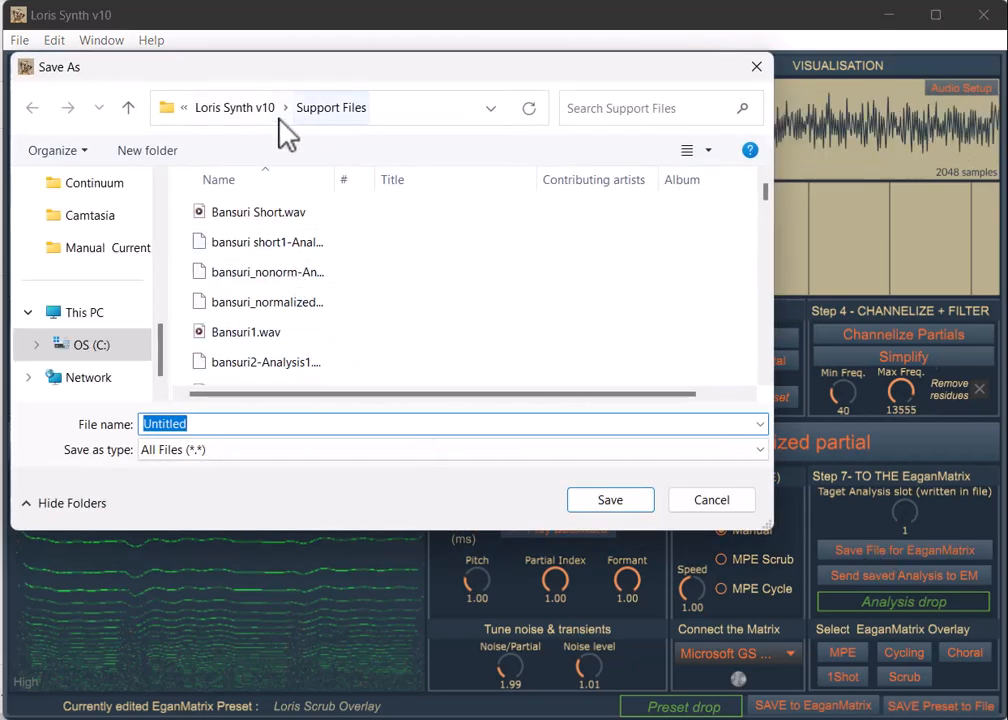
pyautogui.moveTo(236, 108)
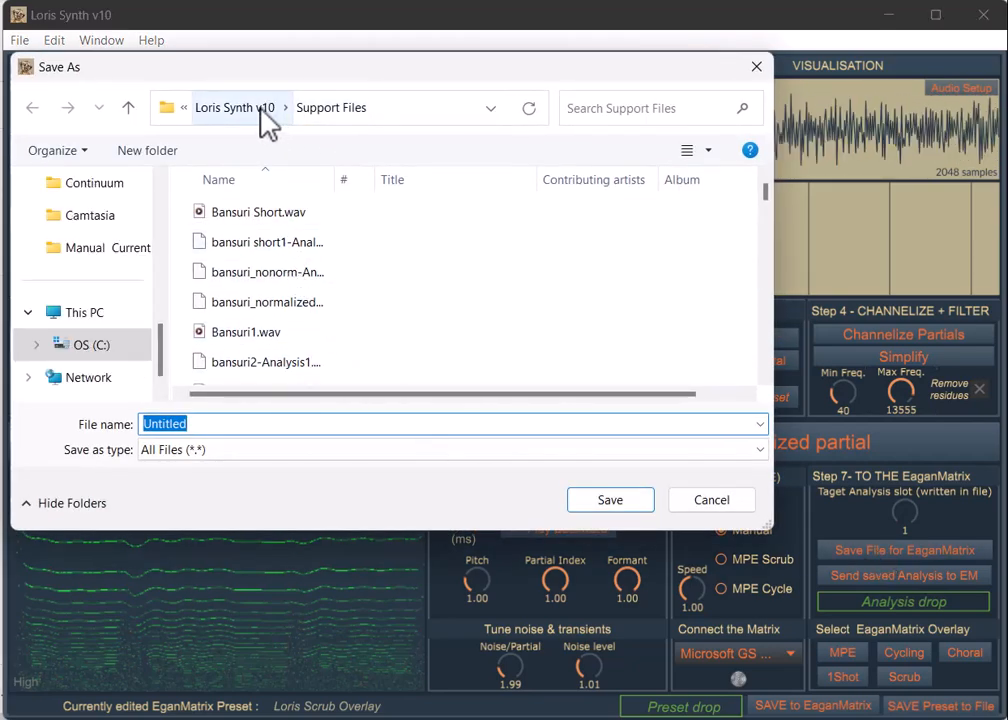
pyautogui.click(236, 108)
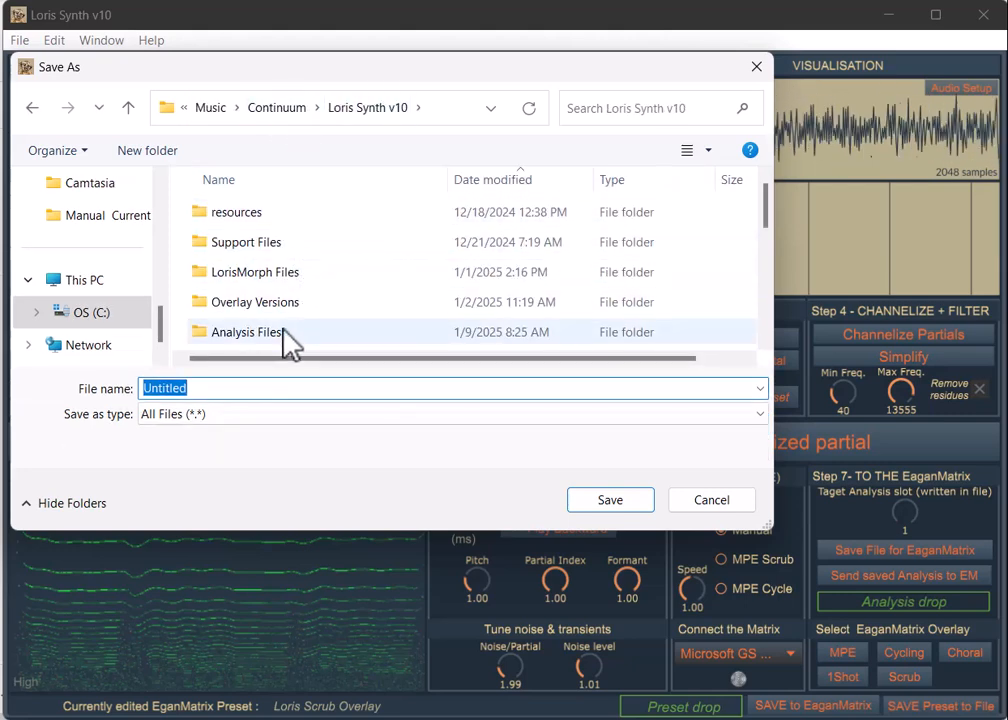
pyautogui.doubleClick(248, 332)
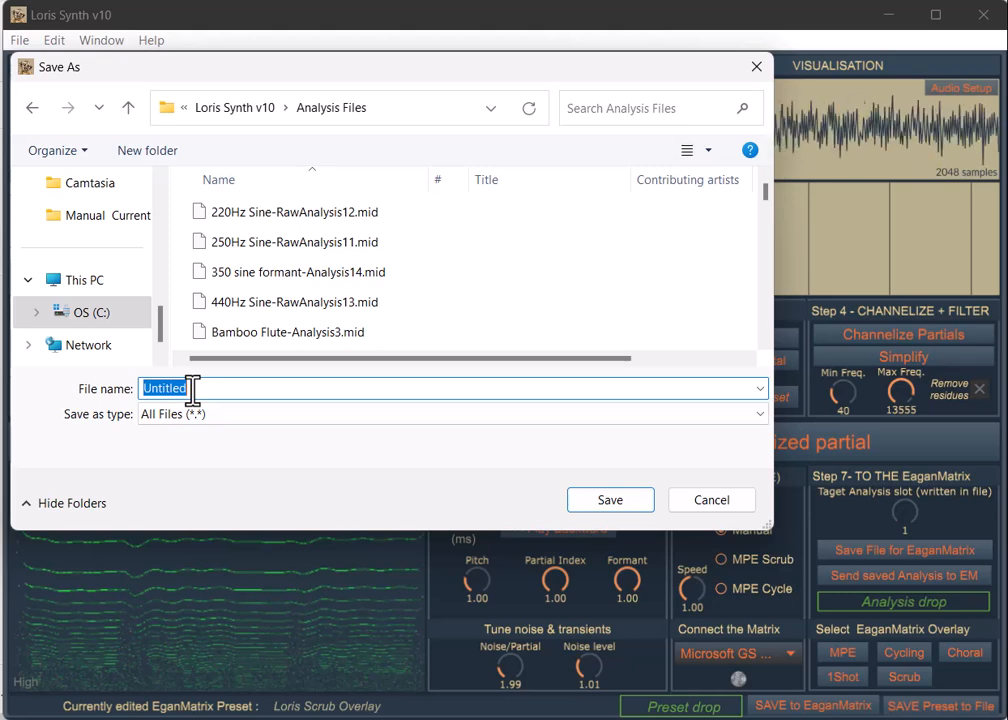
pyautogui.write('Can')
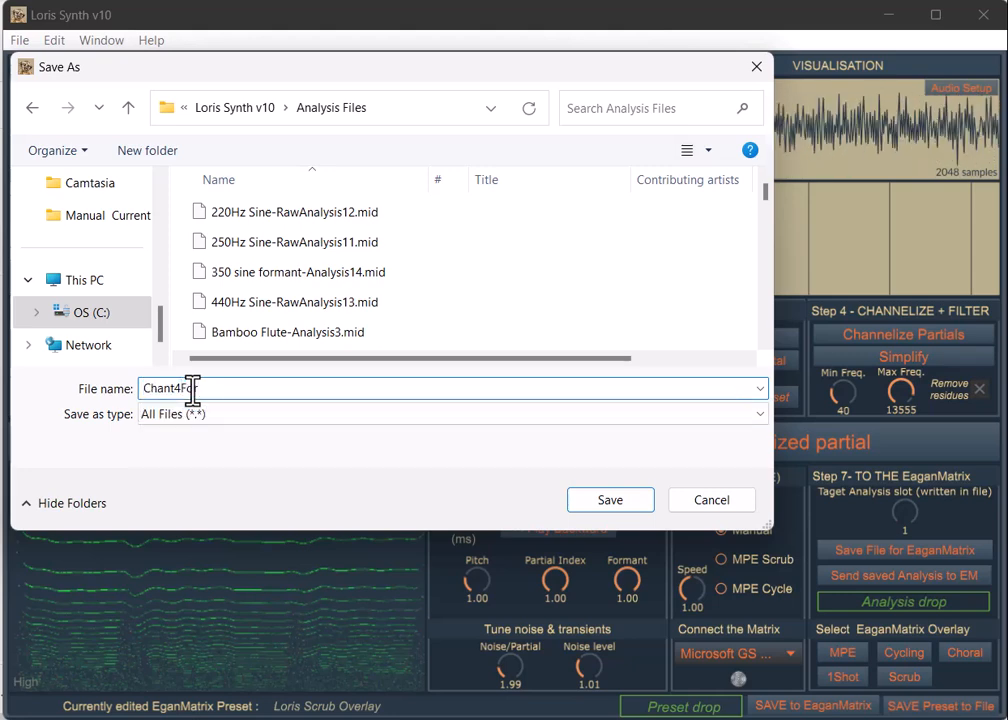
pyautogui.write('rm')
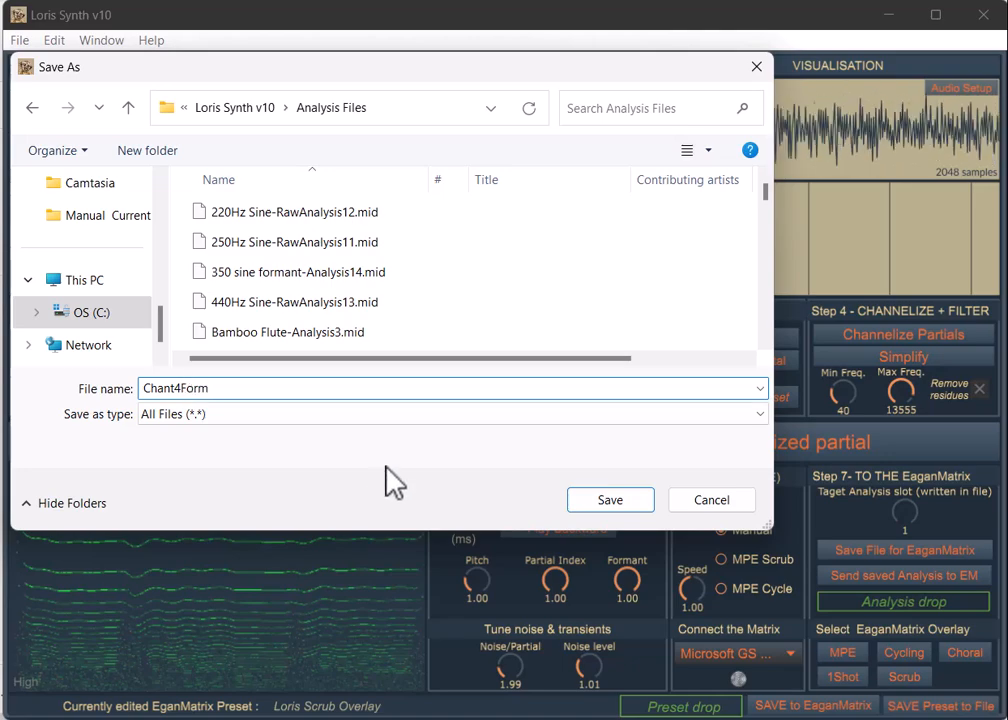
pyautogui.click(608, 500)
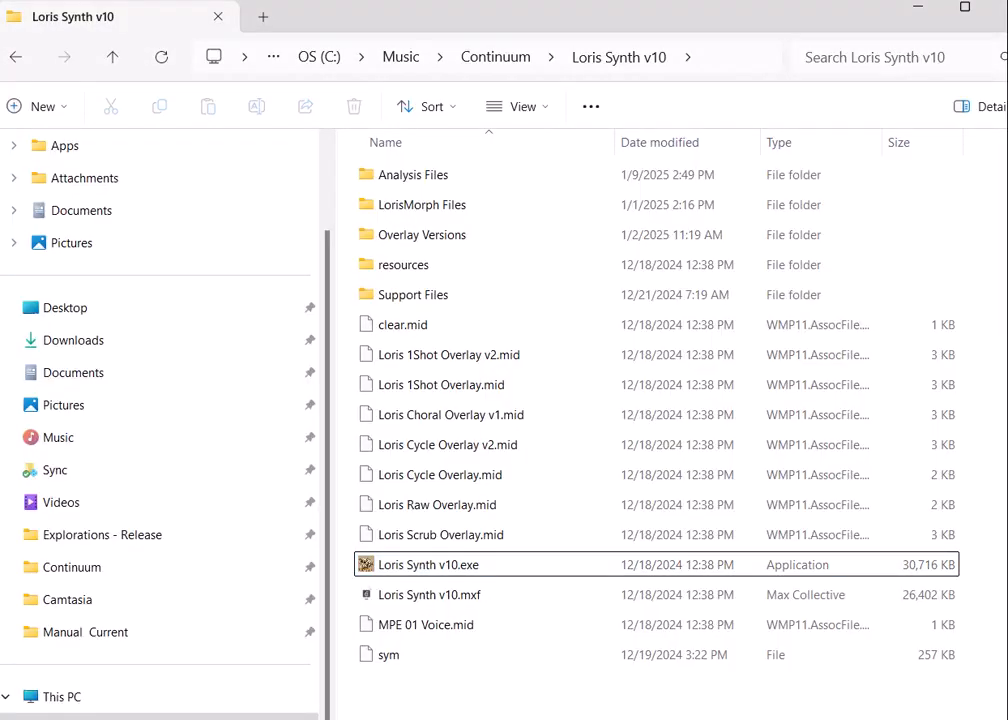
# Step: Show the Analysis Files folder with Chant4Form-Analysis1.mid listed as newest
pyautogui.doubleClick(414, 174)
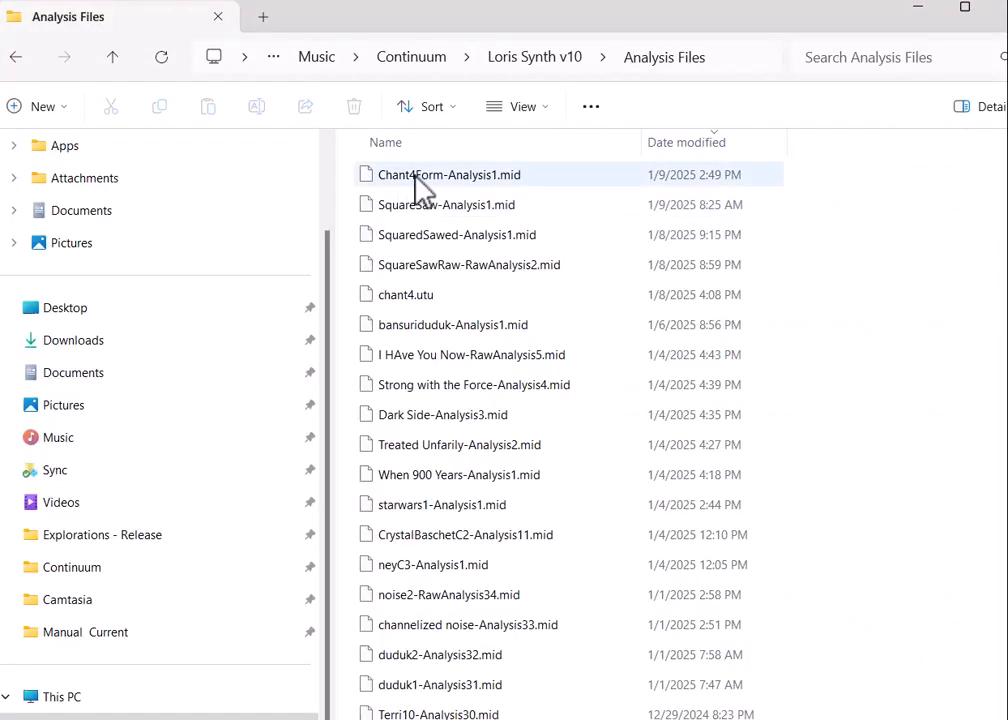
pyautogui.moveTo(440, 188)
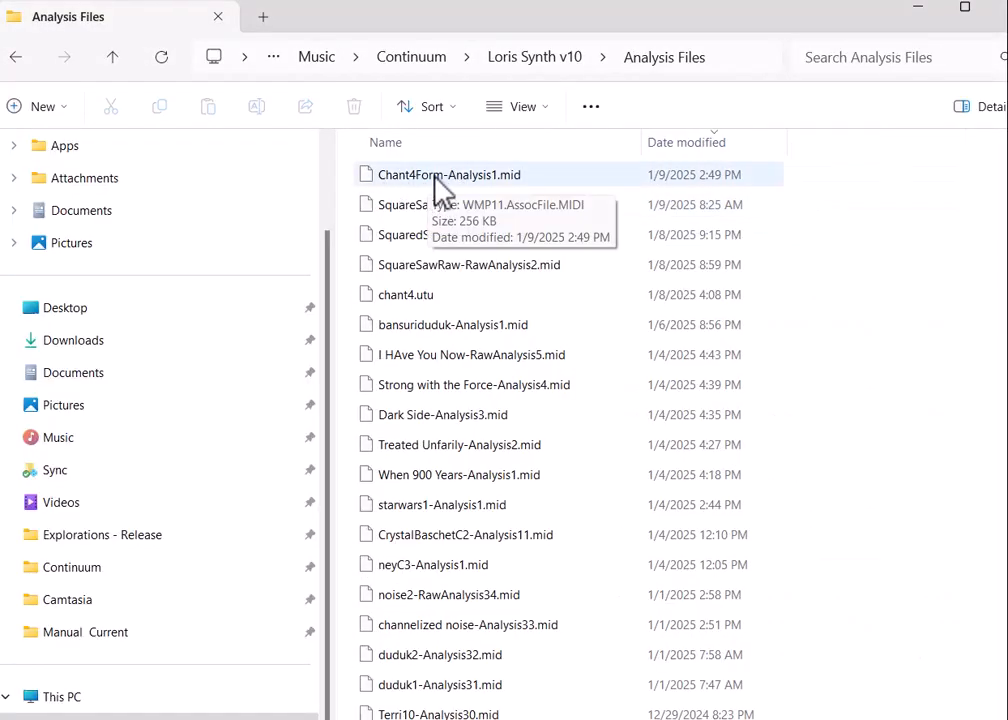
pyautogui.moveTo(490, 190)
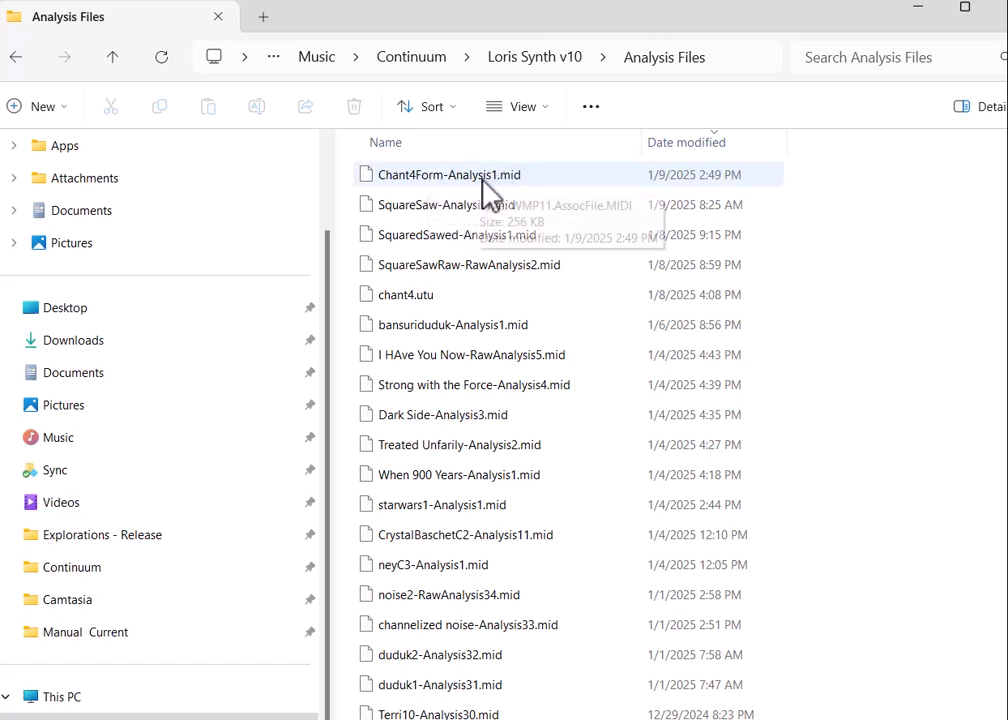
pyautogui.moveTo(512, 324)
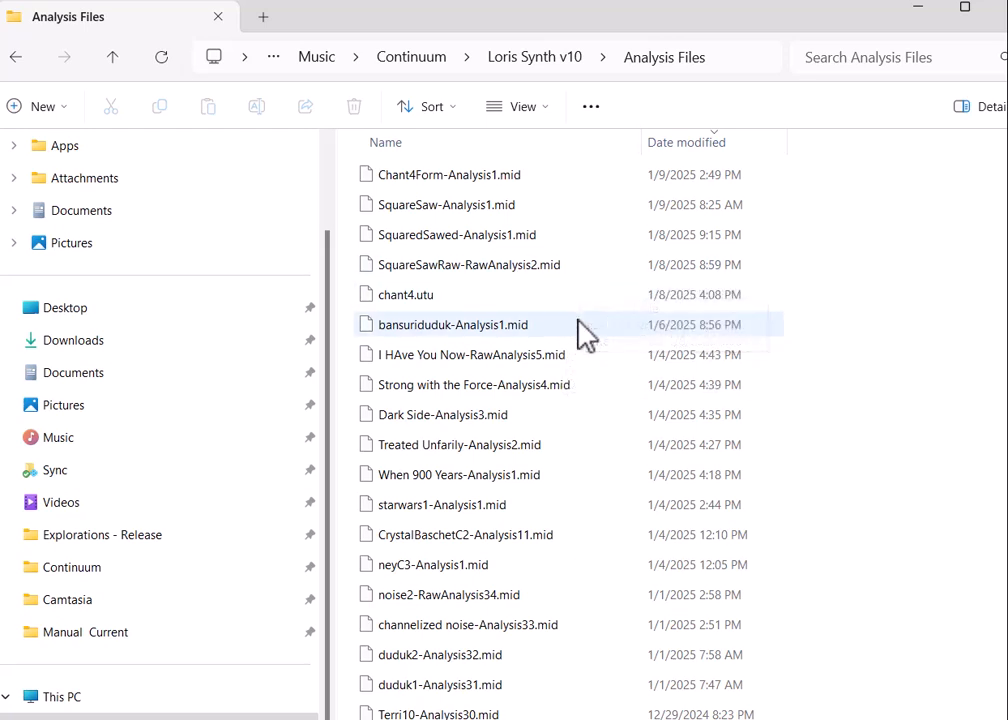
pyautogui.moveTo(588, 332)
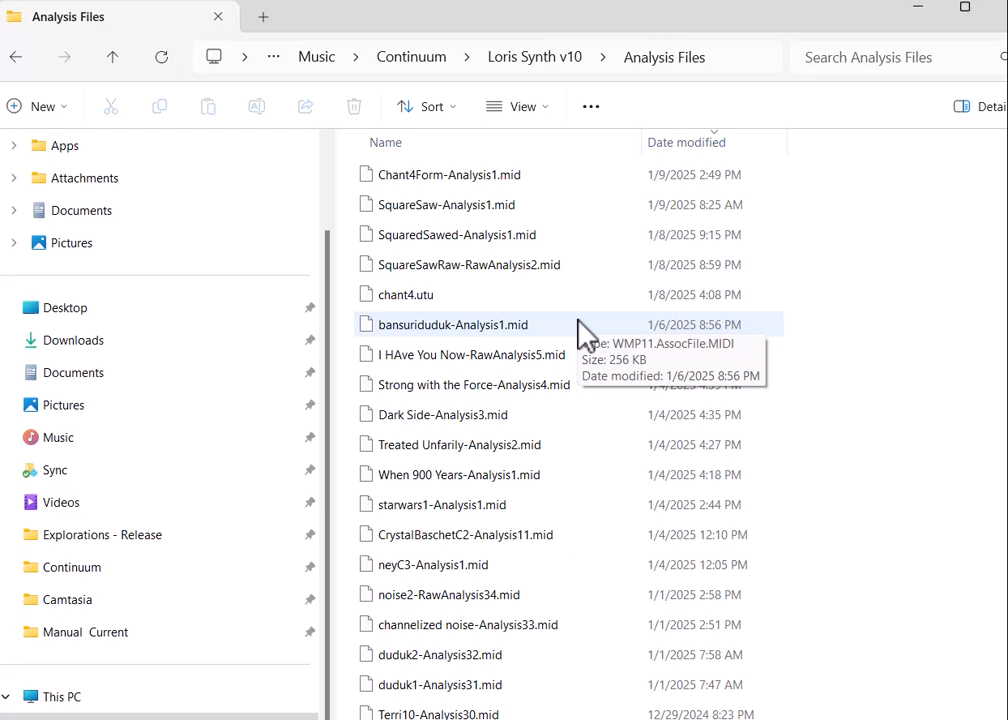
pyautogui.moveTo(500, 174)
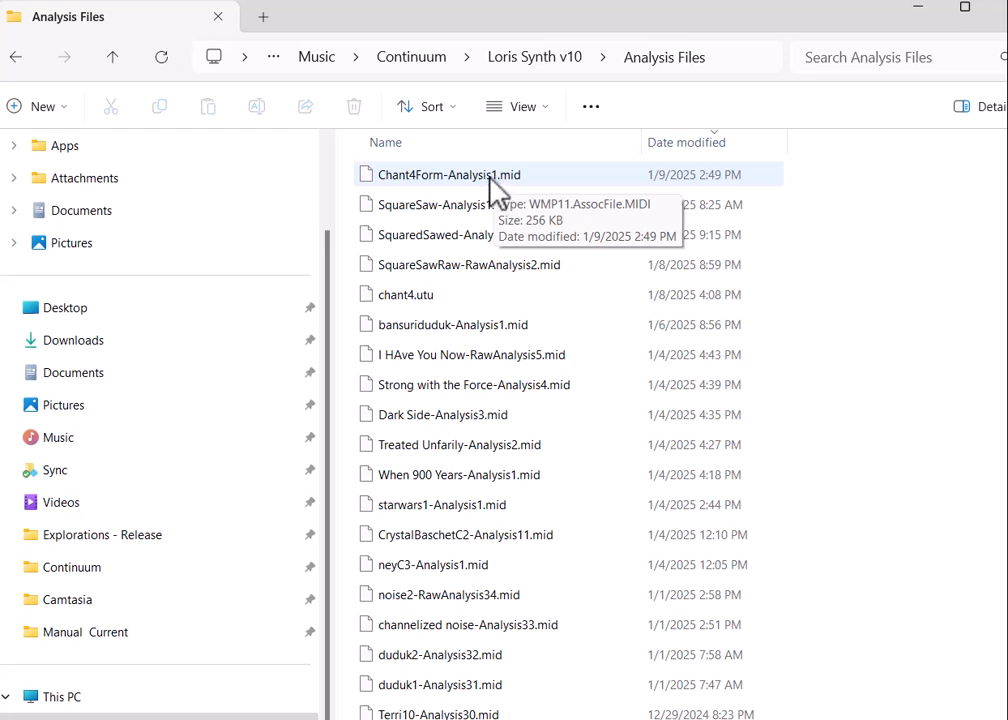
pyautogui.moveTo(502, 190)
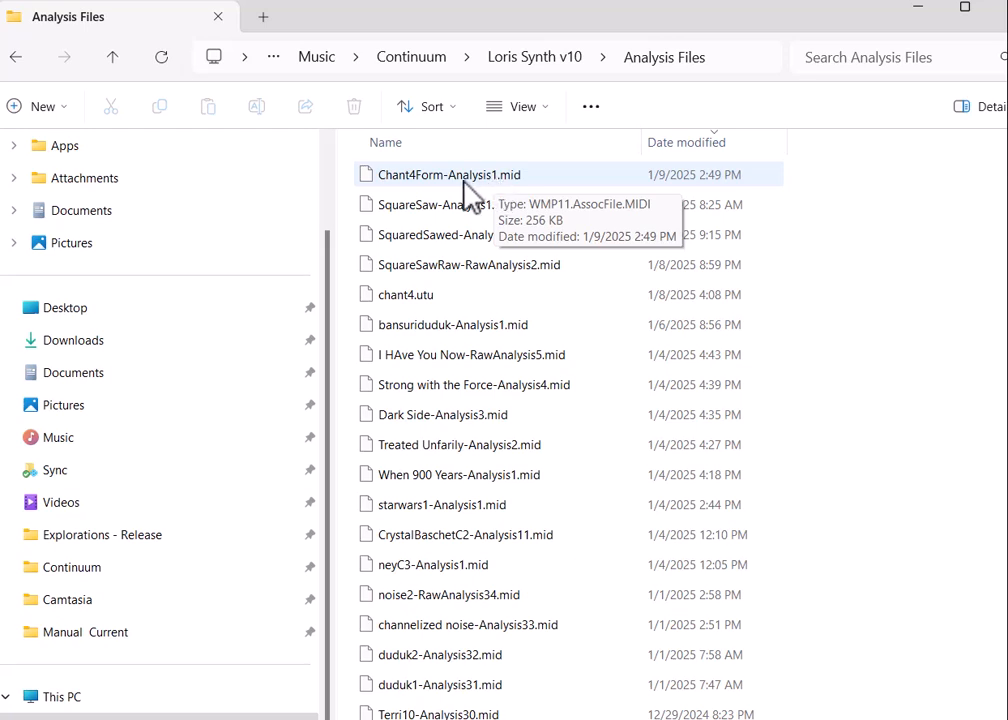
pyautogui.moveTo(622, 228)
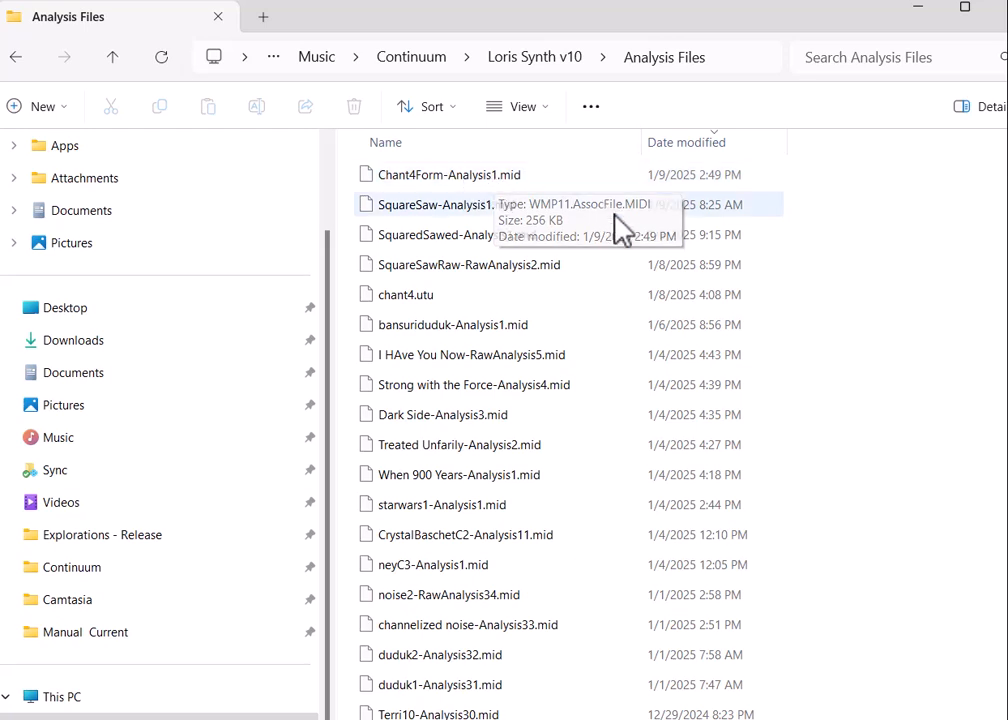
pyautogui.moveTo(920, 20)
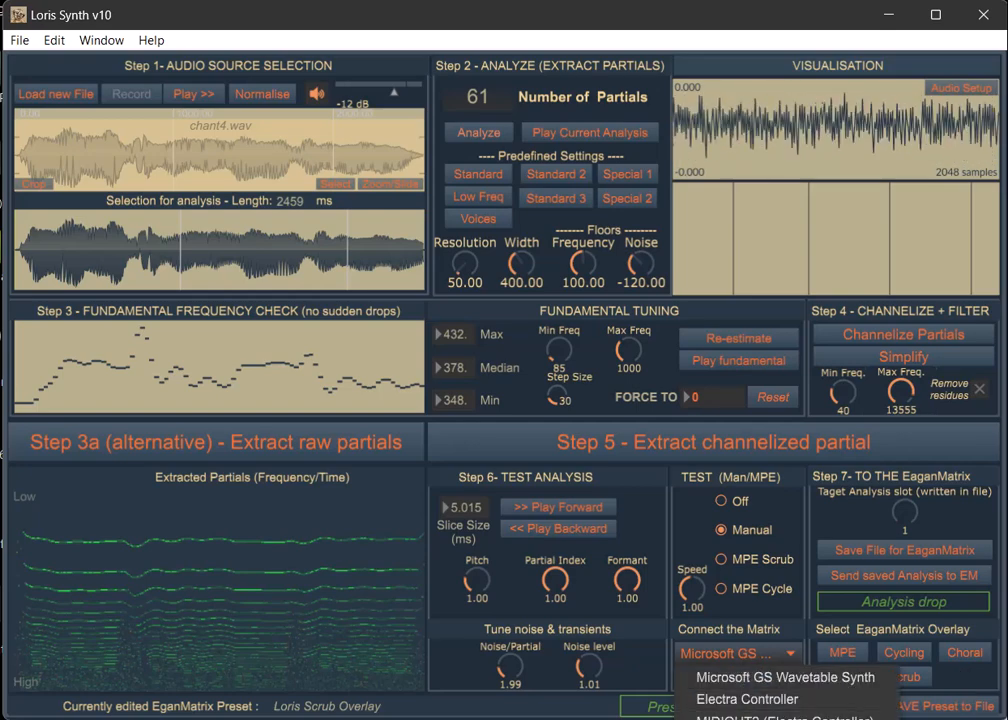
# Step: Connect the Matrix to the Continuum device and send the saved analysis to the EaganMatrix
pyautogui.click(780, 700)
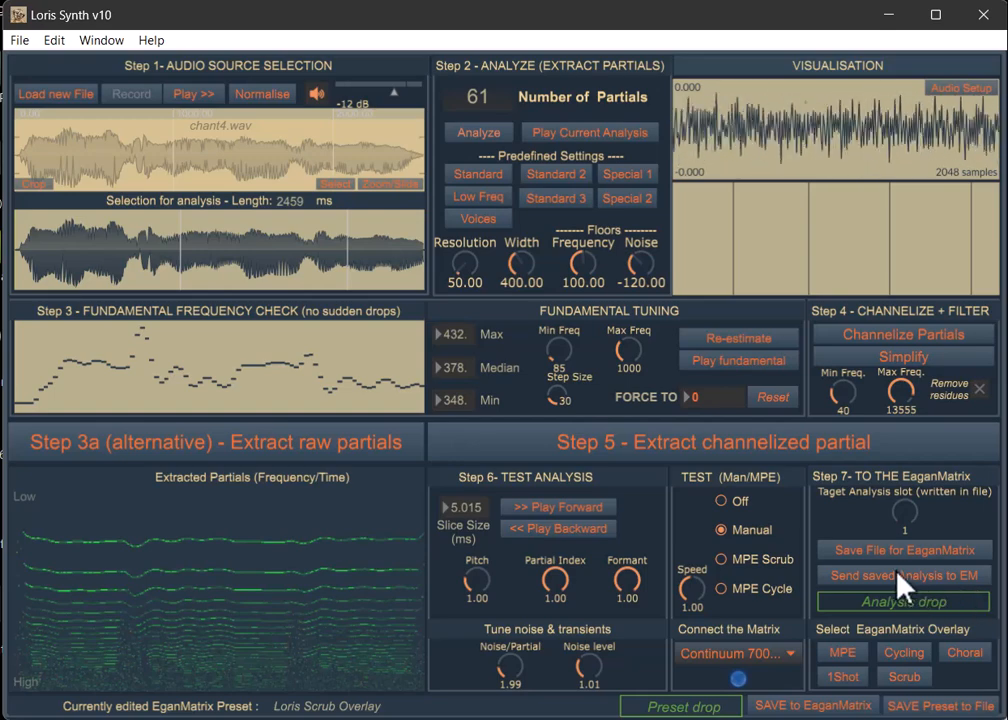
pyautogui.click(900, 576)
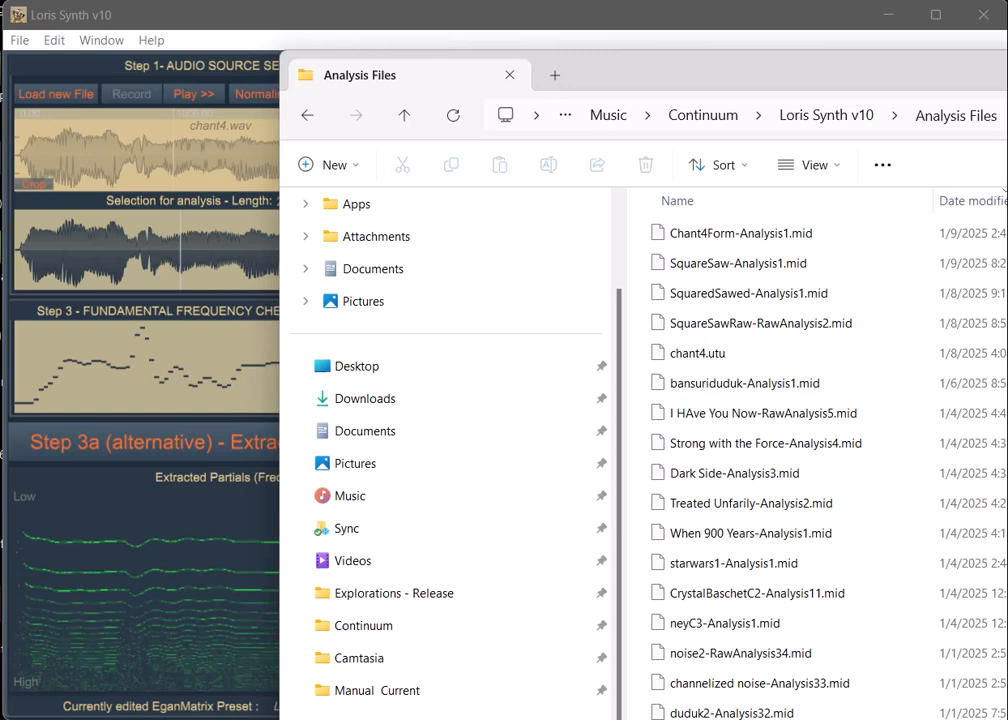
# Step: Scroll through older saved analyses and back to Chant4Form-Analysis1.mid on top
pyautogui.scroll(-3)
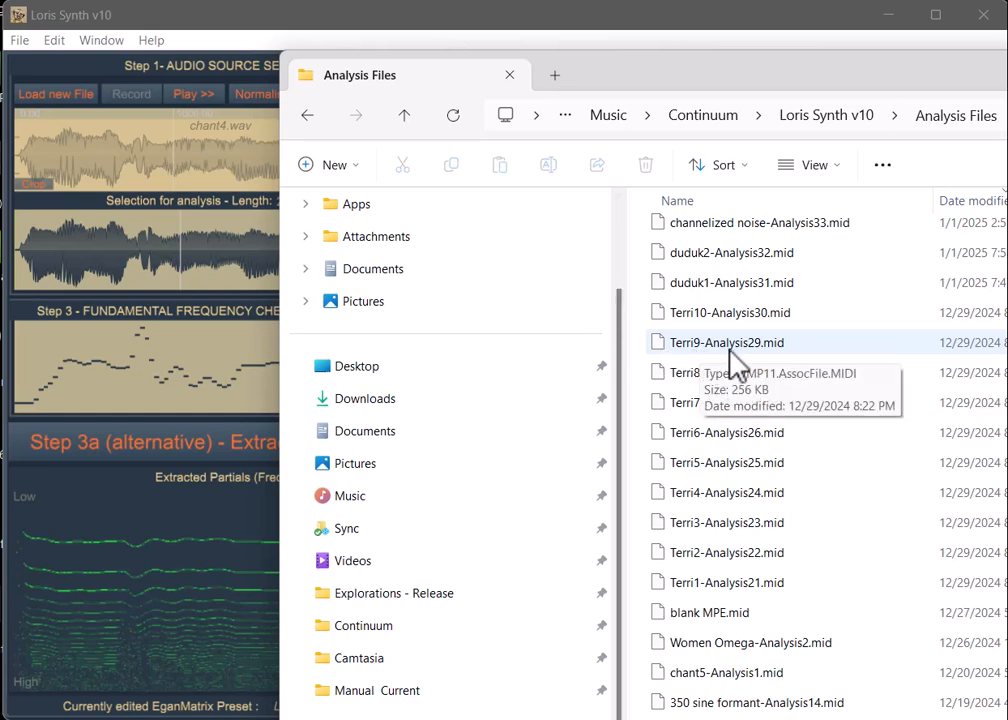
pyautogui.moveTo(840, 476)
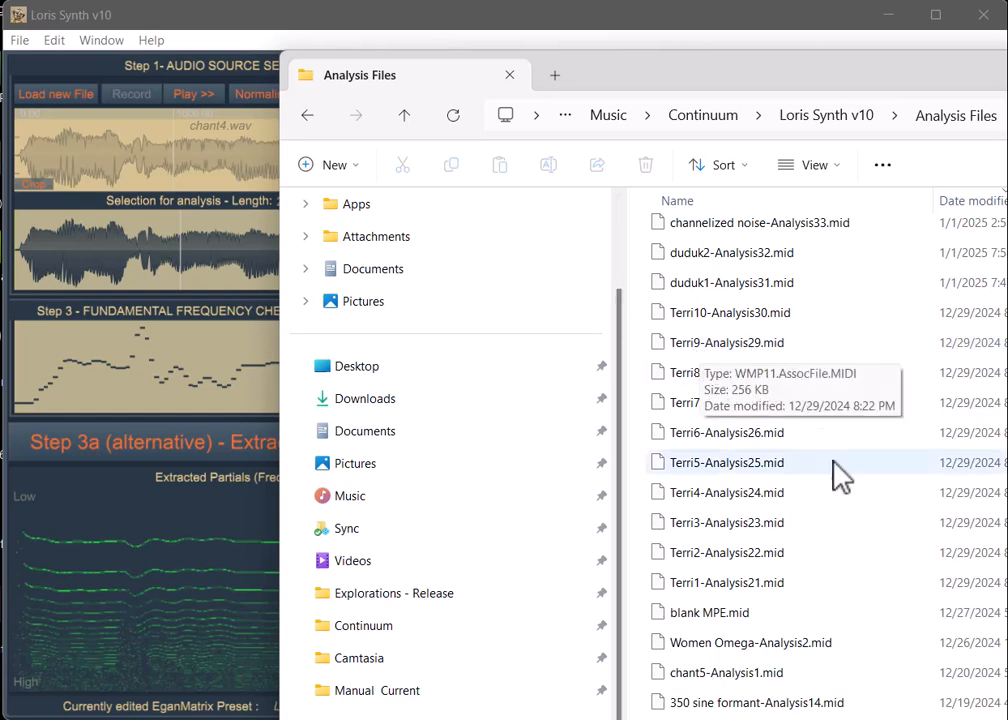
pyautogui.moveTo(764, 552)
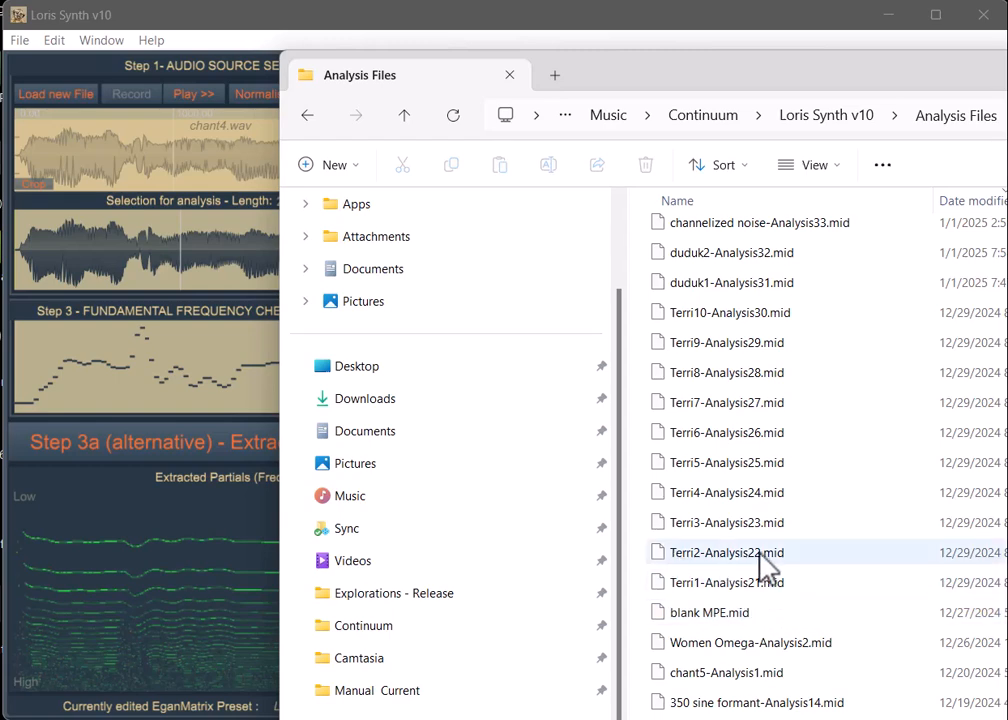
pyautogui.scroll(-3)
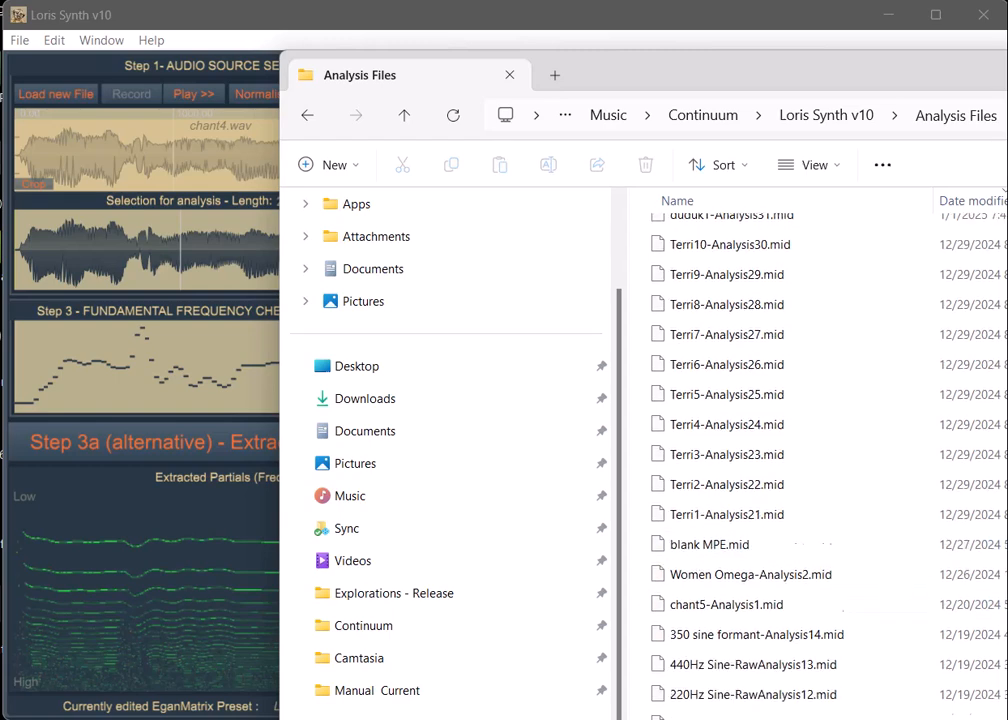
pyautogui.scroll(3)
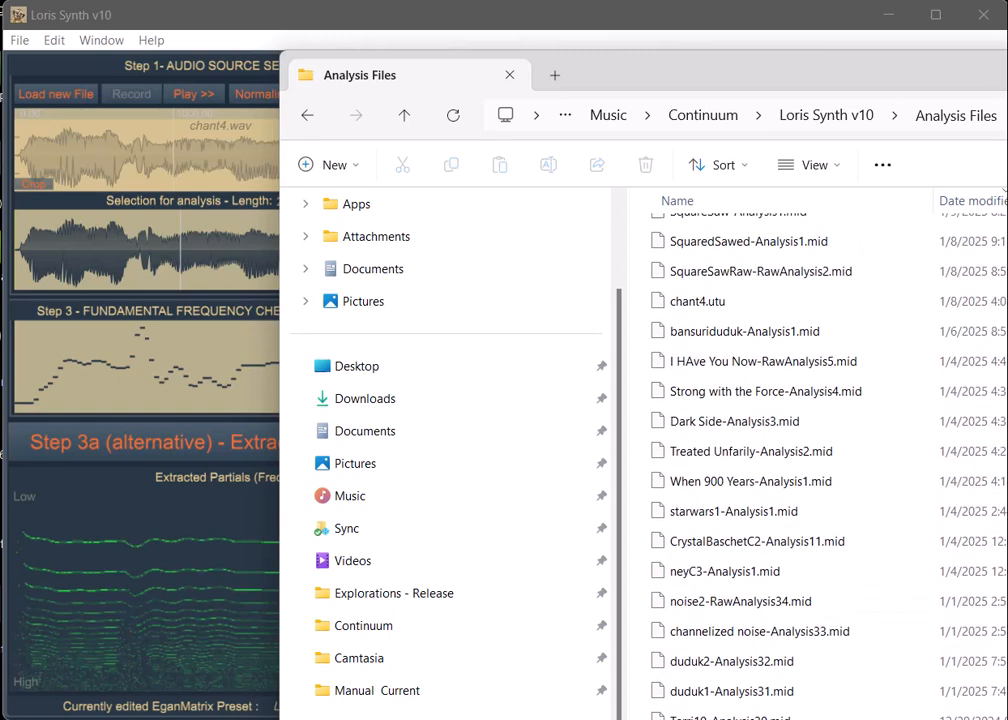
pyautogui.scroll(3)
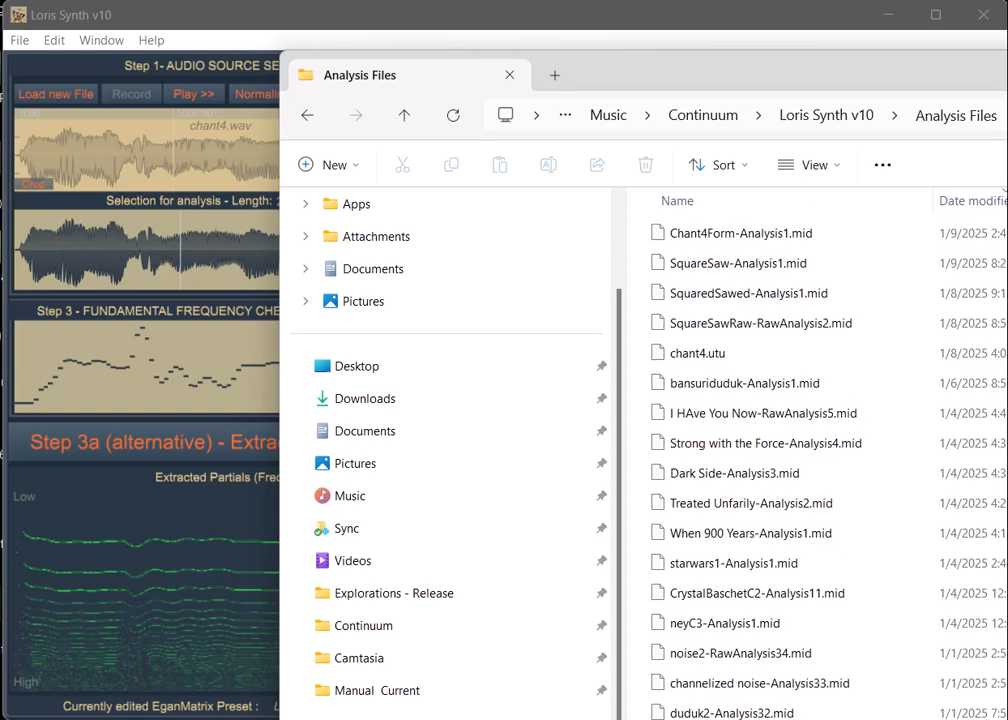
pyautogui.moveTo(200, 370)
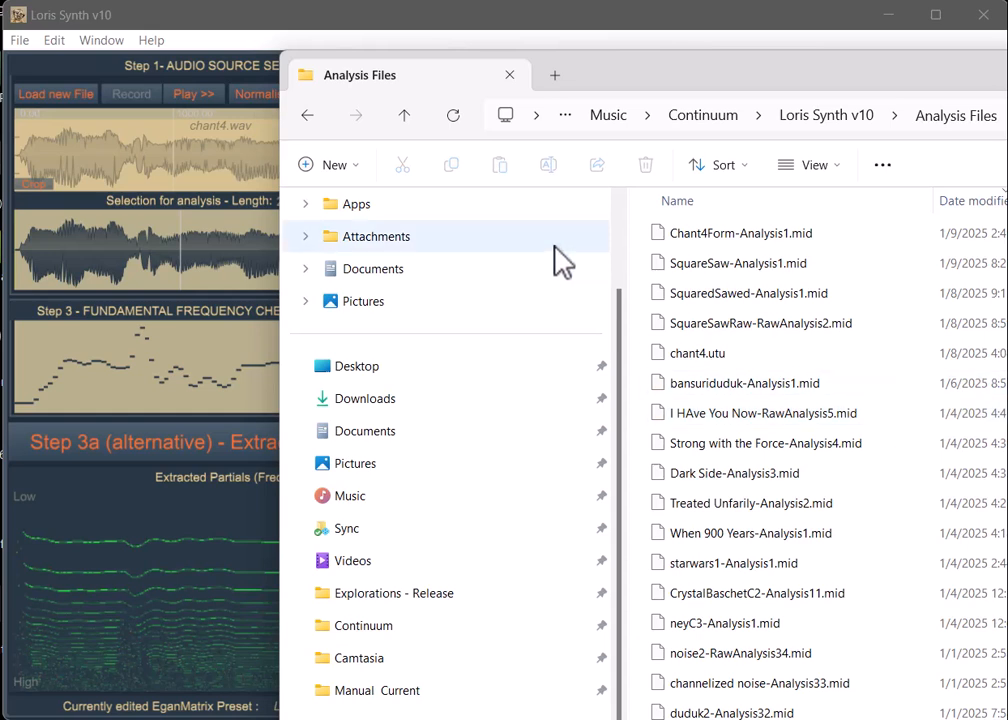
pyautogui.moveTo(868, 456)
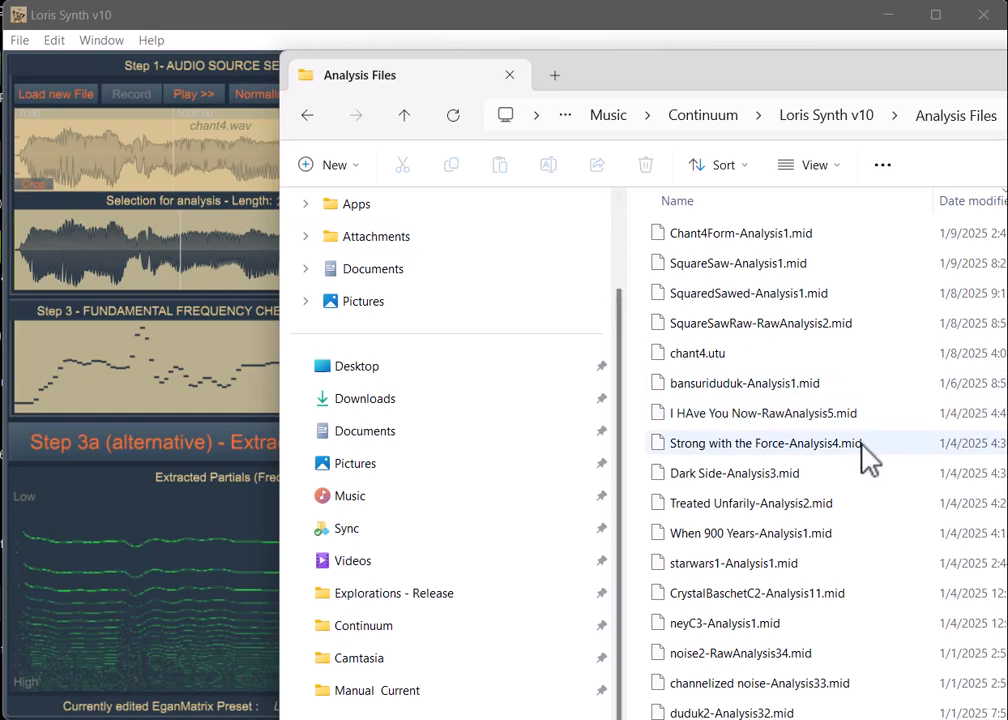
pyautogui.moveTo(836, 460)
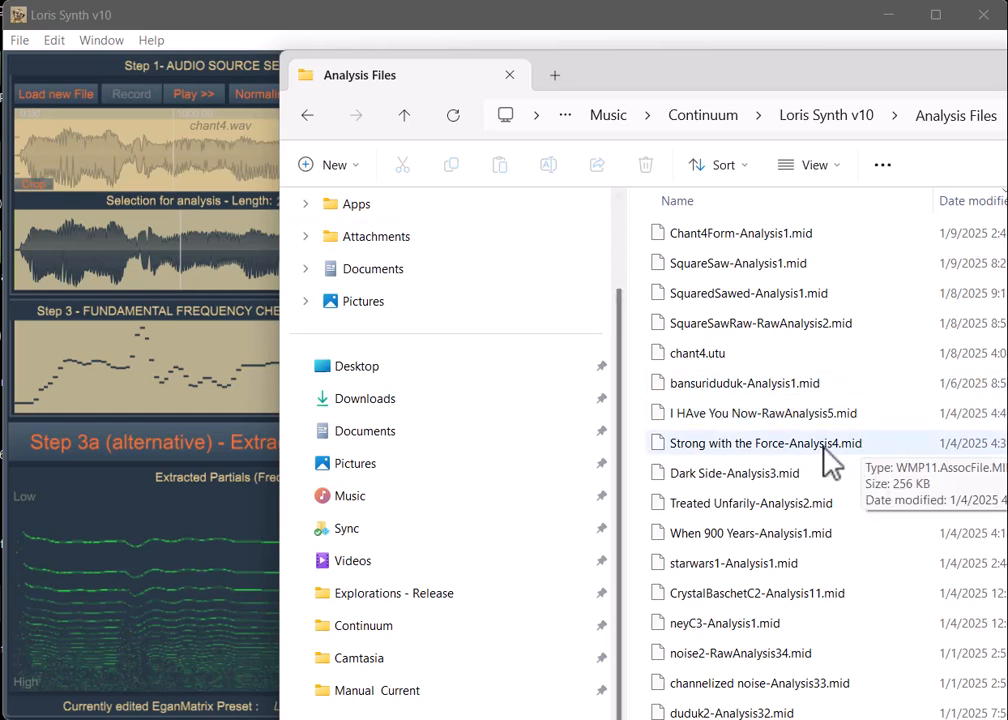
pyautogui.moveTo(664, 34)
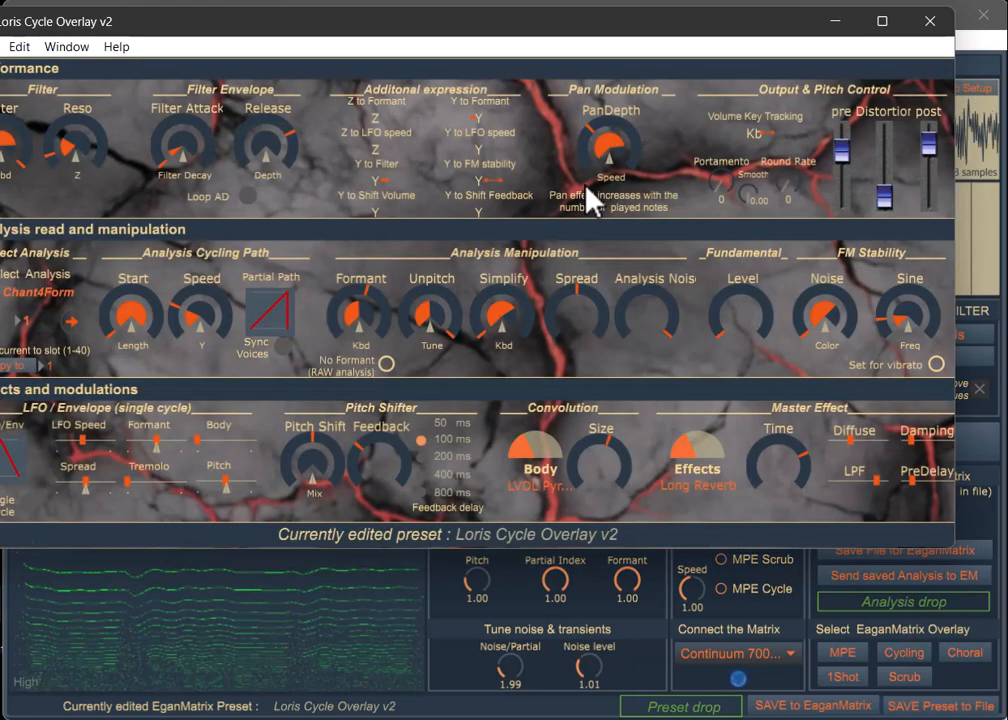
pyautogui.moveTo(24, 40)
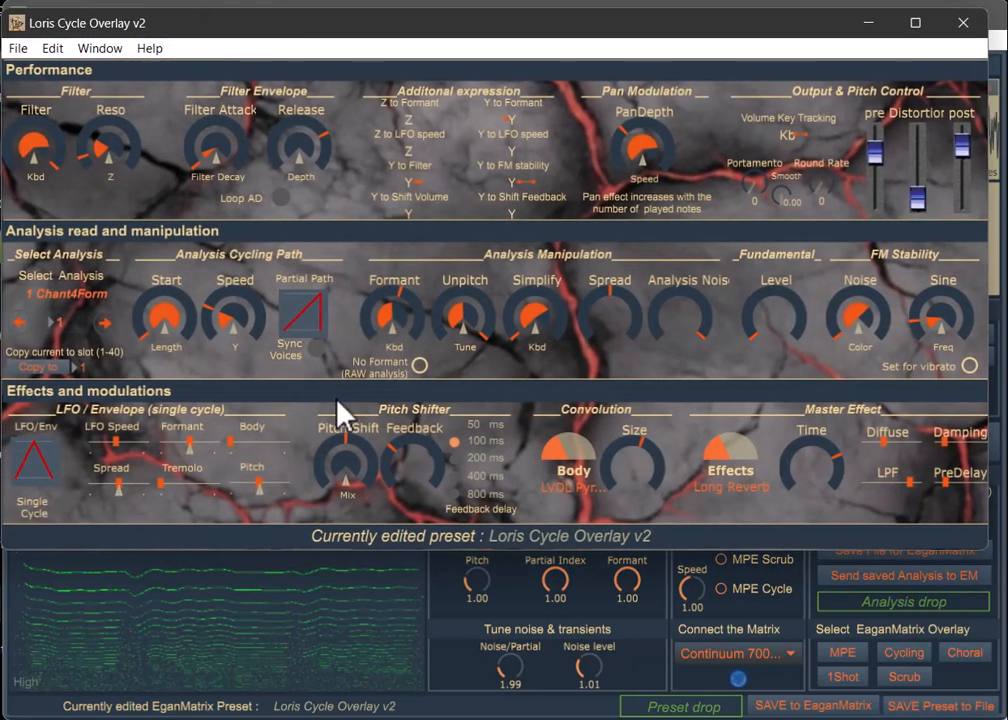
pyautogui.moveTo(78, 310)
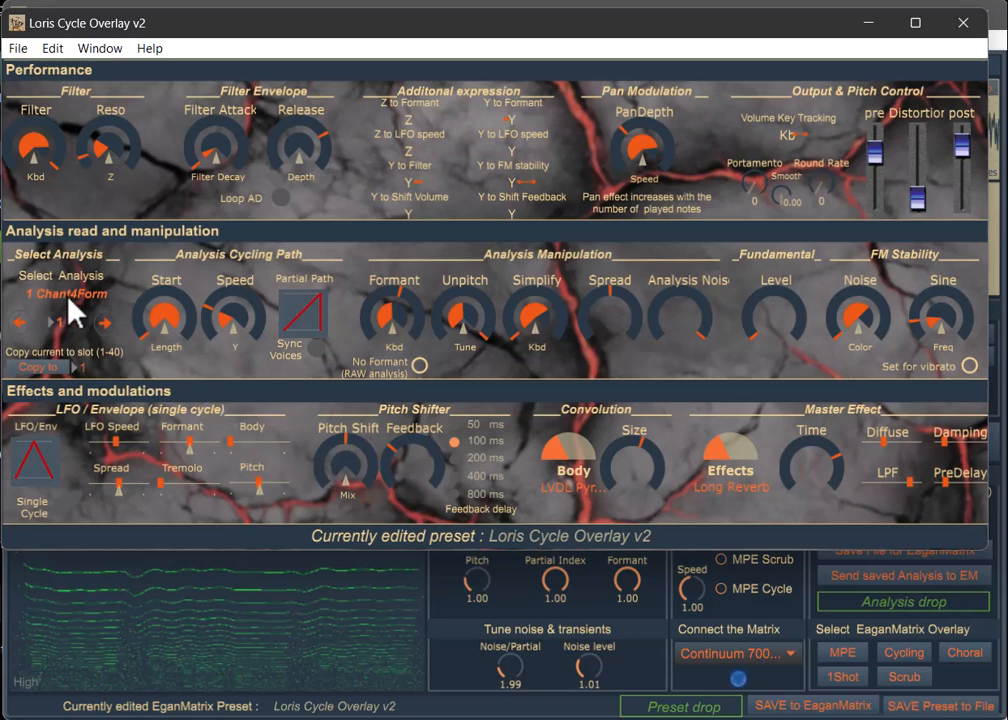
# Step: Review the Select Analysis slot list: Chant4Form in slot 1, SquareSawRaw-RawAnalysis2 in slot 2
pyautogui.click(64, 292)
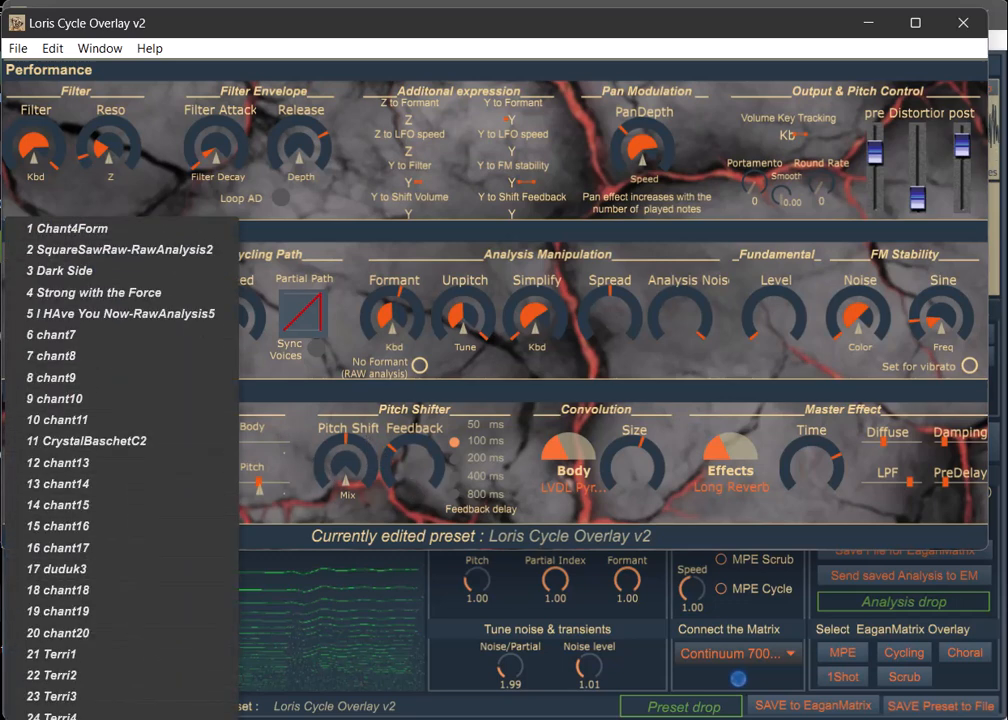
pyautogui.scroll(3)
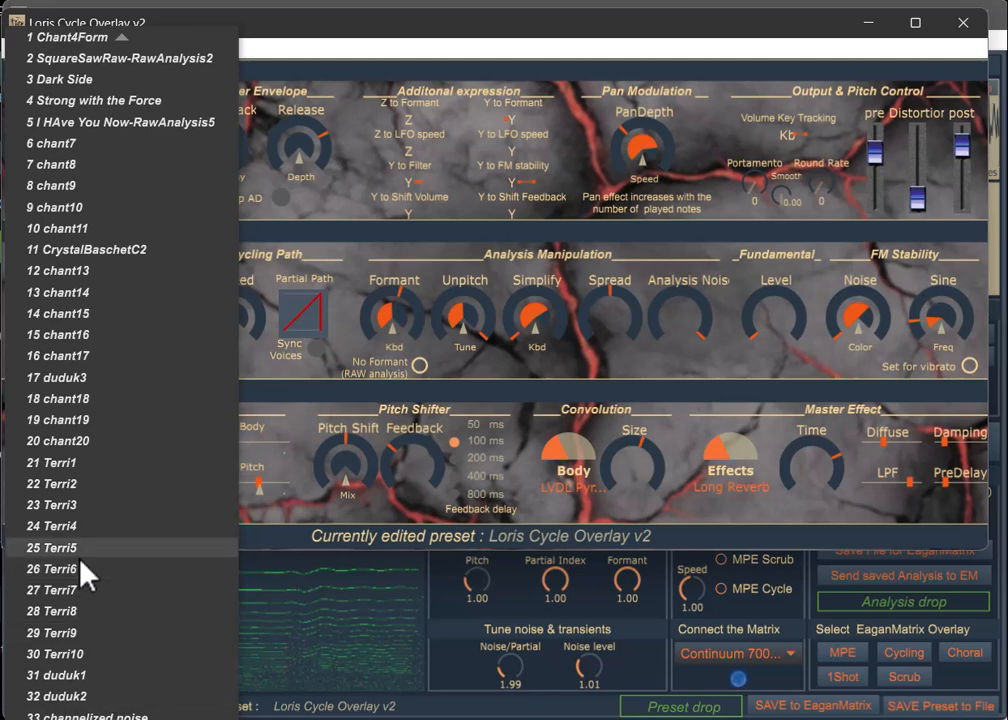
pyautogui.moveTo(90, 398)
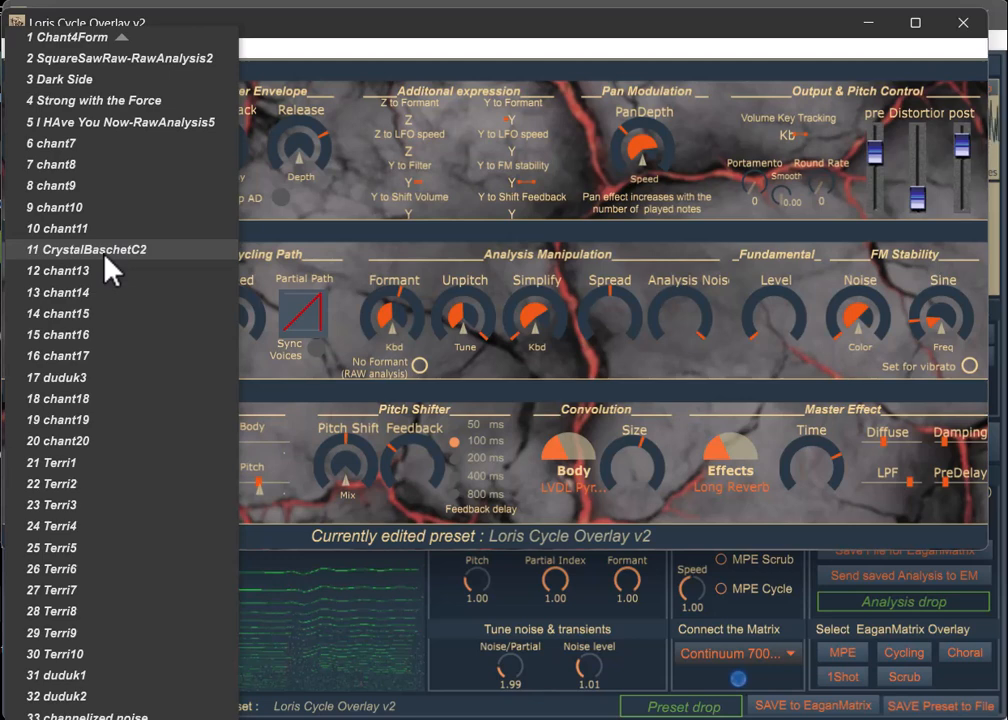
pyautogui.moveTo(118, 164)
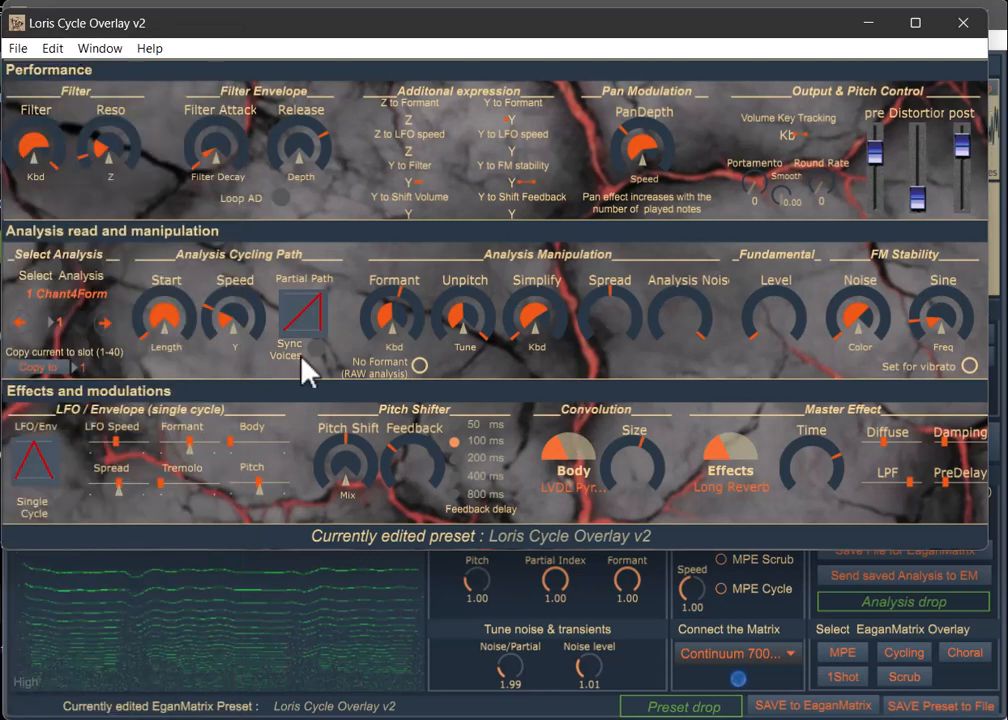
pyautogui.click(60, 292)
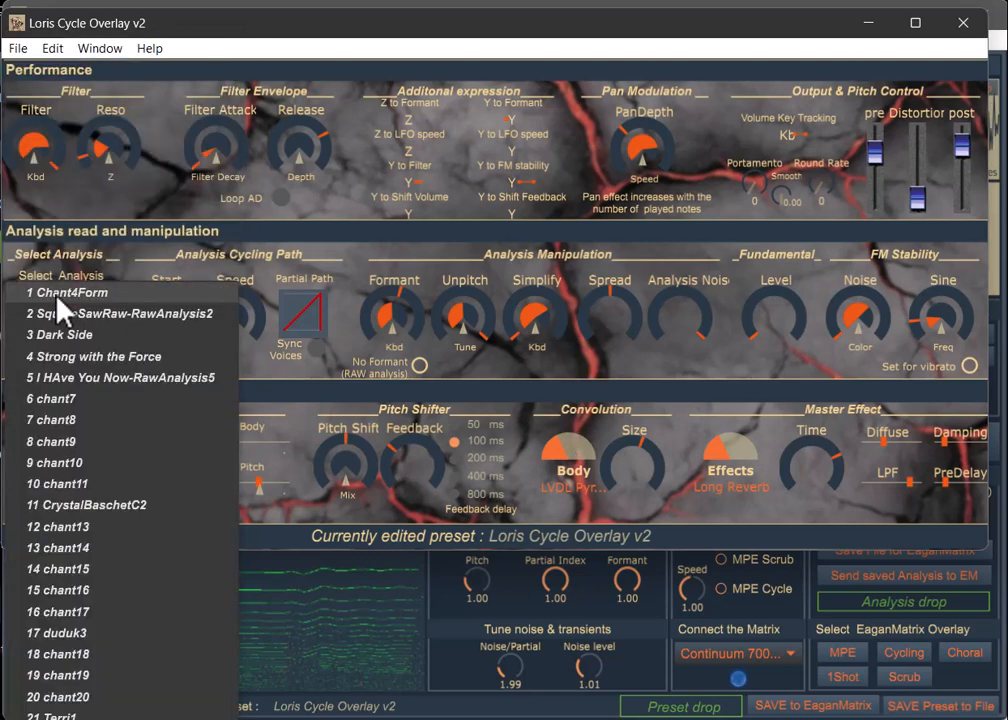
pyautogui.moveTo(128, 292)
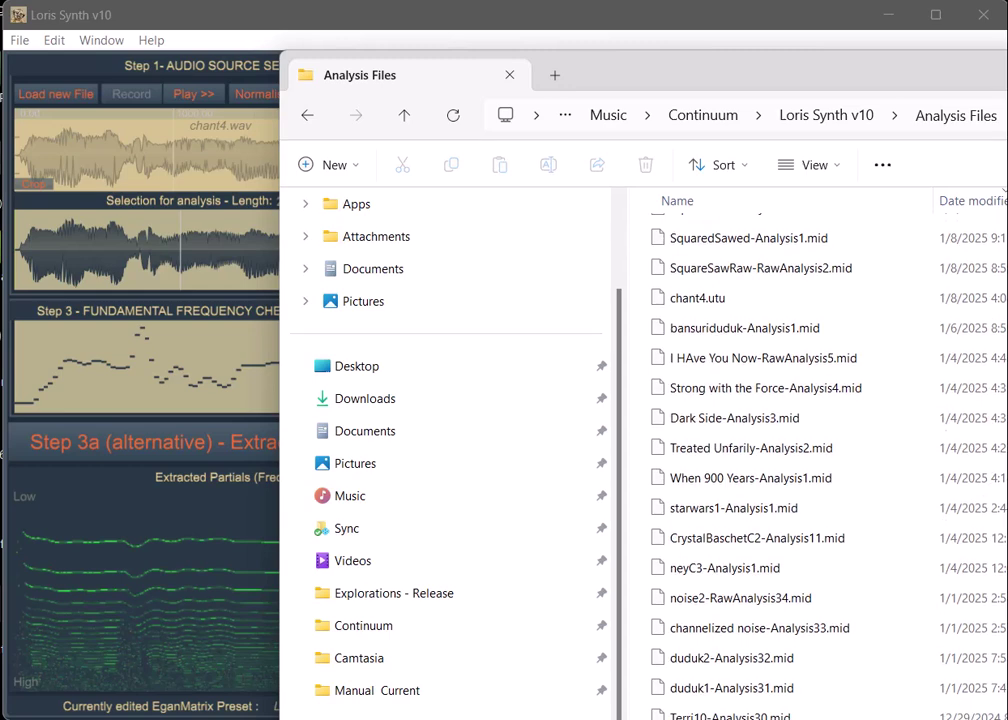
# Step: Scroll the Analysis Files listing to locate SquareSawRaw-RawAnalysis2.mid
pyautogui.scroll(3)
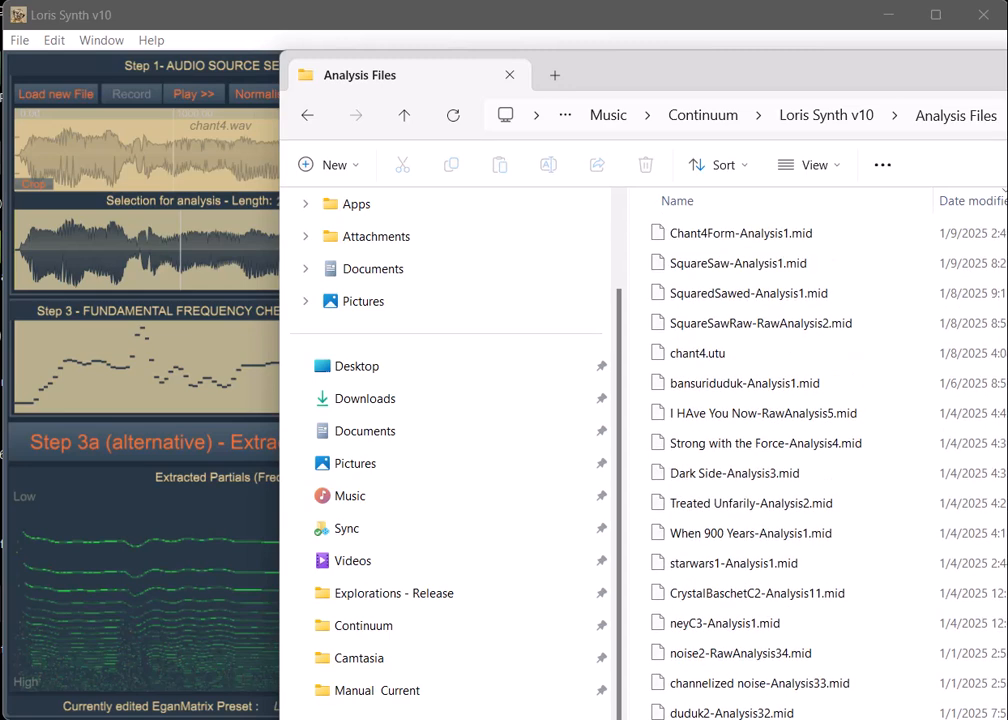
pyautogui.scroll(-3)
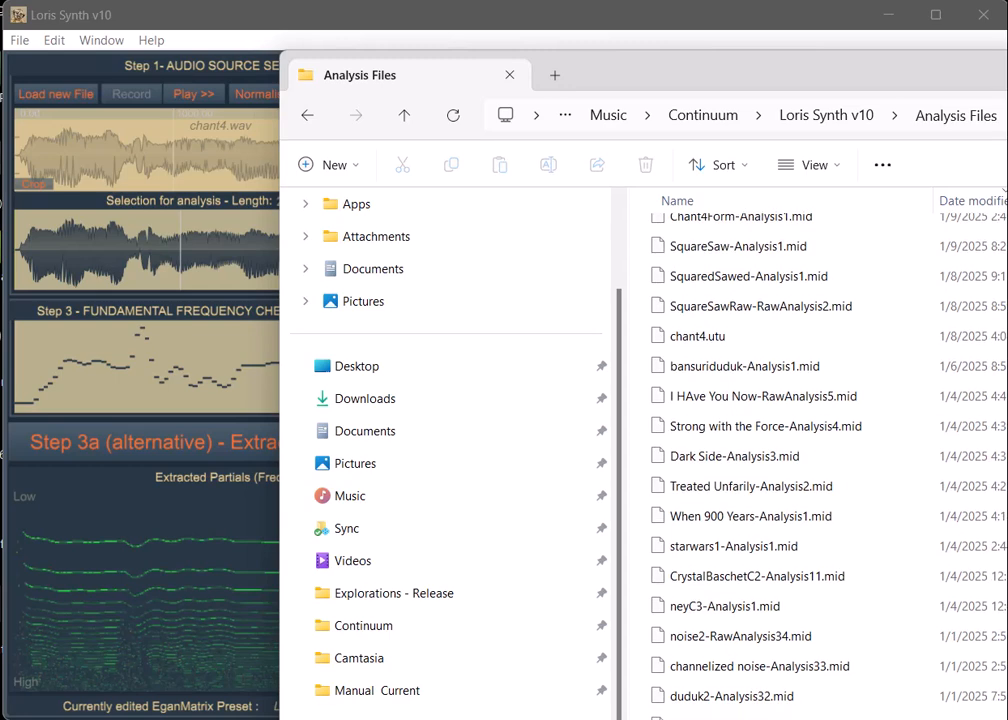
pyautogui.moveTo(696, 336)
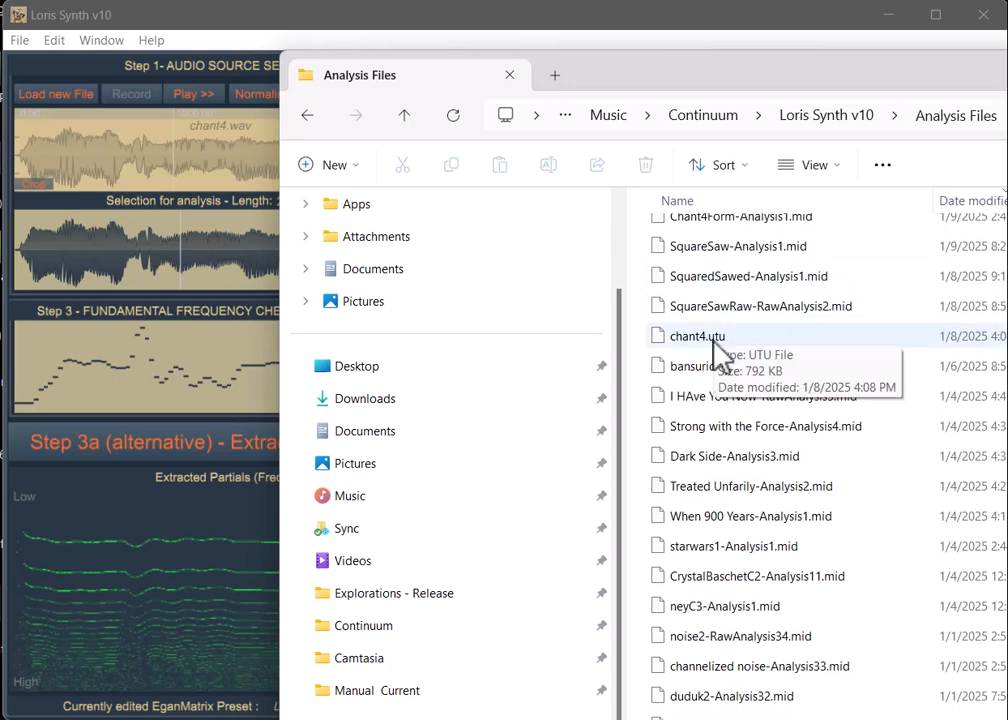
pyautogui.moveTo(756, 312)
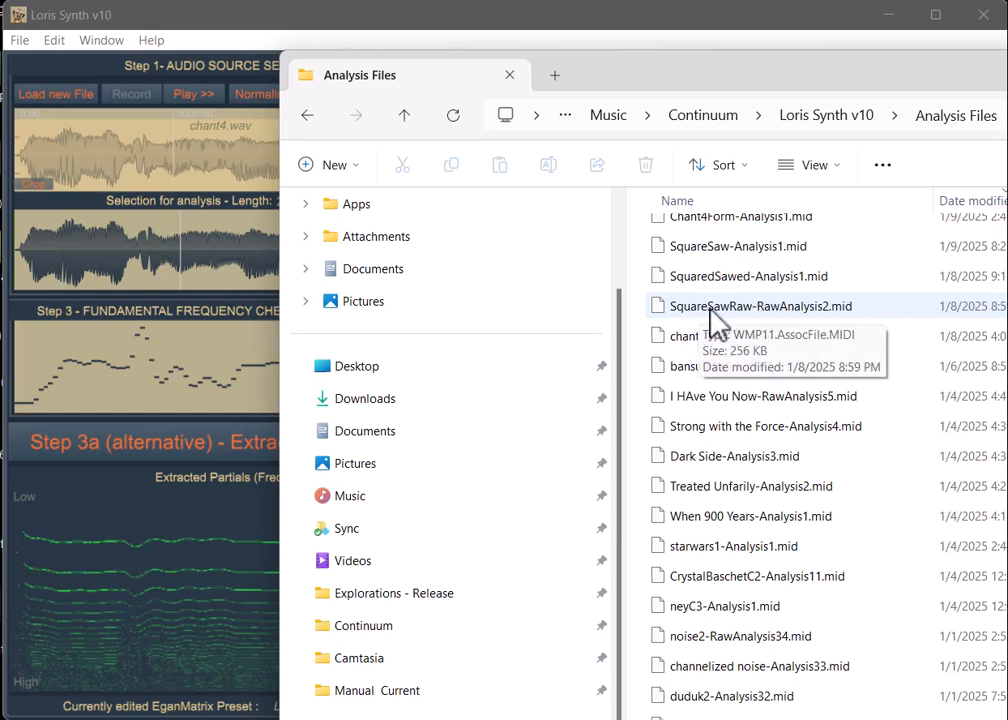
pyautogui.moveTo(744, 320)
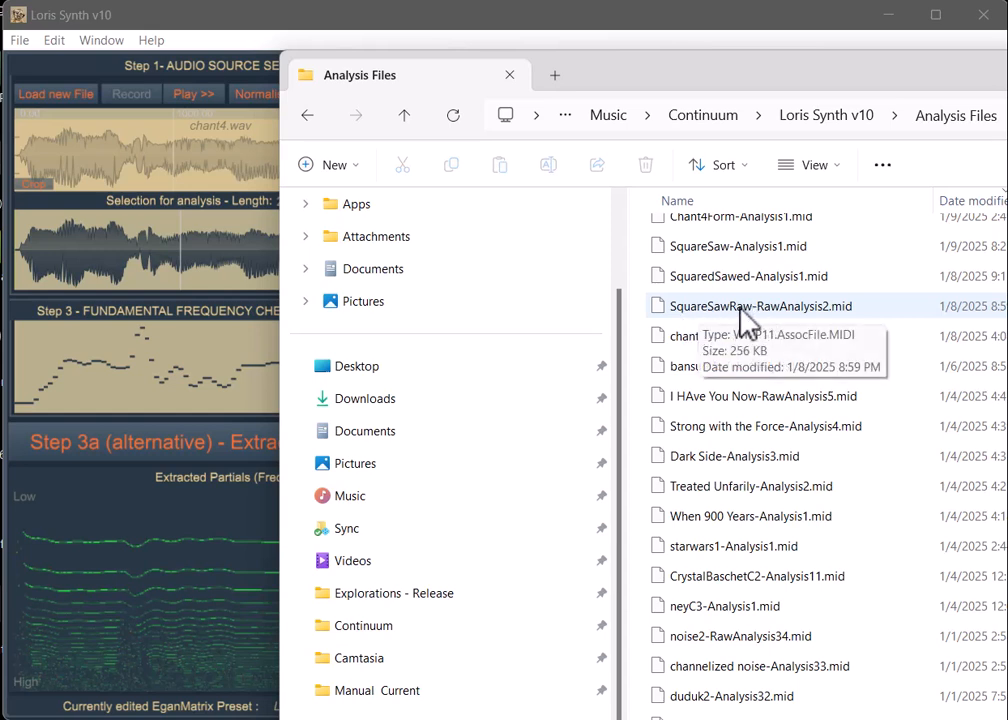
pyautogui.moveTo(844, 312)
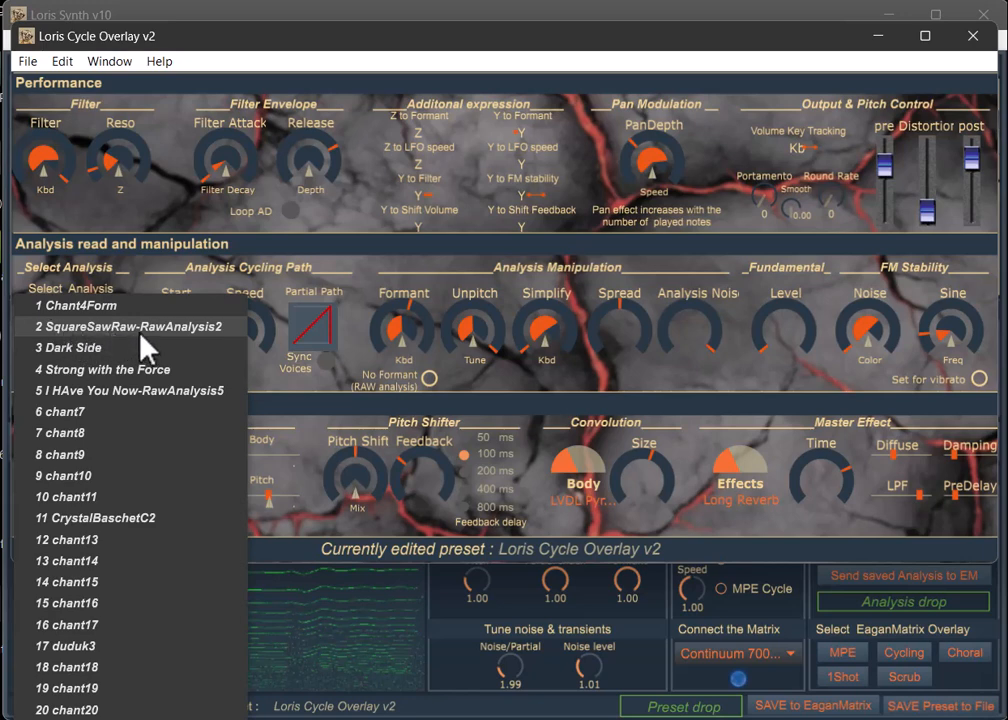
# Step: Dismiss the analysis list, keeping Chant4Form as the Cycle Overlay's selected analysis
pyautogui.click(76, 304)
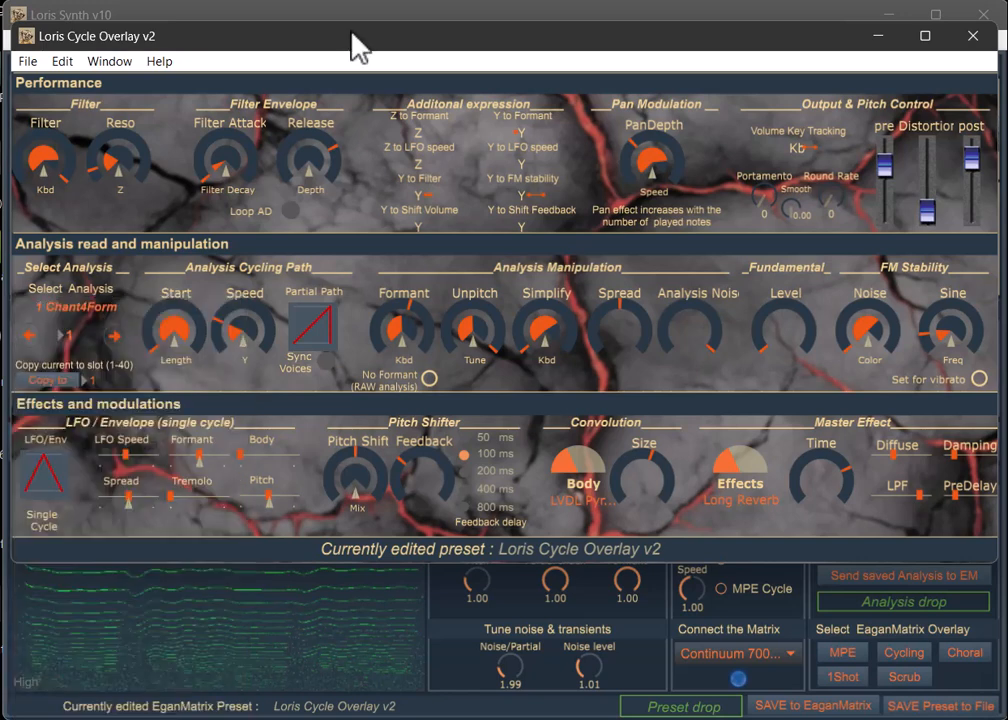
pyautogui.moveTo(548, 490)
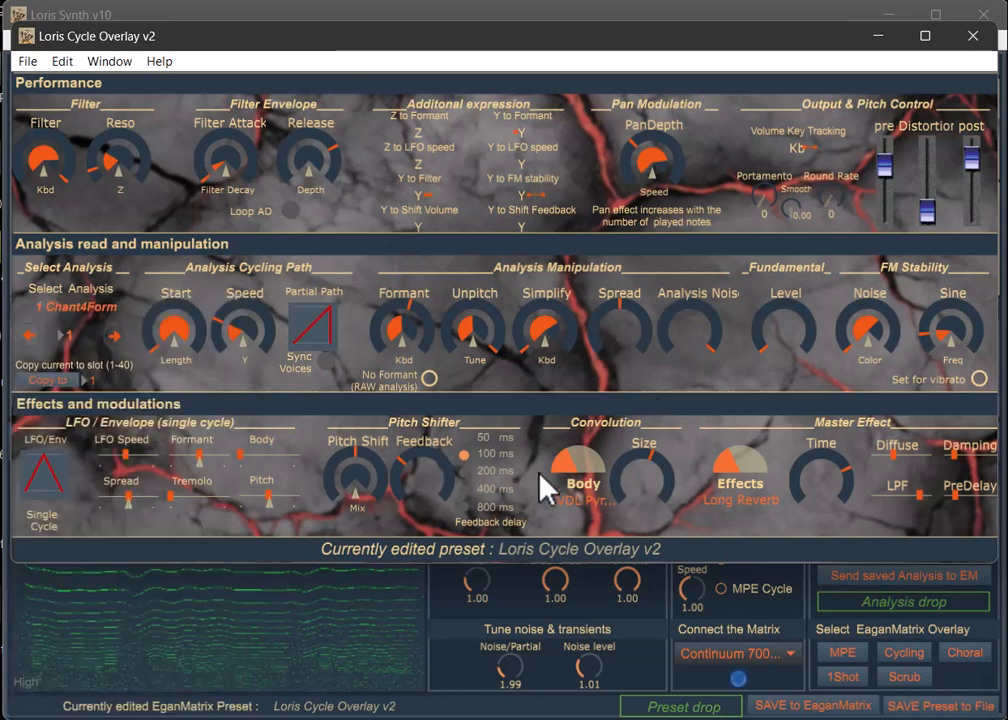
pyautogui.moveTo(544, 420)
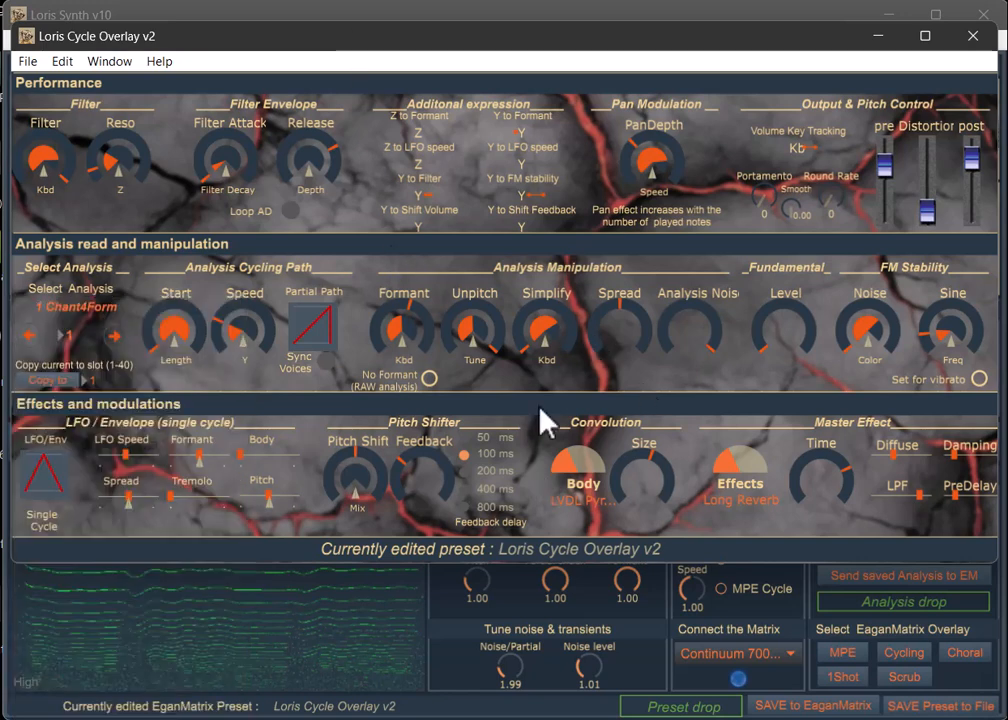
pyautogui.moveTo(704, 480)
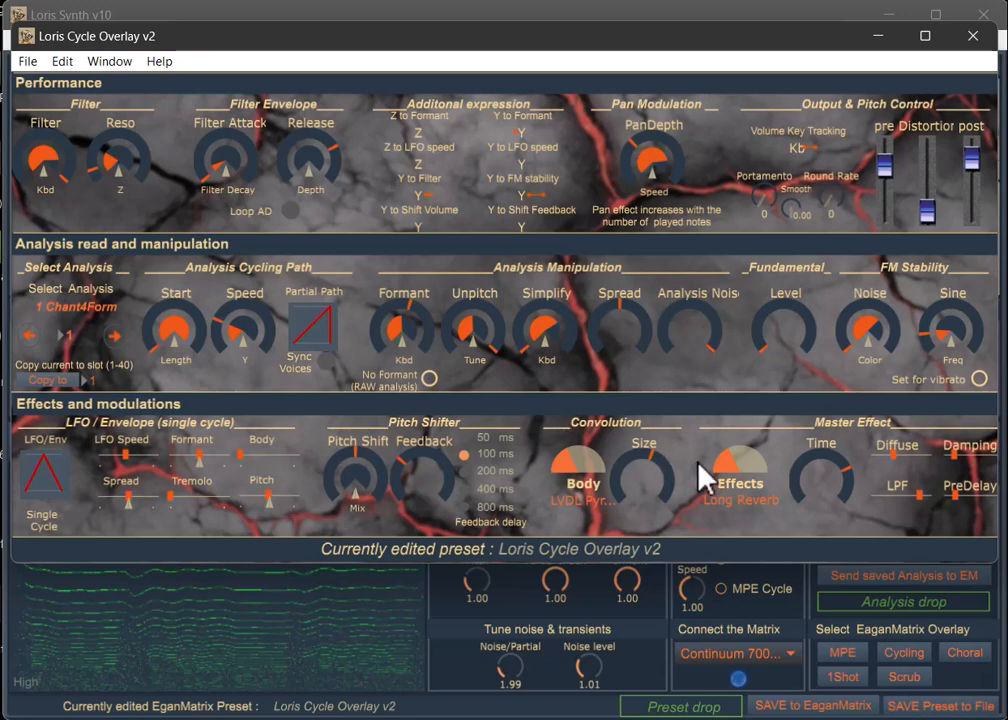
pyautogui.moveTo(730, 486)
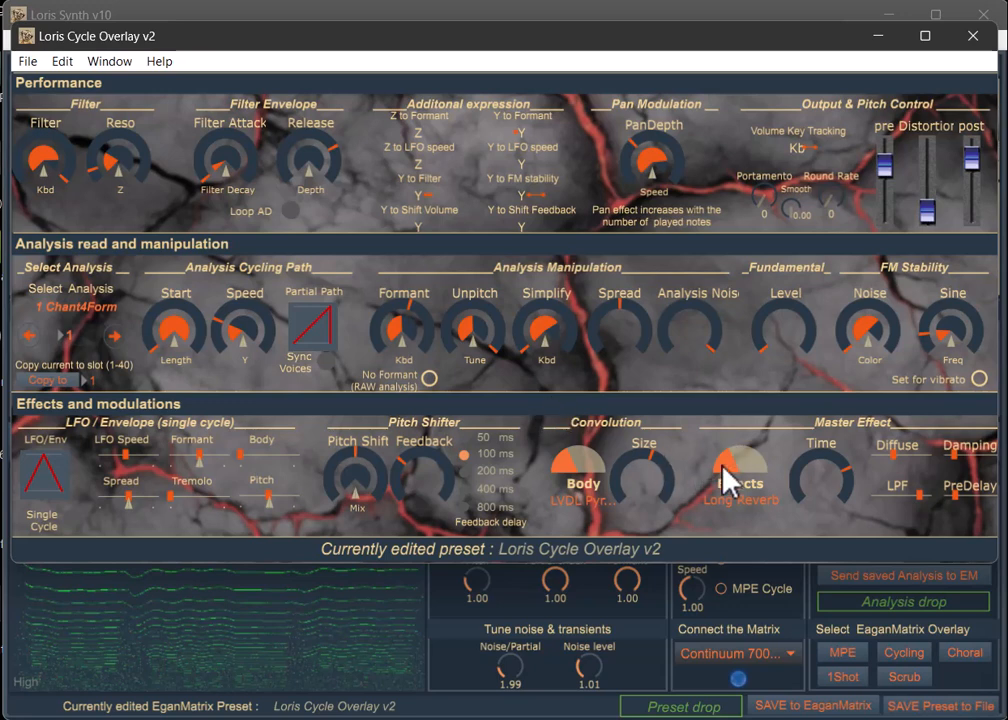
pyautogui.moveTo(800, 520)
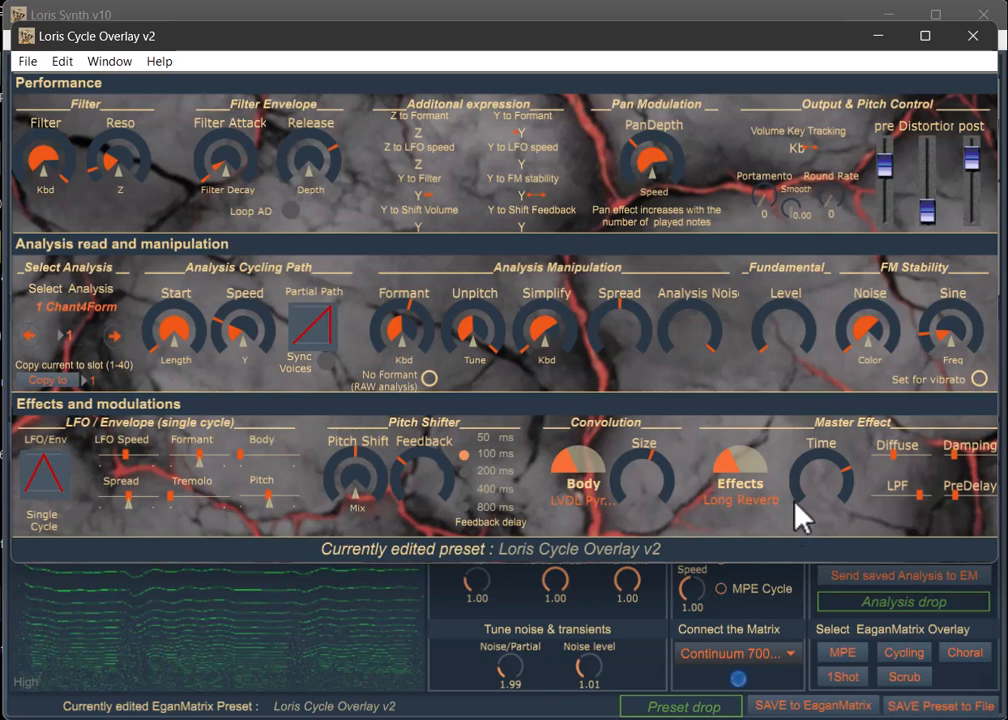
pyautogui.moveTo(876, 676)
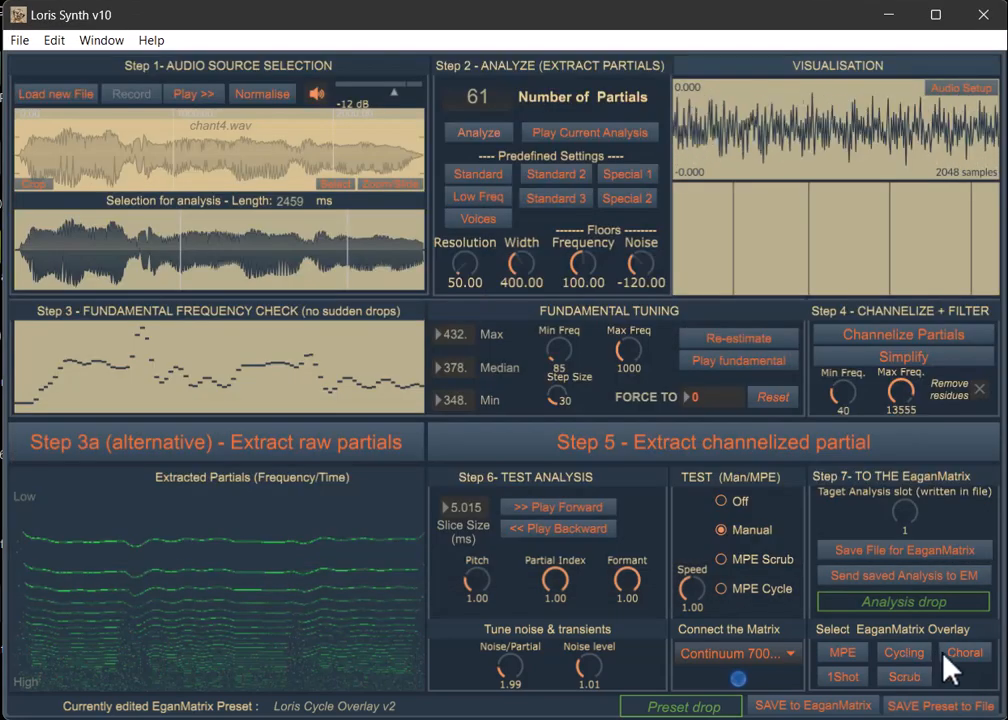
# Step: Switch through the Choral overlay to the Loris 1Shot Overlay v2 preset
pyautogui.click(964, 652)
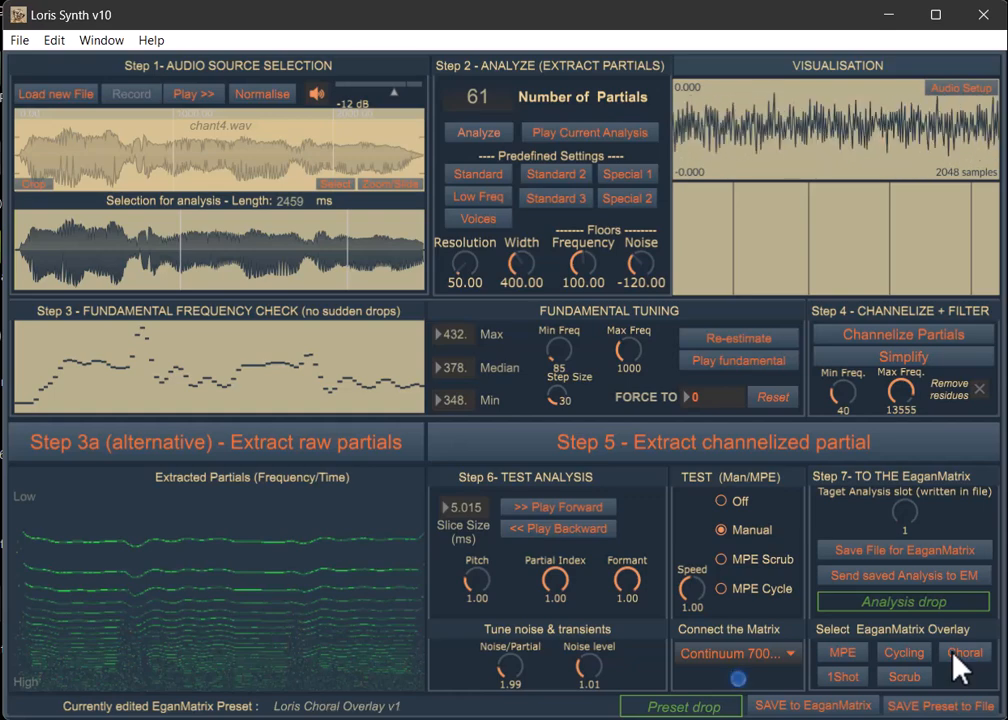
pyautogui.click(964, 652)
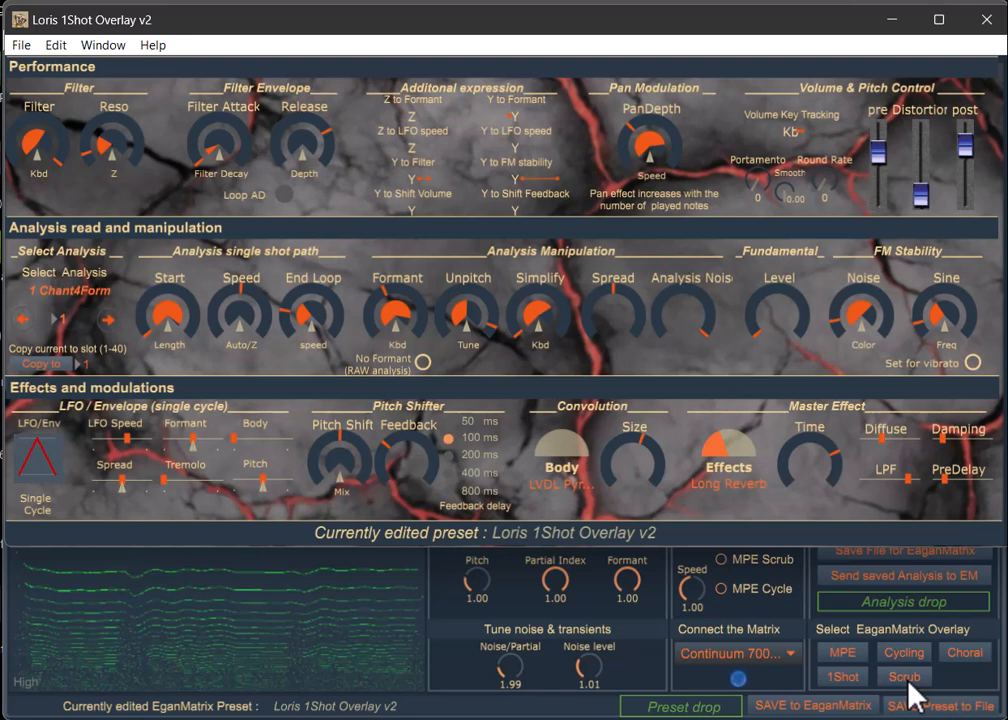
pyautogui.moveTo(970, 670)
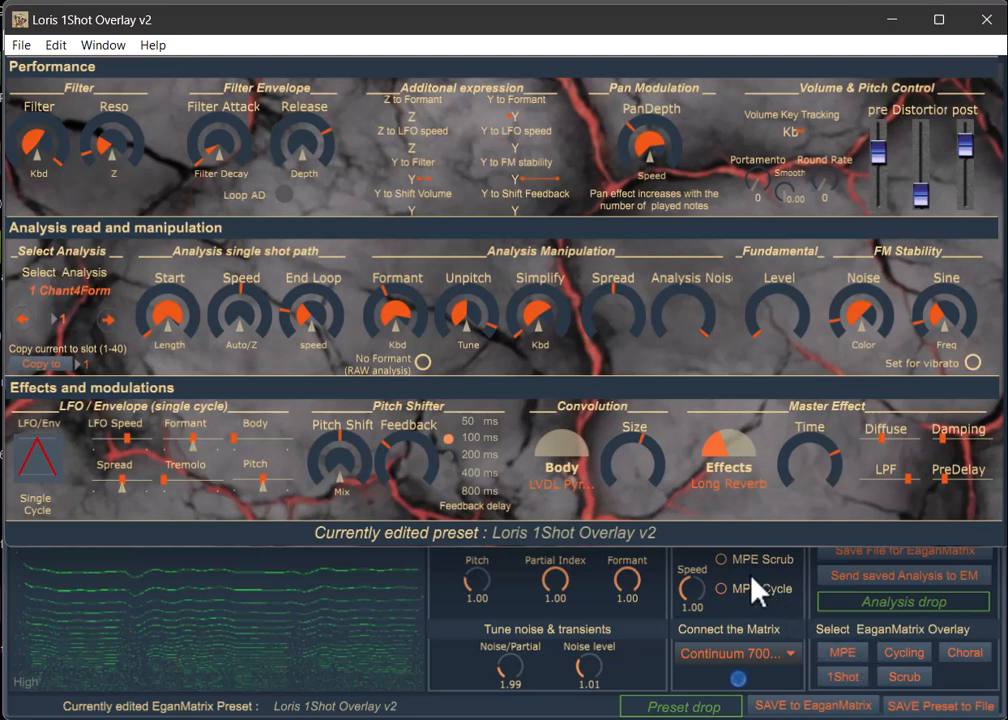
pyautogui.moveTo(720, 556)
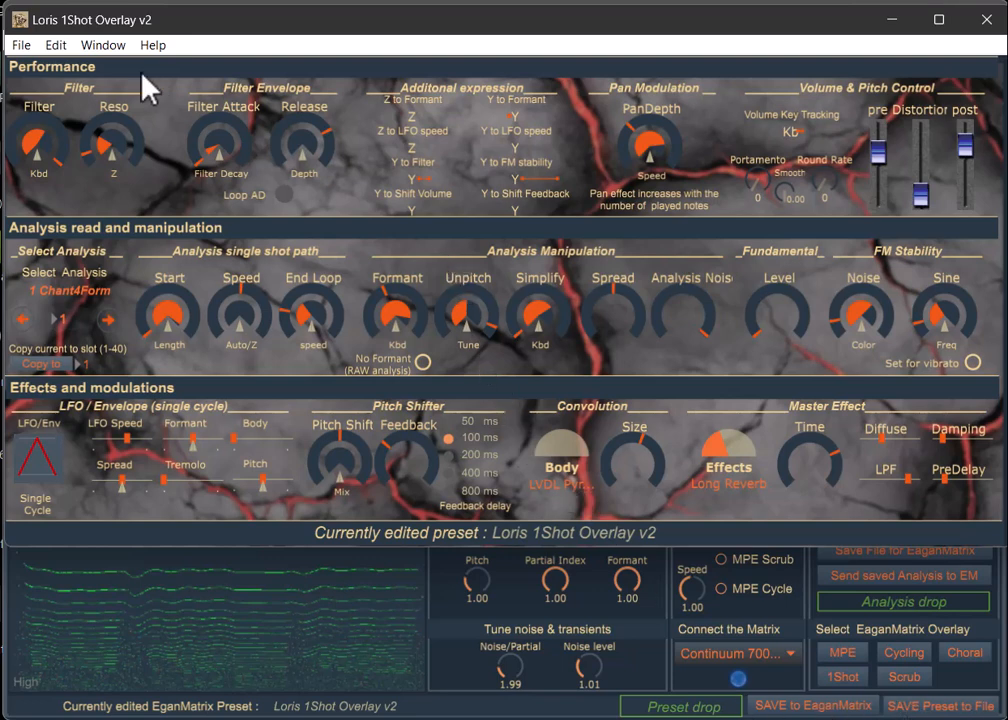
pyautogui.moveTo(712, 392)
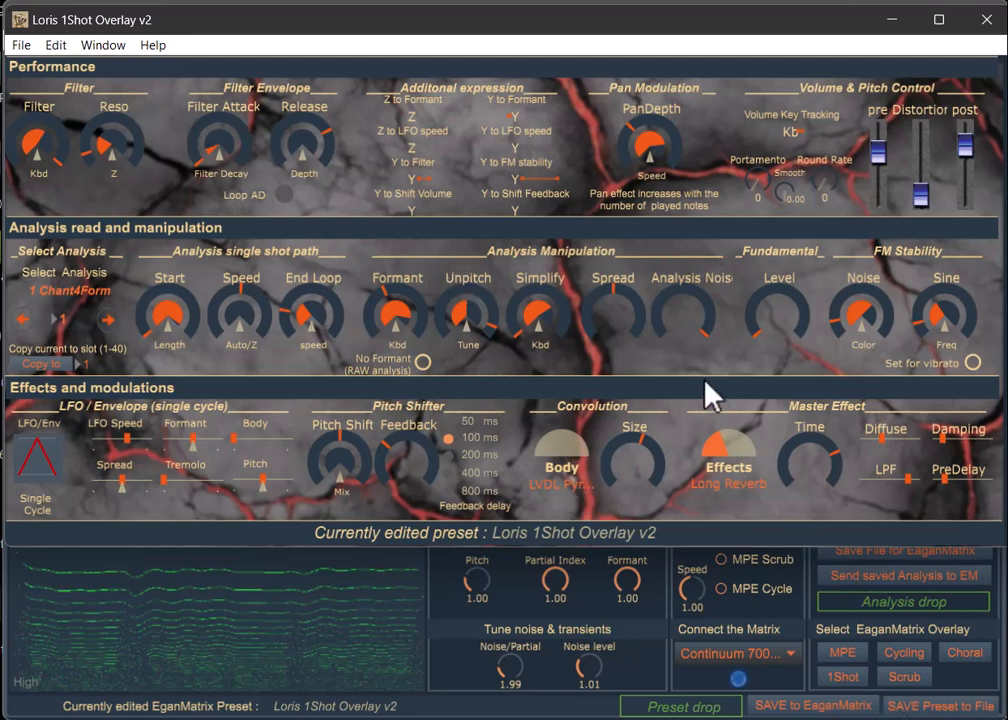
pyautogui.moveTo(420, 310)
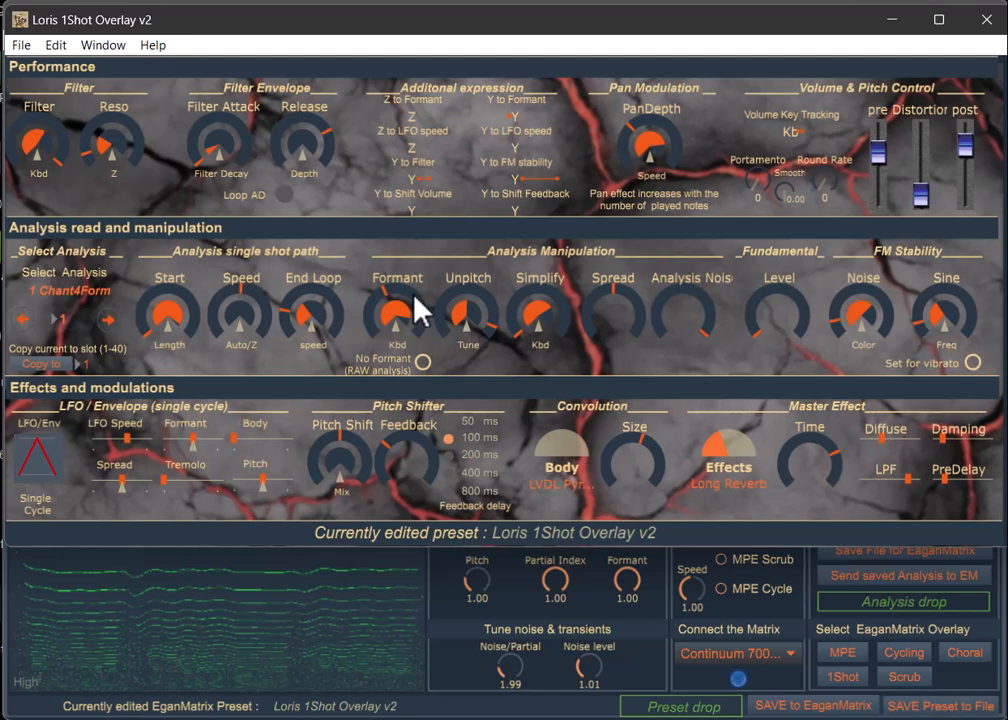
pyautogui.moveTo(544, 380)
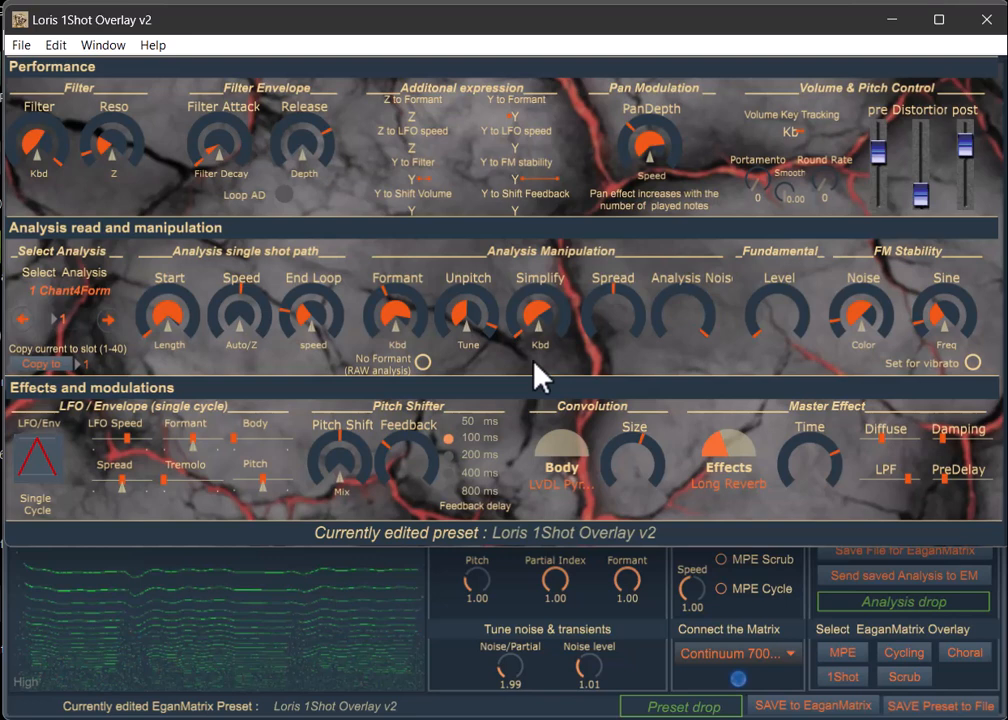
pyautogui.moveTo(570, 380)
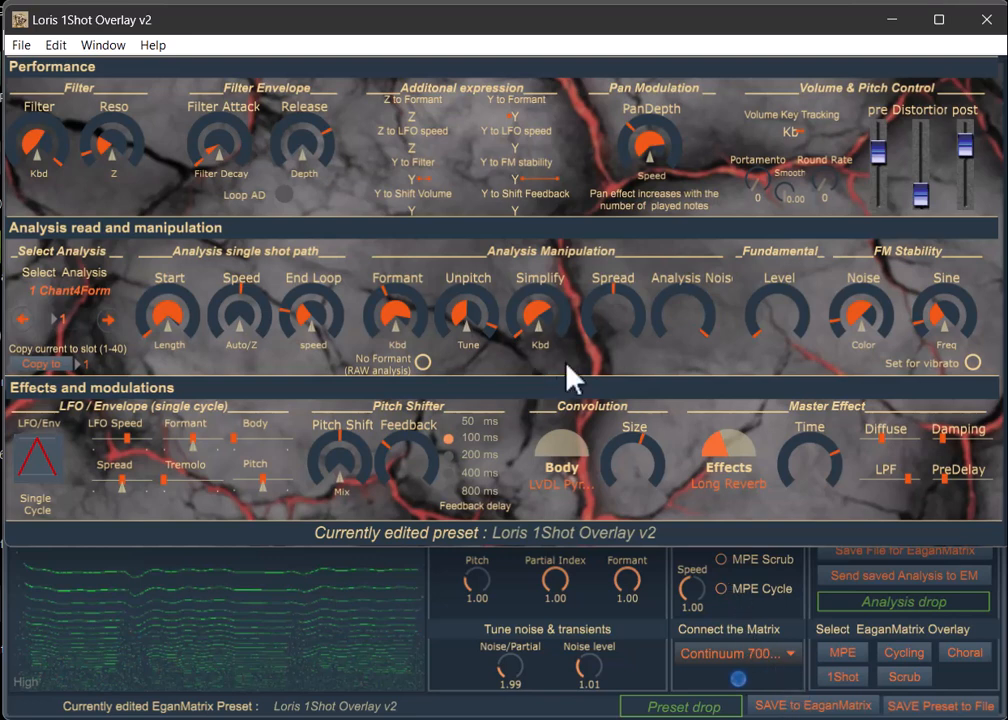
pyautogui.moveTo(470, 304)
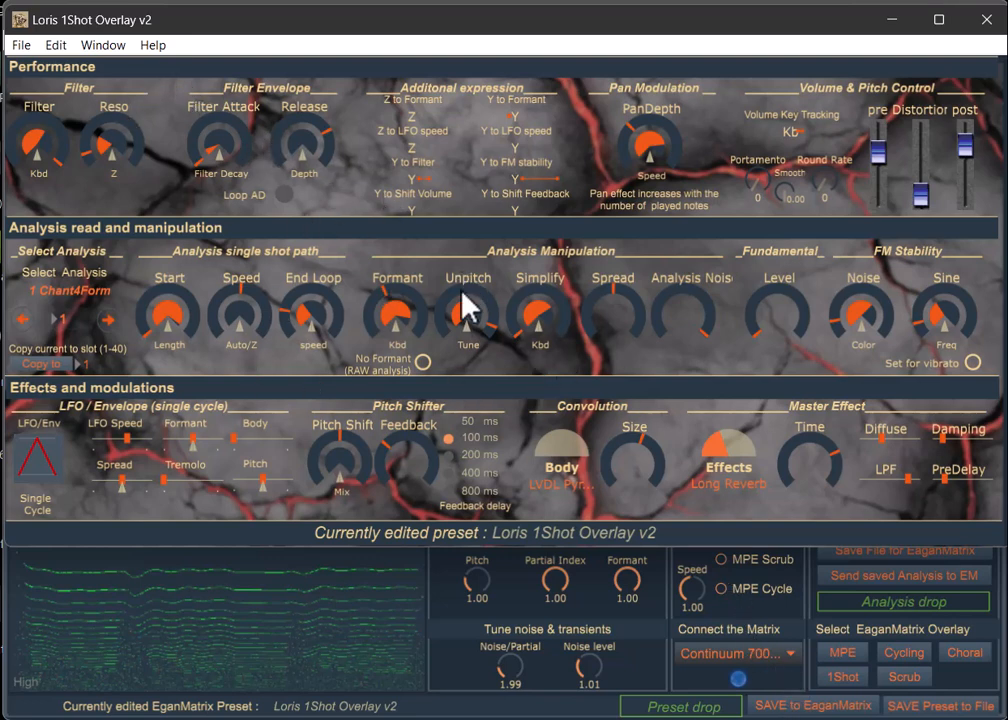
pyautogui.moveTo(624, 380)
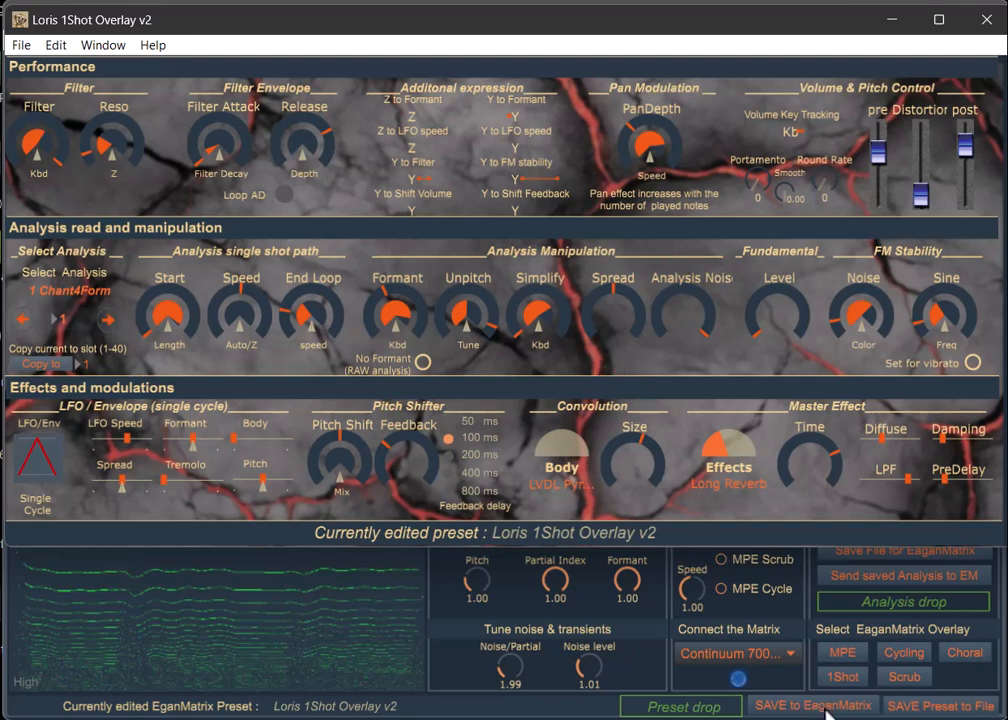
pyautogui.moveTo(864, 710)
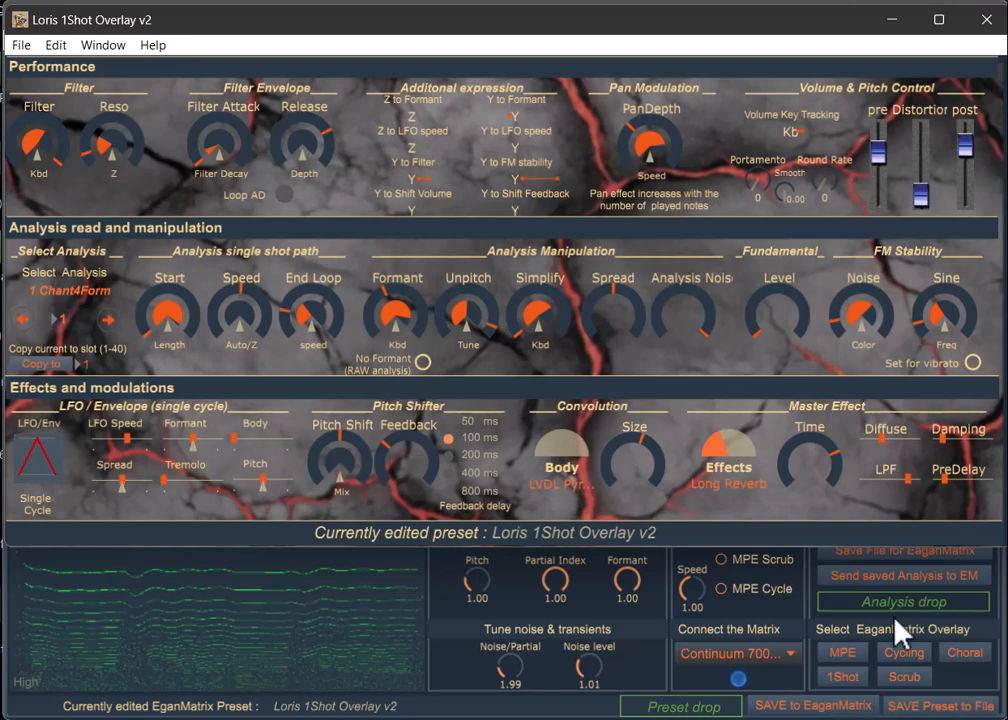
pyautogui.moveTo(900, 636)
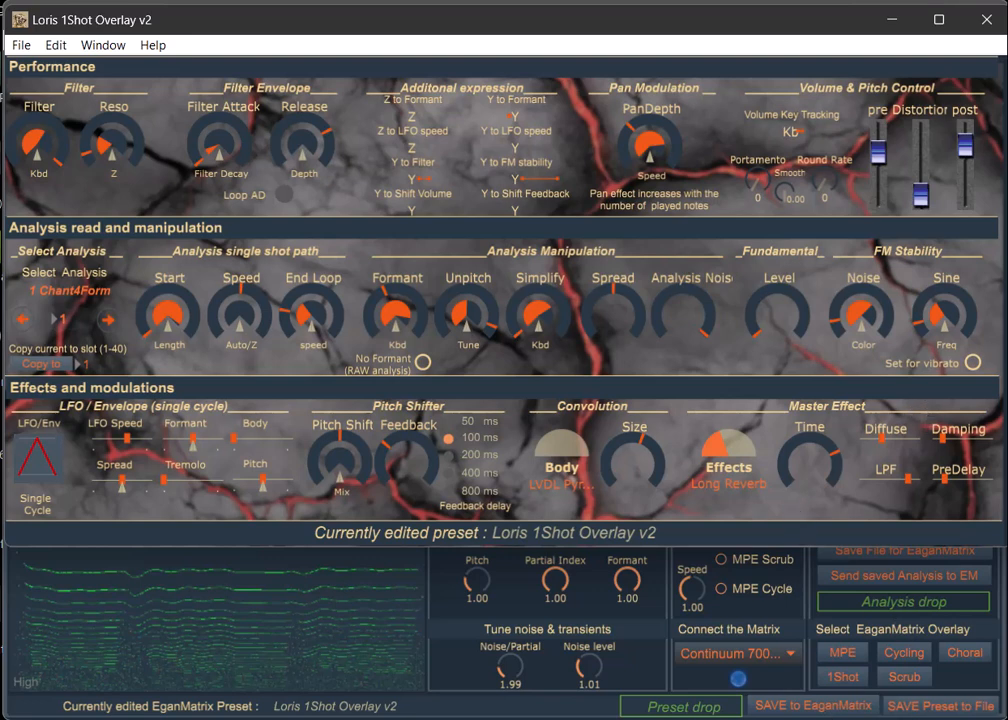